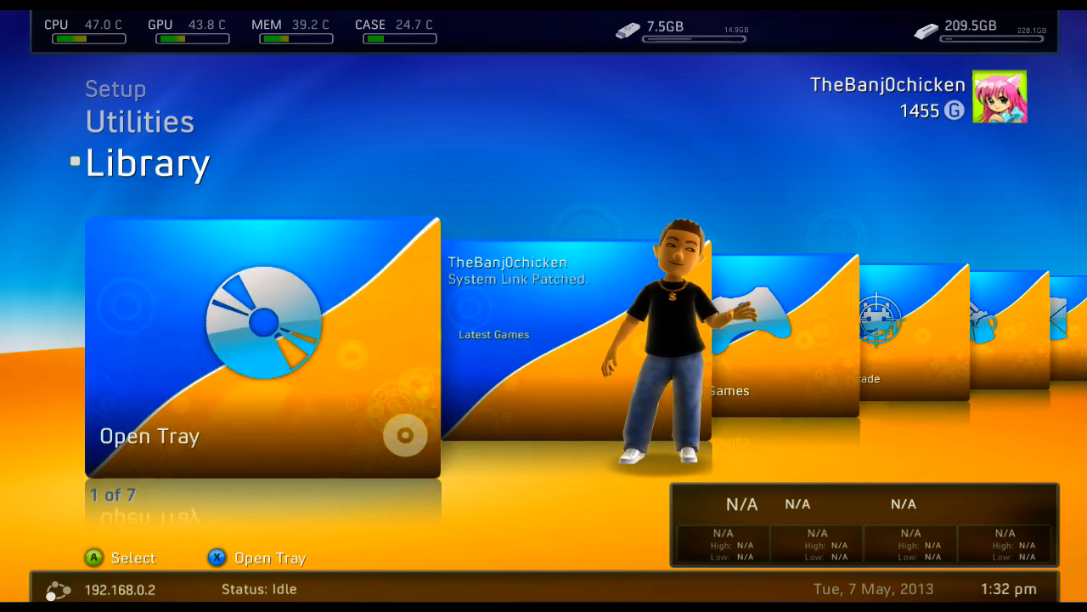
- Exit Freestyle Dash to the stock Xbox 360 Dashboard's settings page
{"action": "scroll", "scroll_direction": "right", "scroll_amount": 3}
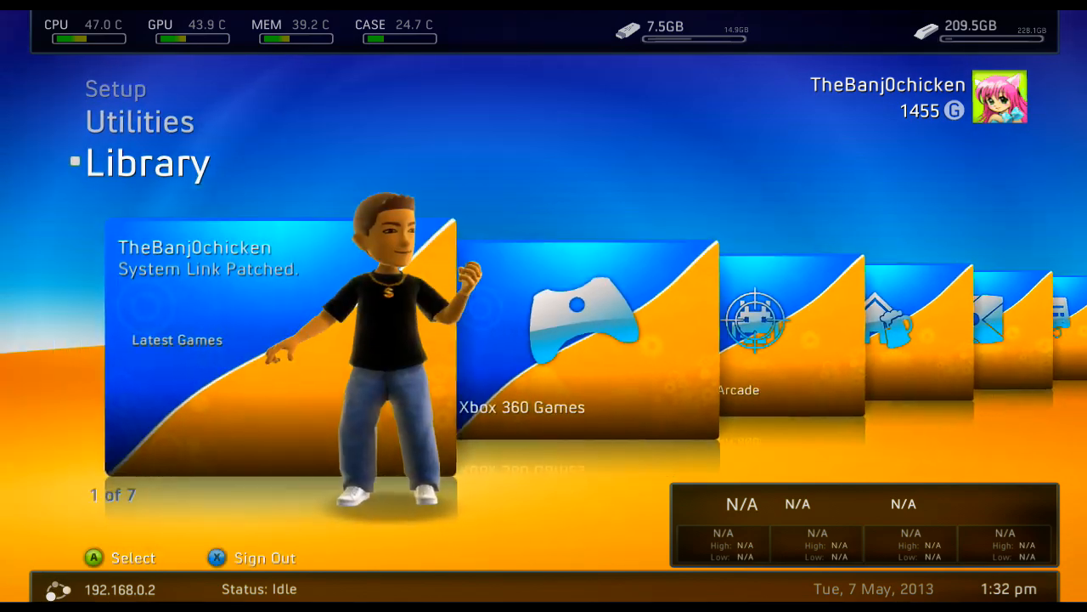
{"action": "key", "text": "Right"}
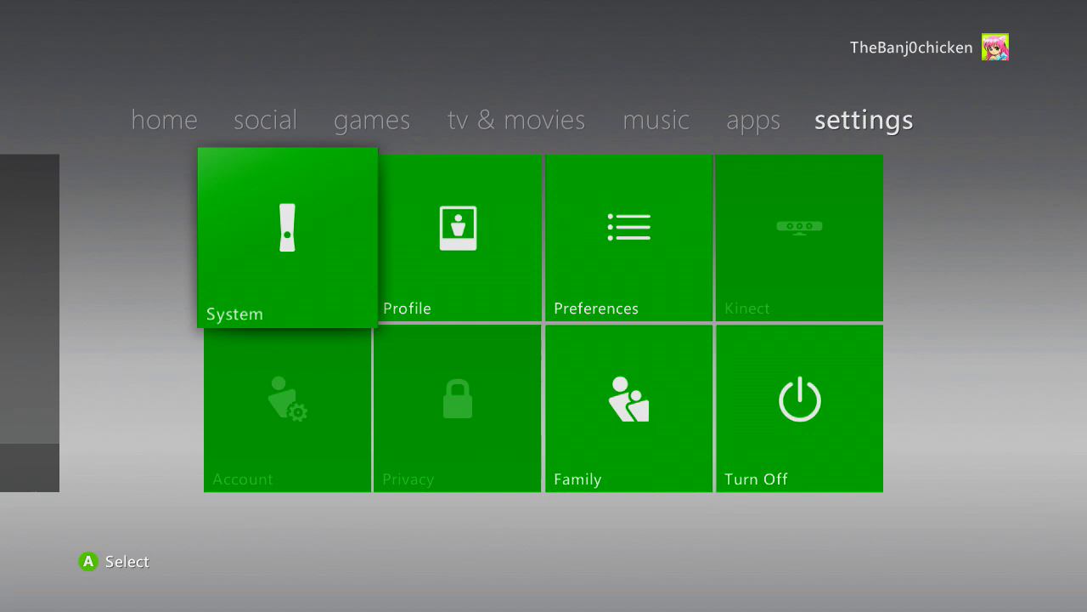
- Open System > Network Settings, try Test PC Connection, then return to Freestyle Dash
{"action": "left_click", "coordinate": [286, 238]}
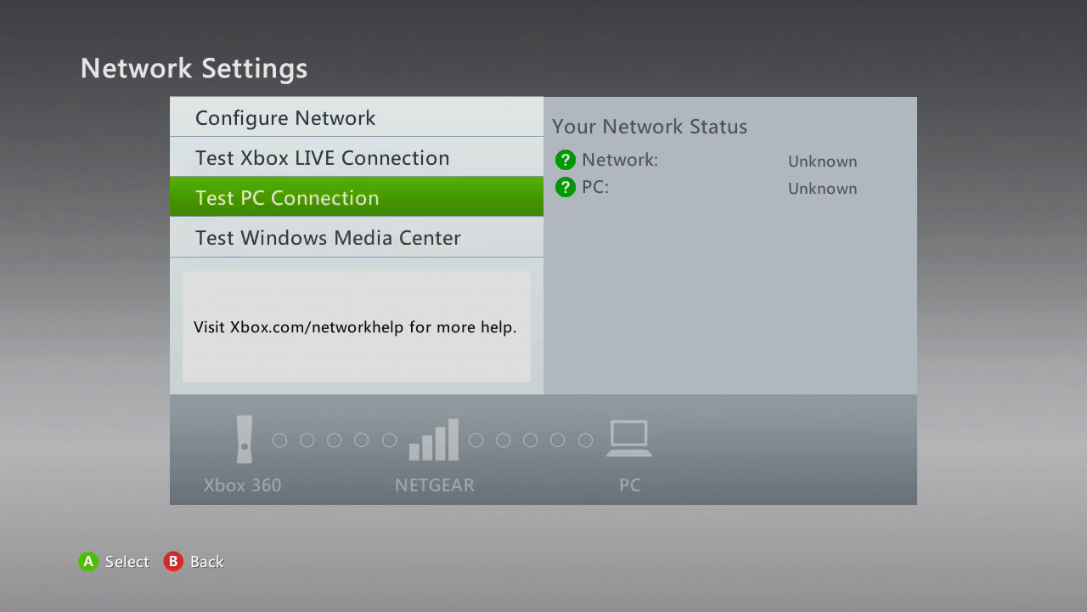
{"action": "left_click", "coordinate": [285, 118]}
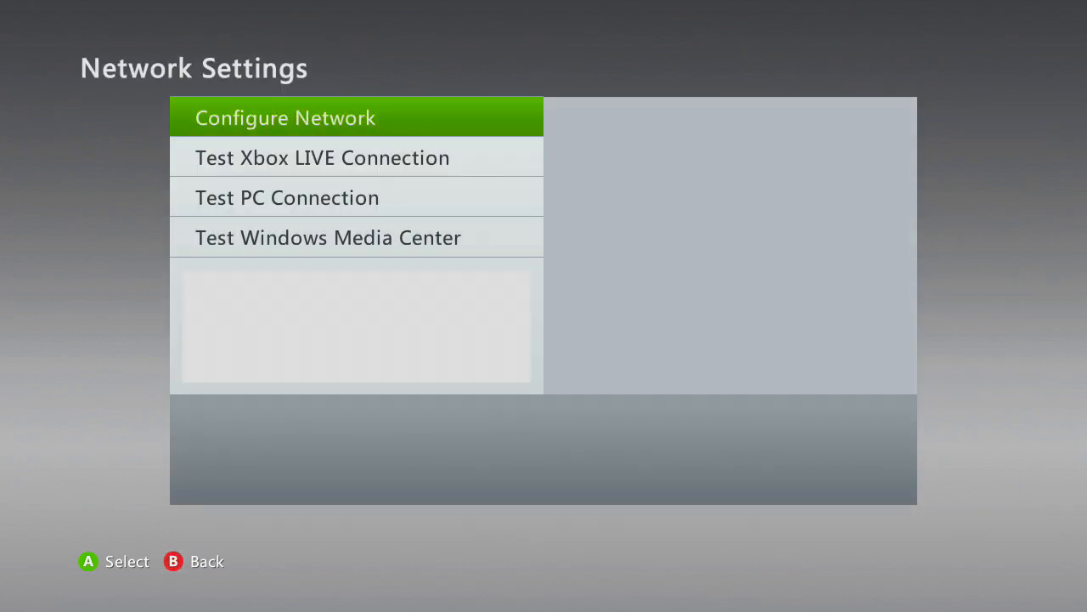
{"action": "left_click", "coordinate": [285, 117]}
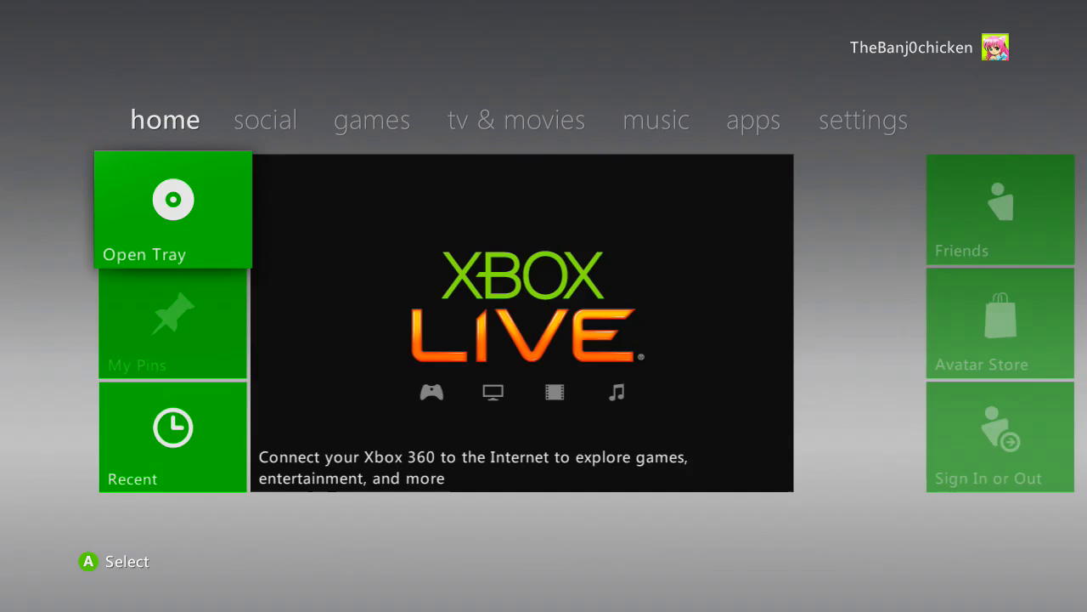
{"action": "key", "text": "guide"}
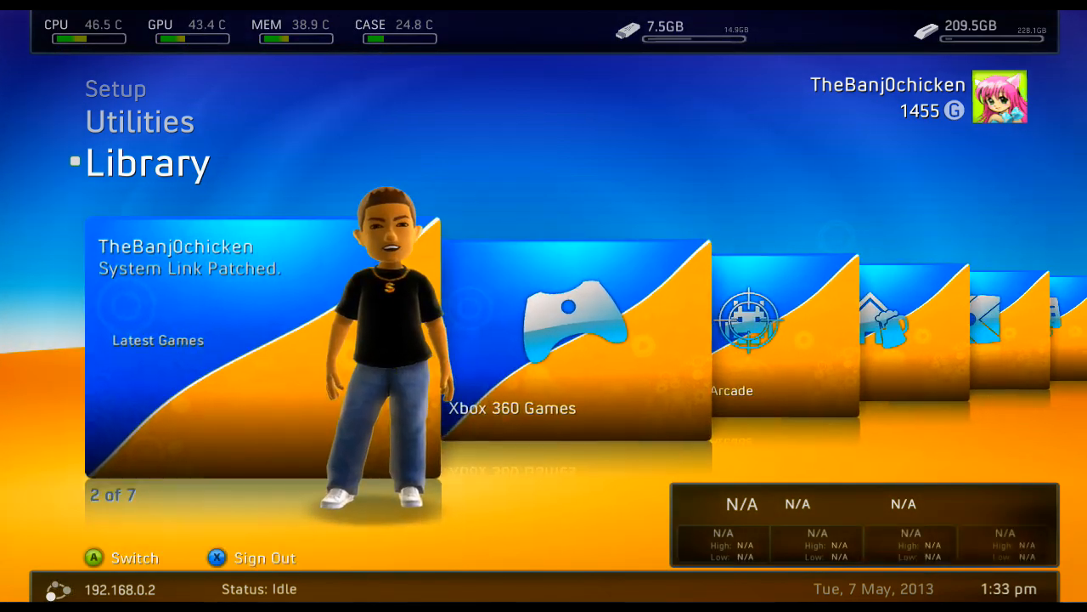
- Browse Freestyle Dash's file manager to Hdd1:\Dashlaunch V3.07\Installer
{"action": "scroll", "scroll_direction": "left", "scroll_amount": 3}
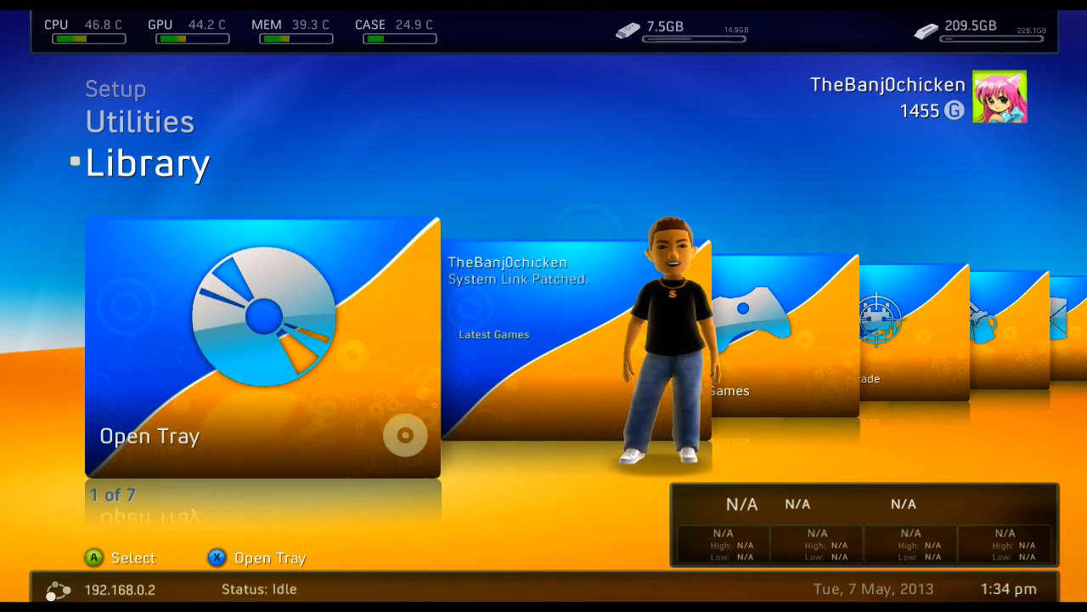
{"action": "key", "text": "guide"}
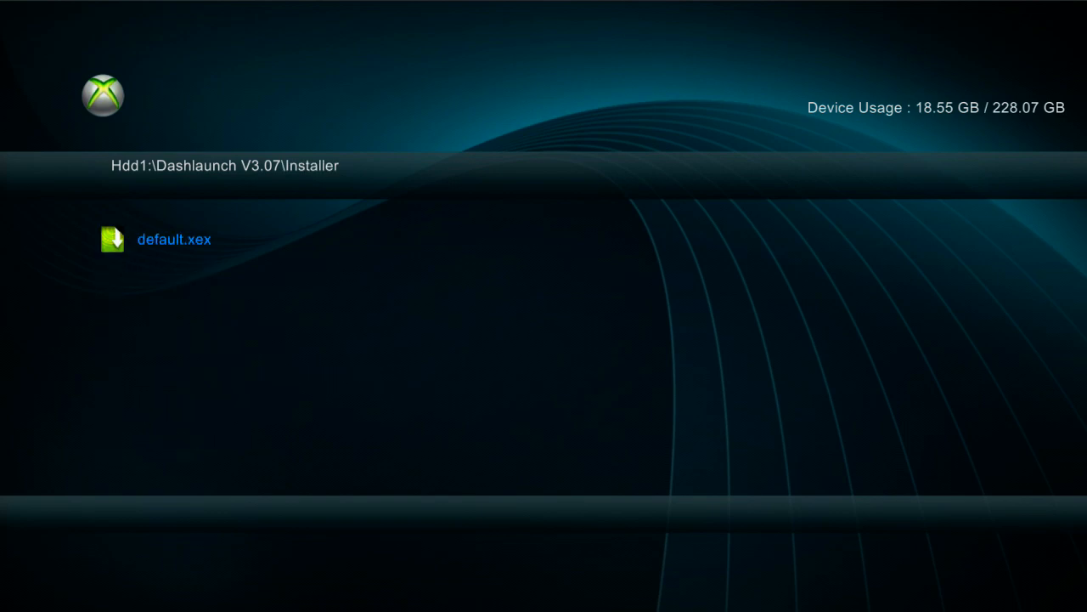
- Run DashLaunch V3.07, load launch.ini from Hdd, and switch to the Windows desktop
{"action": "left_click", "coordinate": [174, 238]}
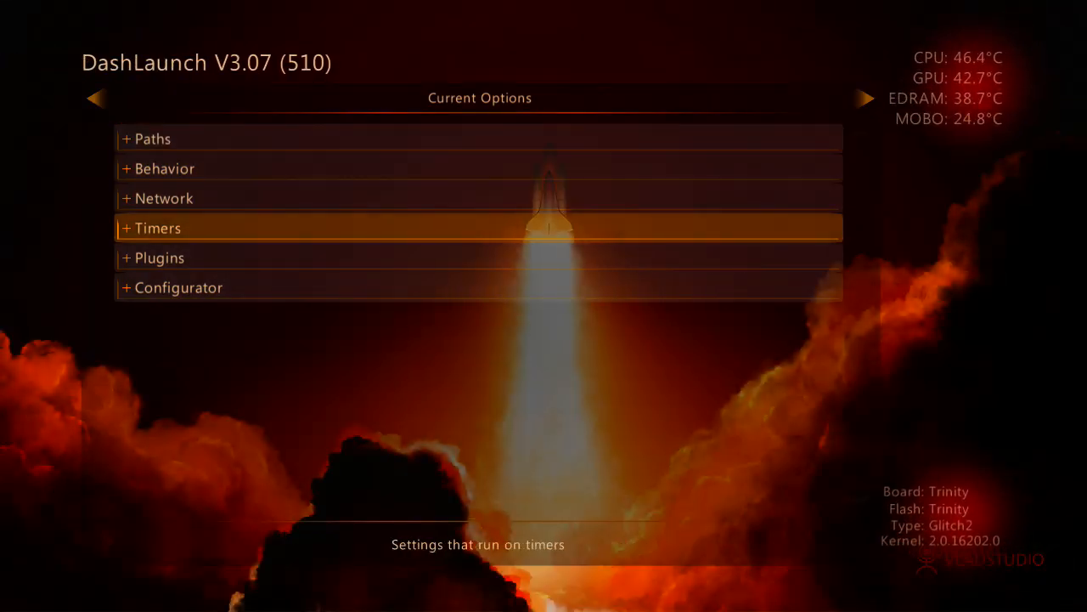
{"action": "left_click", "coordinate": [178, 287]}
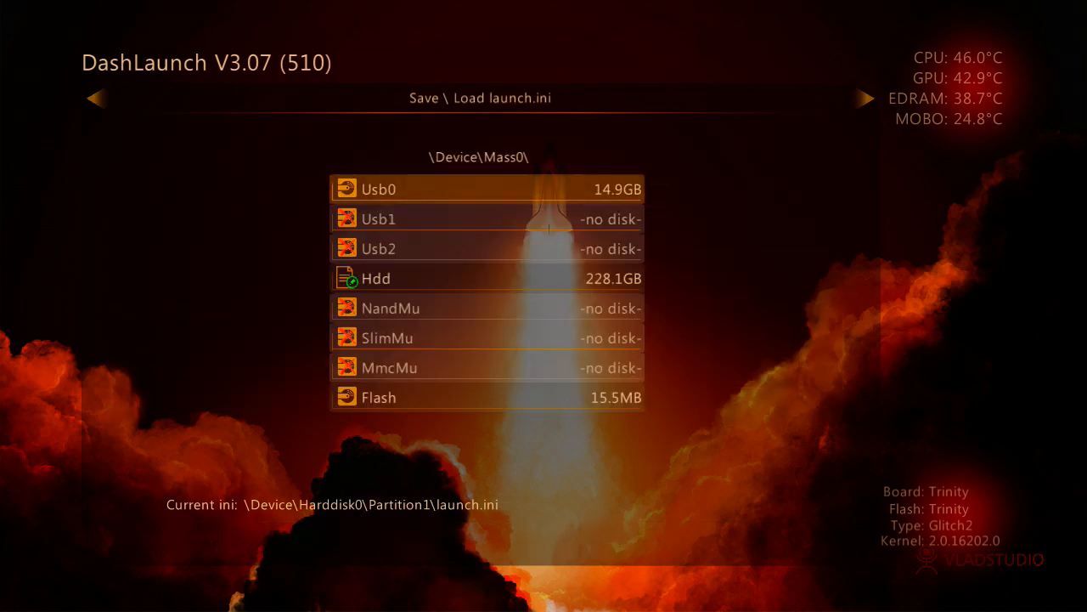
{"action": "left_click", "coordinate": [487, 277]}
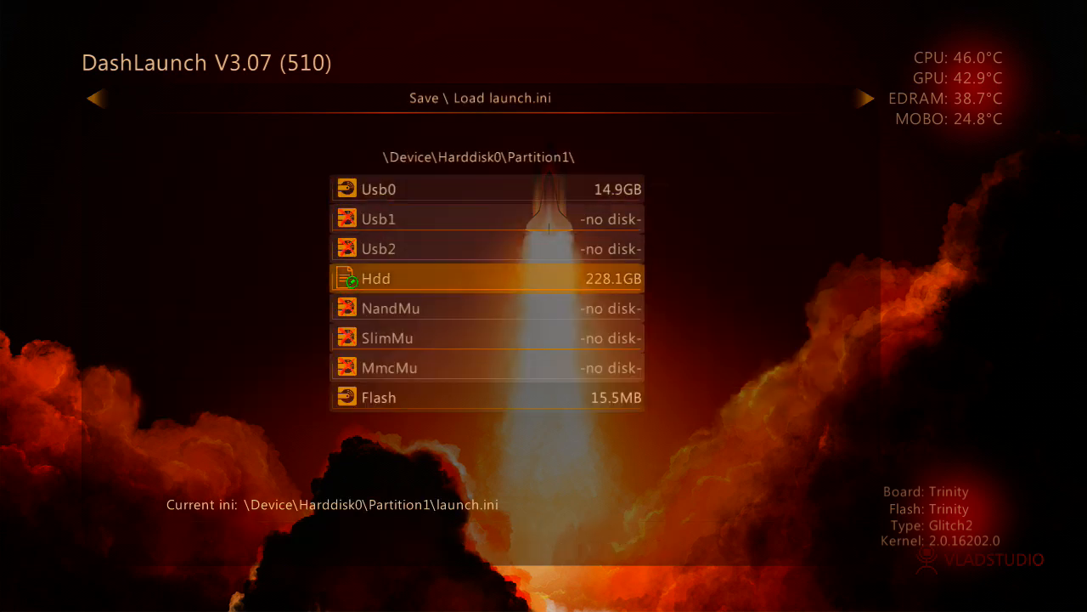
{"action": "left_click", "coordinate": [375, 278]}
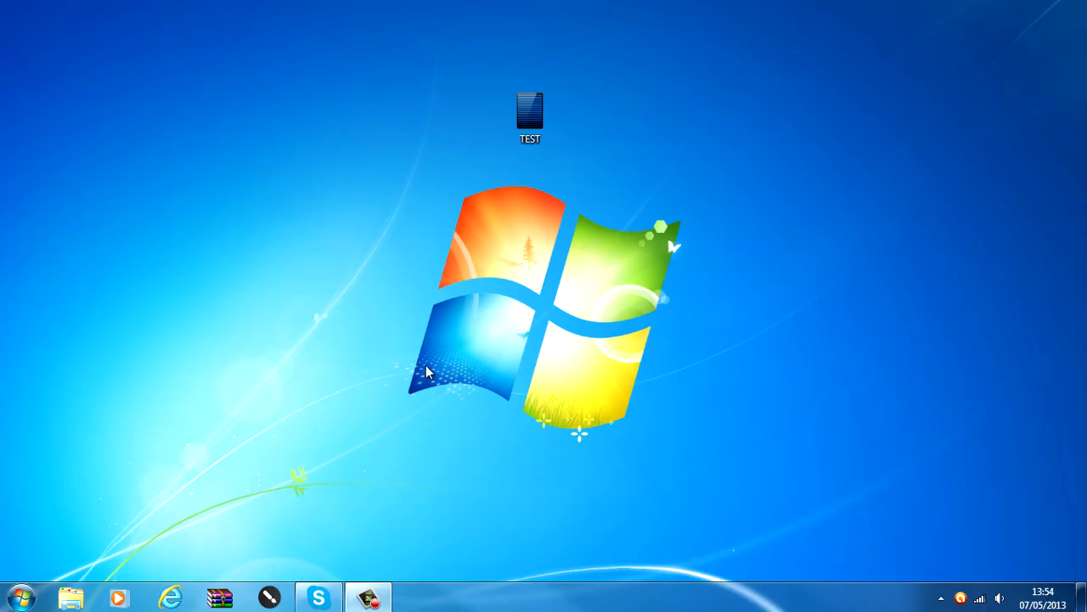
- Launch Chrome, search 'FileZilla', and follow the FileZilla Client Download link
{"action": "left_click", "coordinate": [21, 597]}
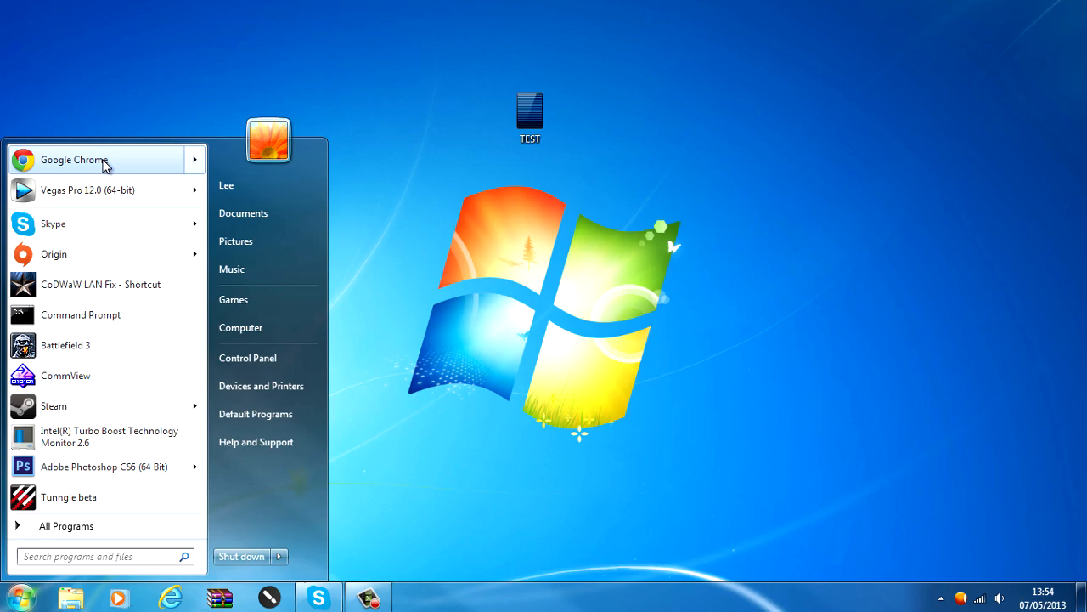
{"action": "left_click", "coordinate": [74, 160]}
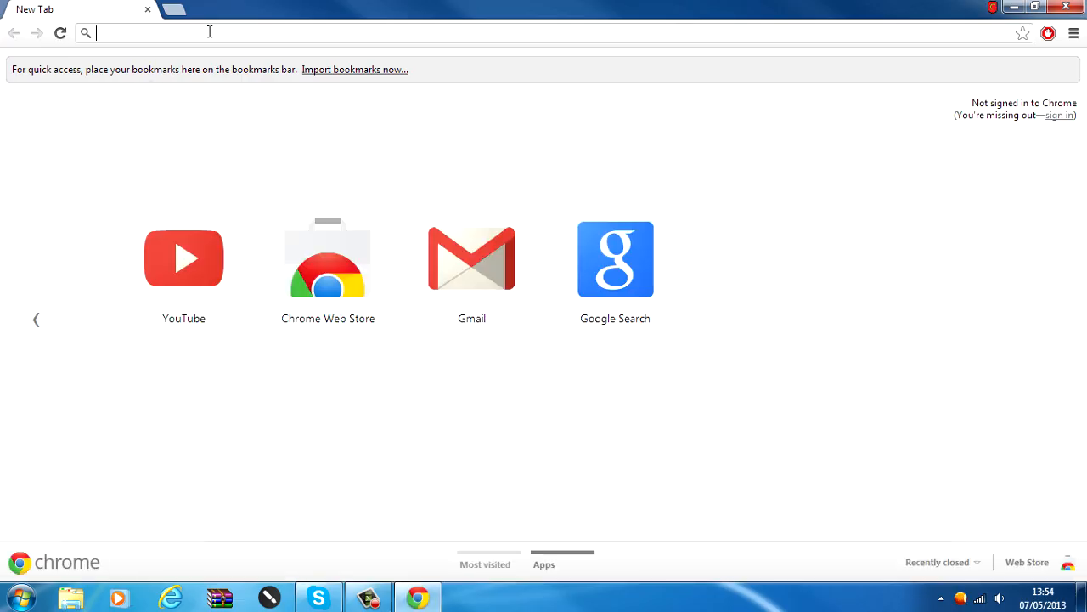
{"action": "mouse_move", "coordinate": [206, 54]}
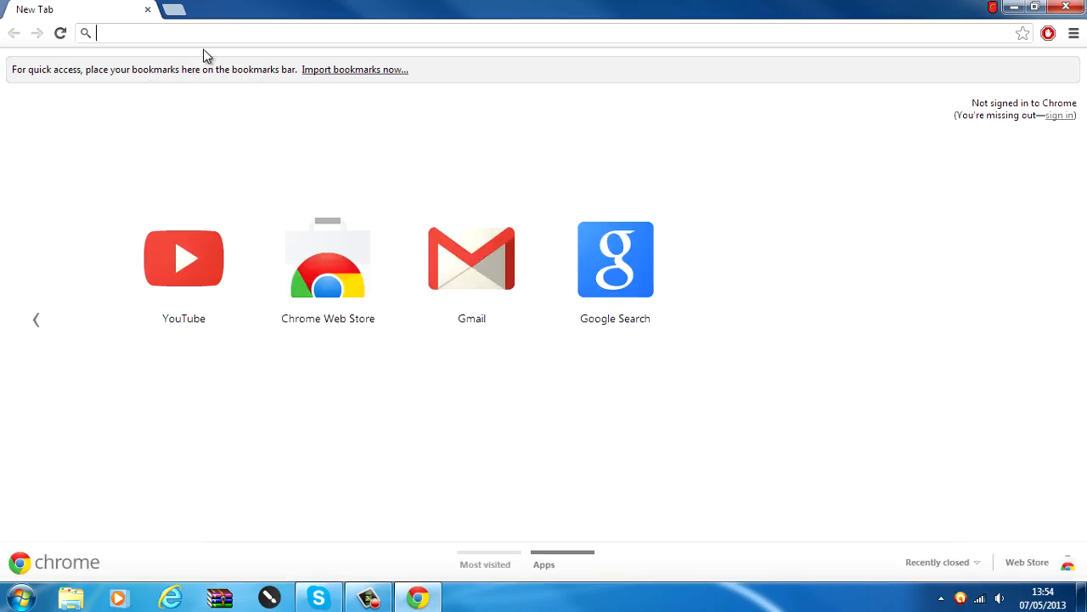
{"action": "type", "text": "FileZilla"}
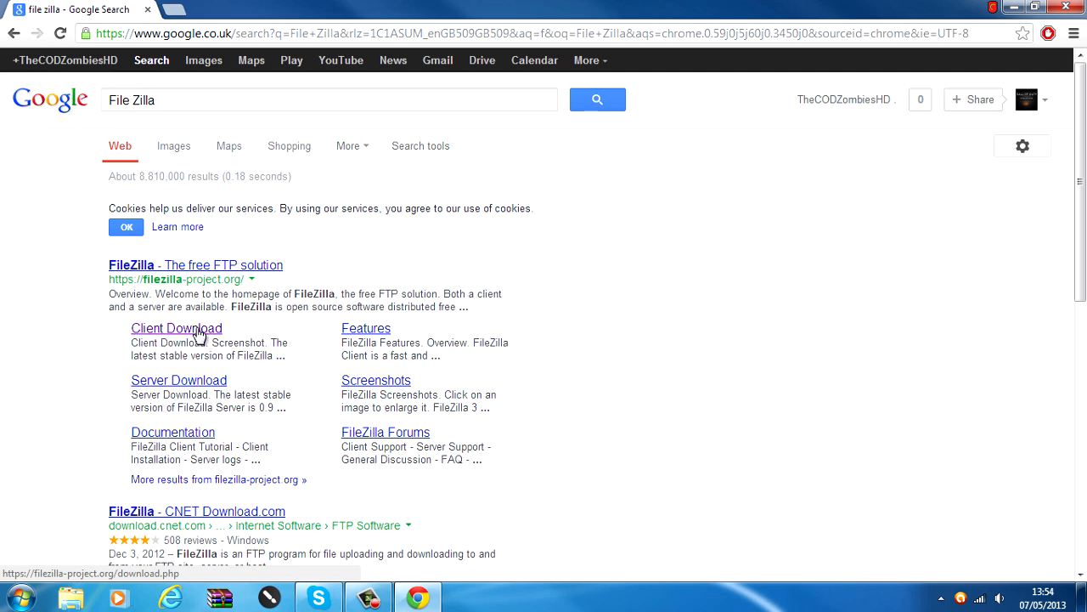
{"action": "left_click", "coordinate": [177, 328]}
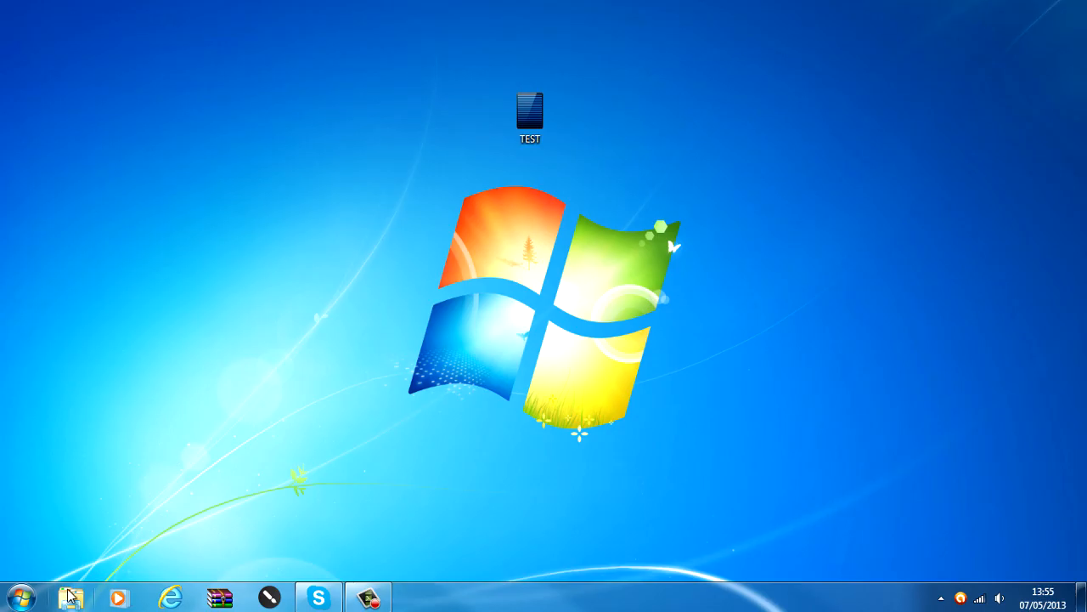
- Launch FileZilla and quickconnect to 192.168.0.2 as user xbox with password on port 21
{"action": "left_click", "coordinate": [22, 594]}
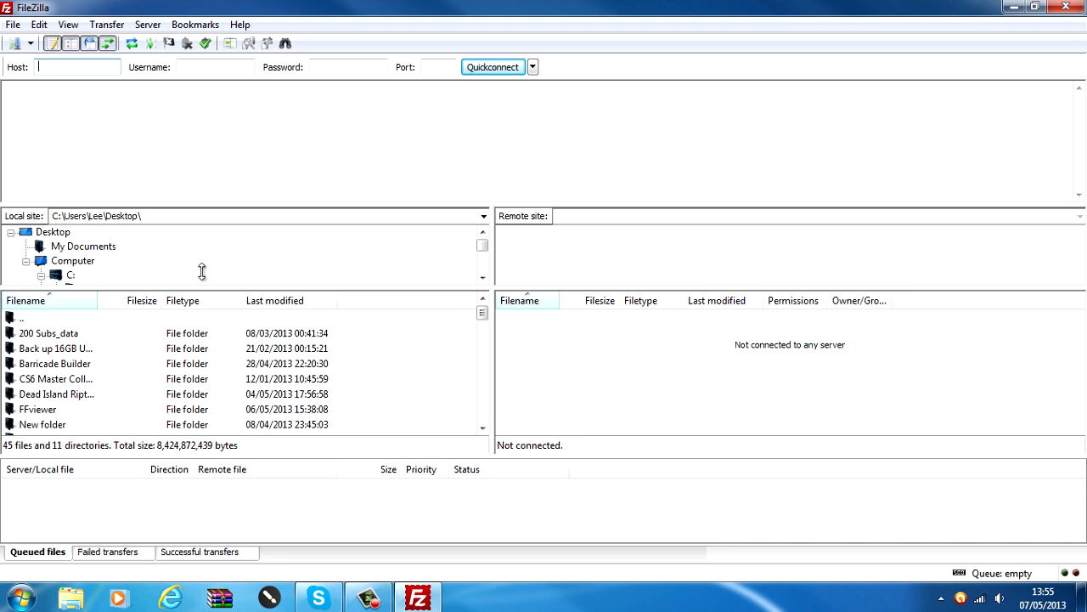
{"action": "mouse_move", "coordinate": [664, 460]}
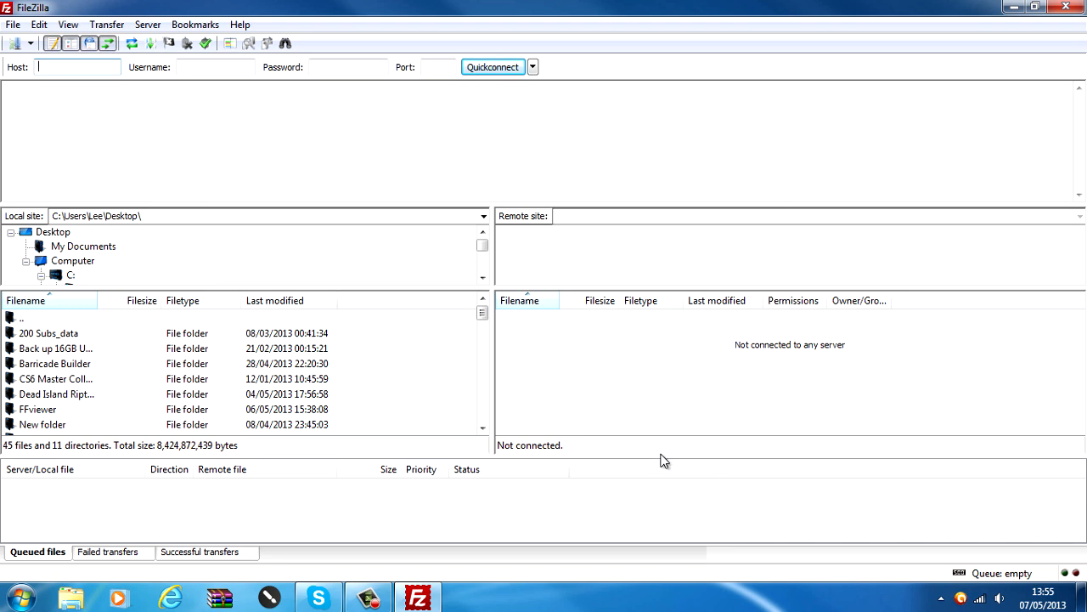
{"action": "scroll", "scroll_direction": "down", "scroll_amount": 3}
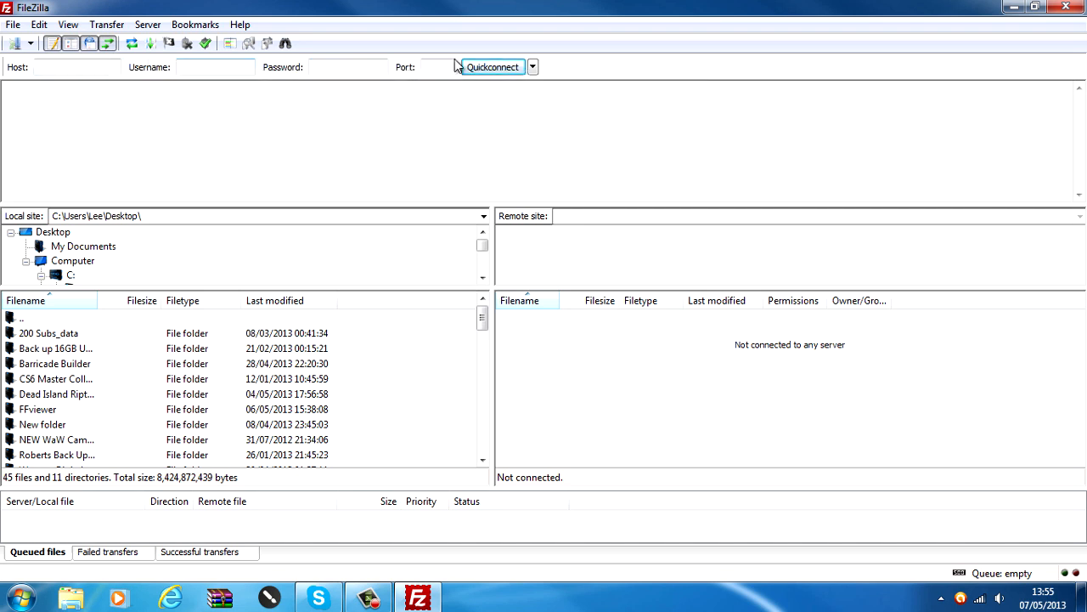
{"action": "left_click", "coordinate": [31, 44]}
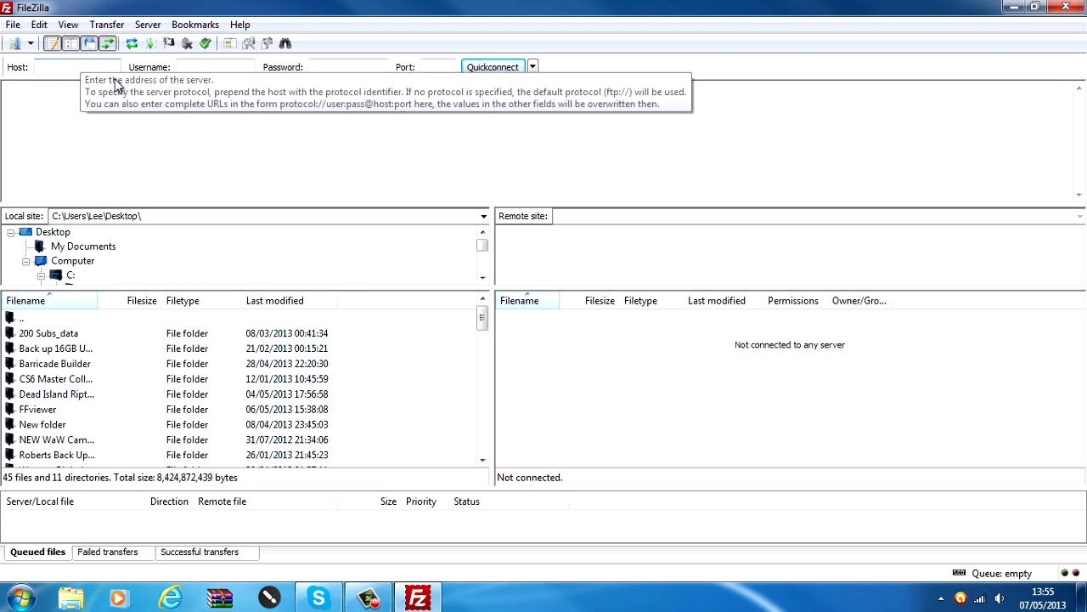
{"action": "type", "text": "192.168.0.2"}
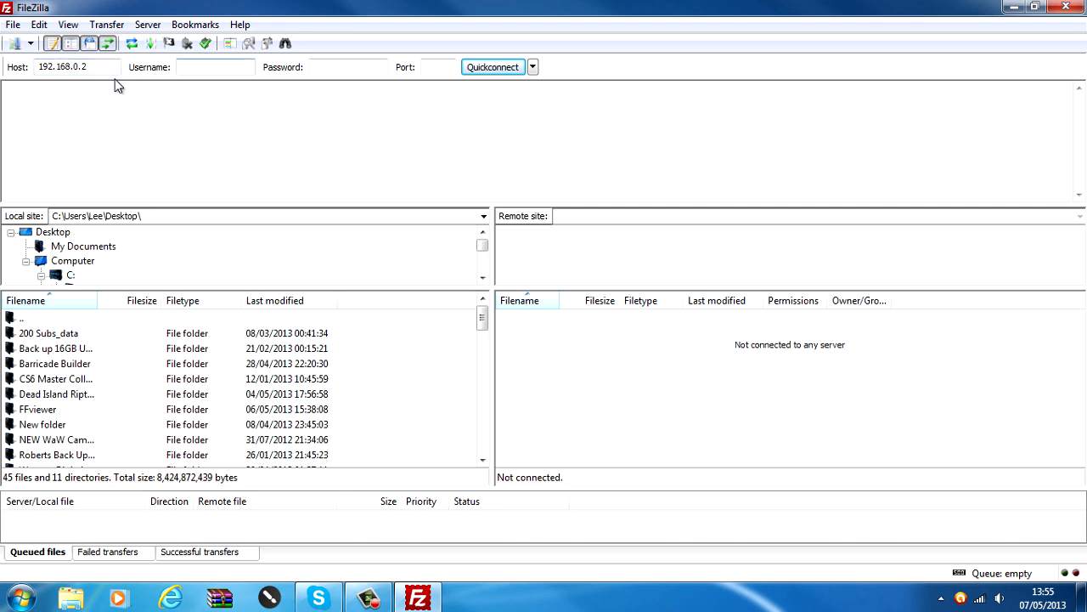
{"action": "type", "text": "xbox"}
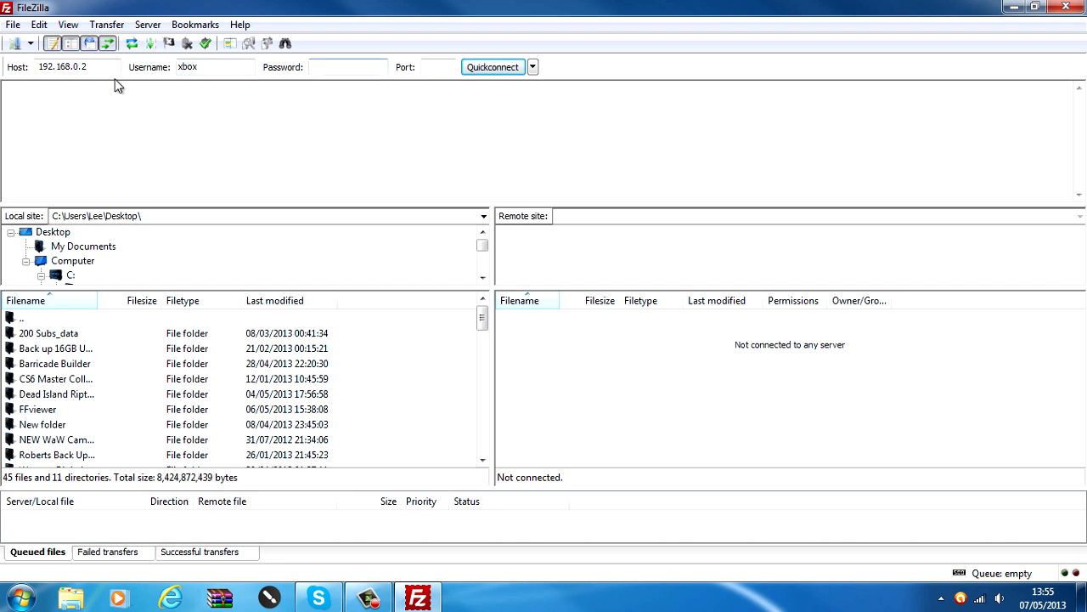
{"action": "type", "text": "••••"}
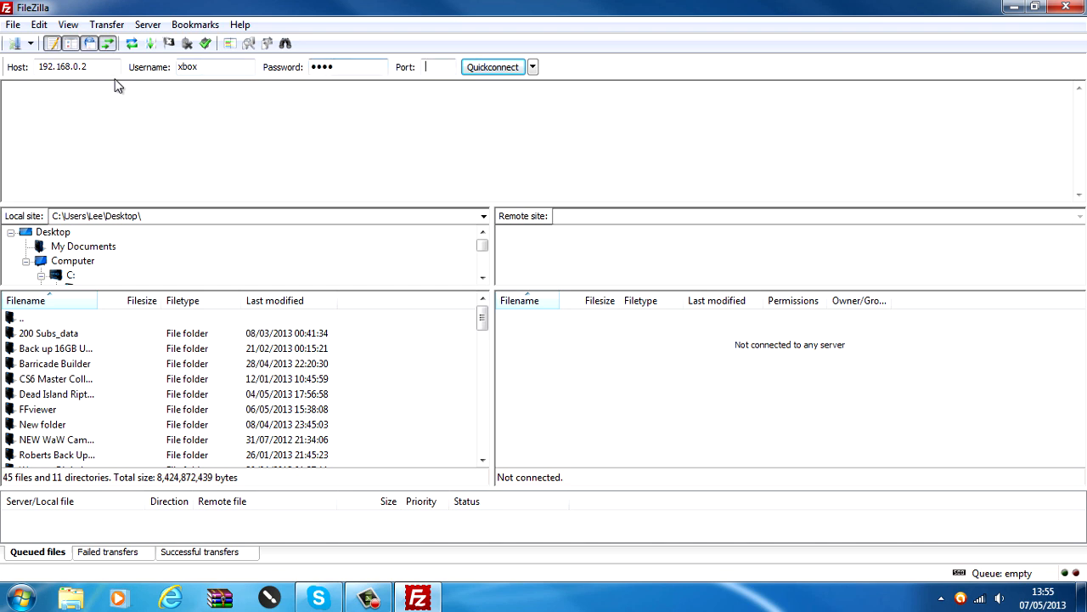
{"action": "type", "text": "21"}
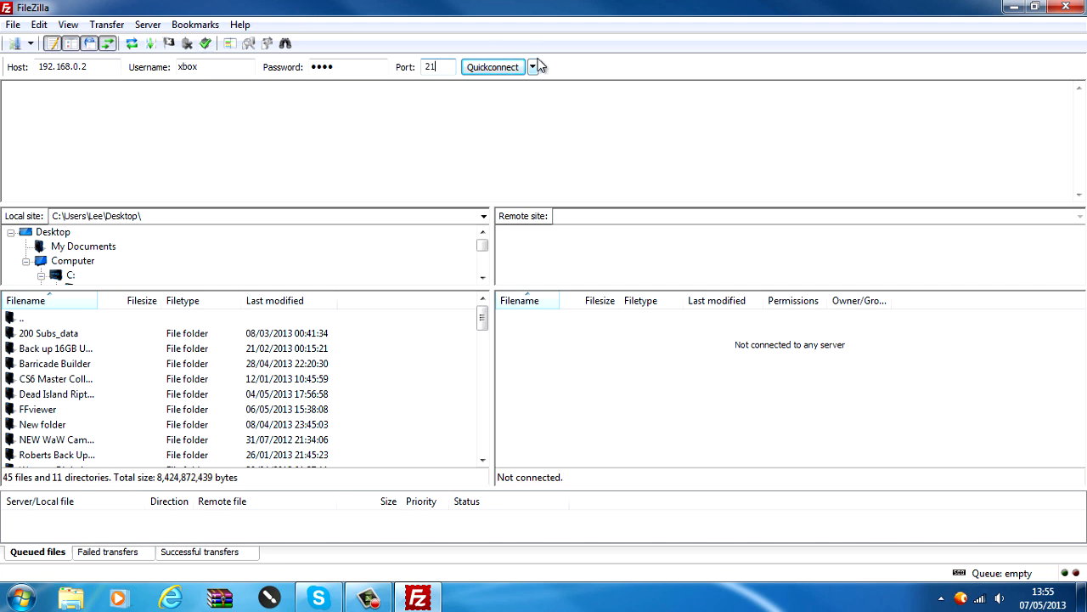
{"action": "left_click", "coordinate": [493, 66]}
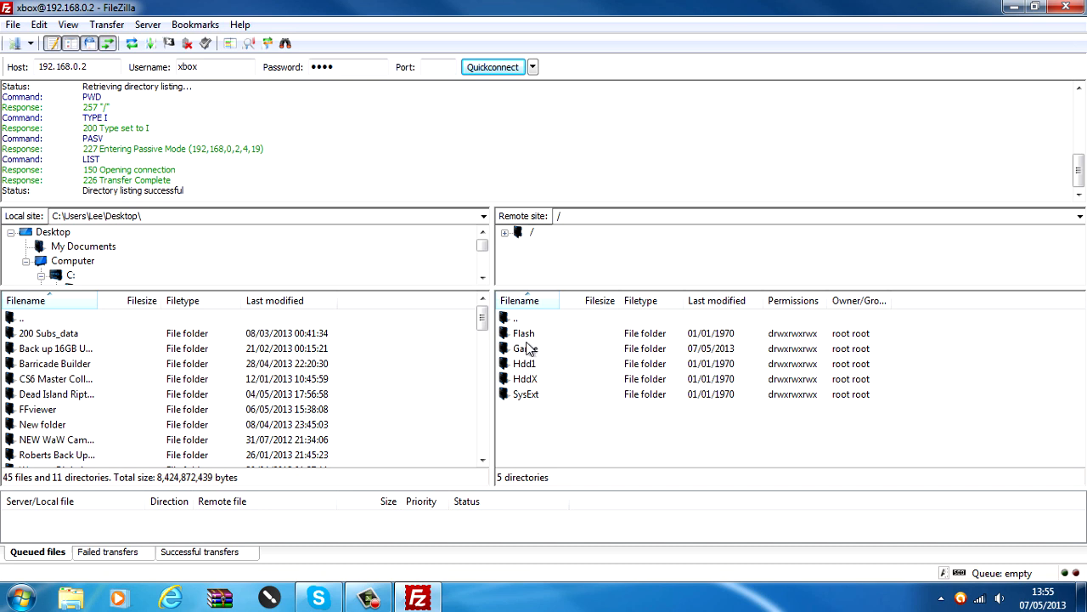
- Open the console's Hdd1 folder, re-maximize FileZilla, and collapse the local tree to Desktop
{"action": "double_click", "coordinate": [525, 363]}
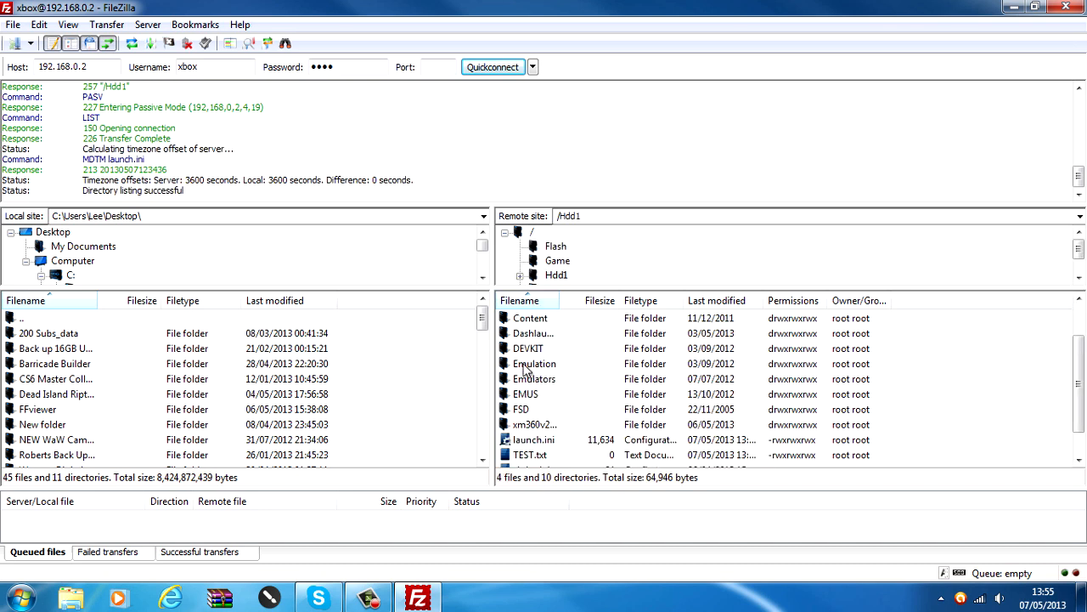
{"action": "left_click", "coordinate": [533, 333]}
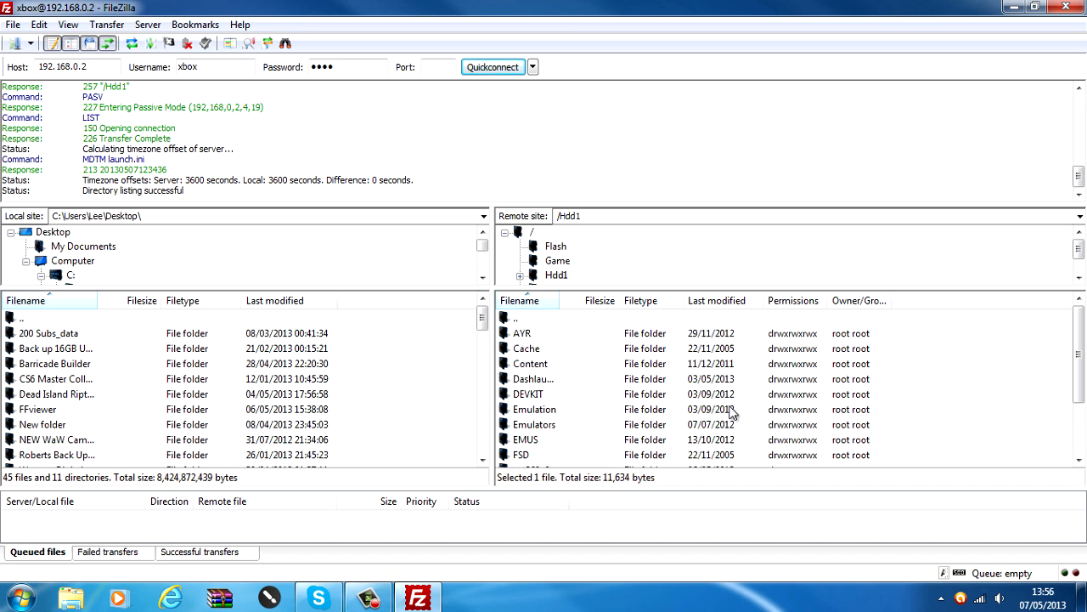
{"action": "mouse_move", "coordinate": [204, 282]}
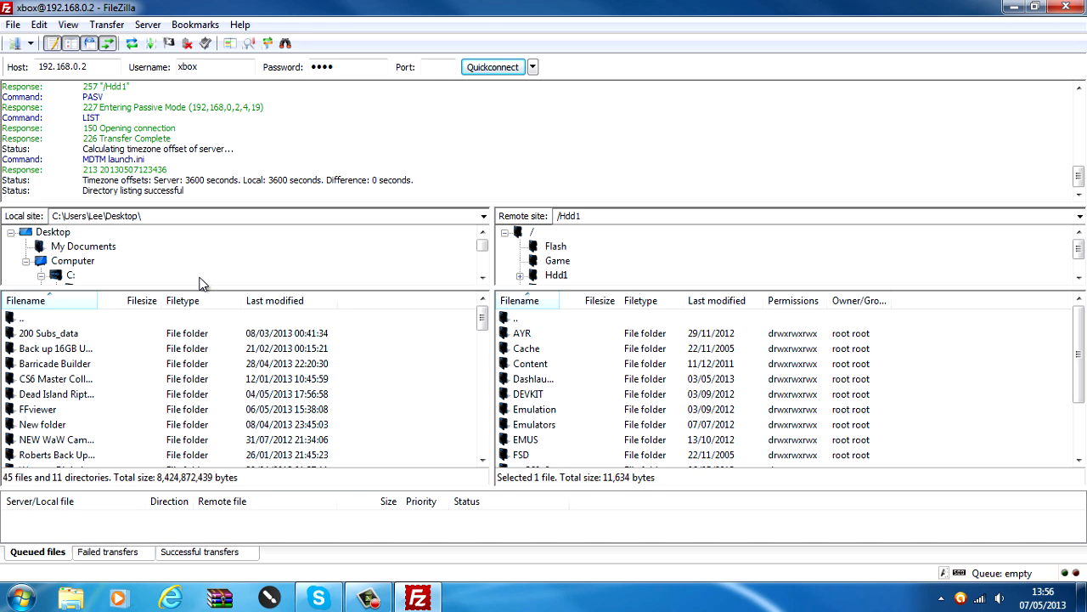
{"action": "left_click", "coordinate": [1045, 8]}
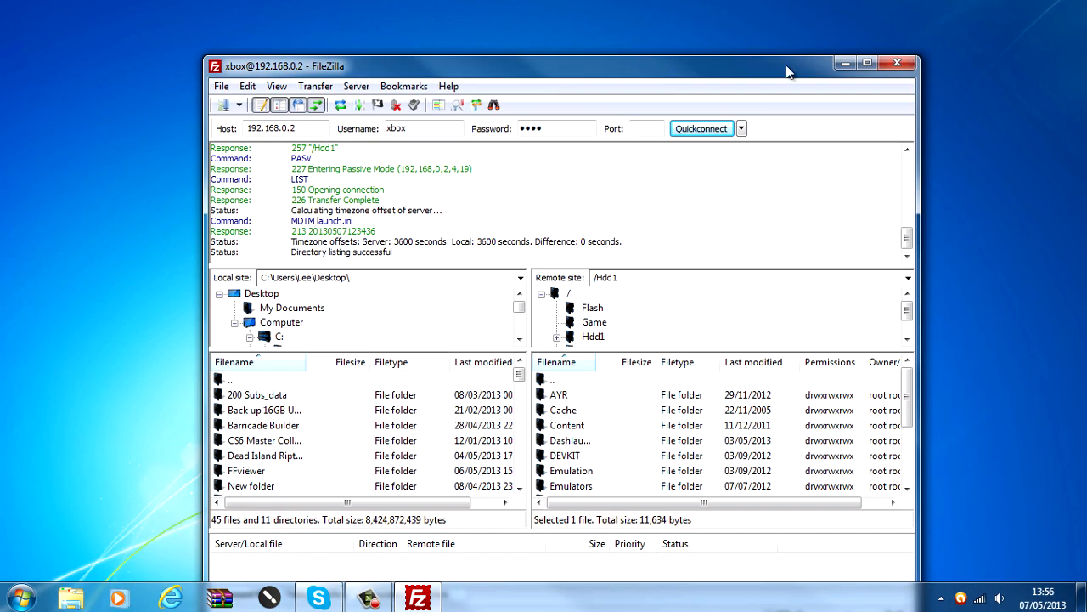
{"action": "left_click", "coordinate": [867, 62]}
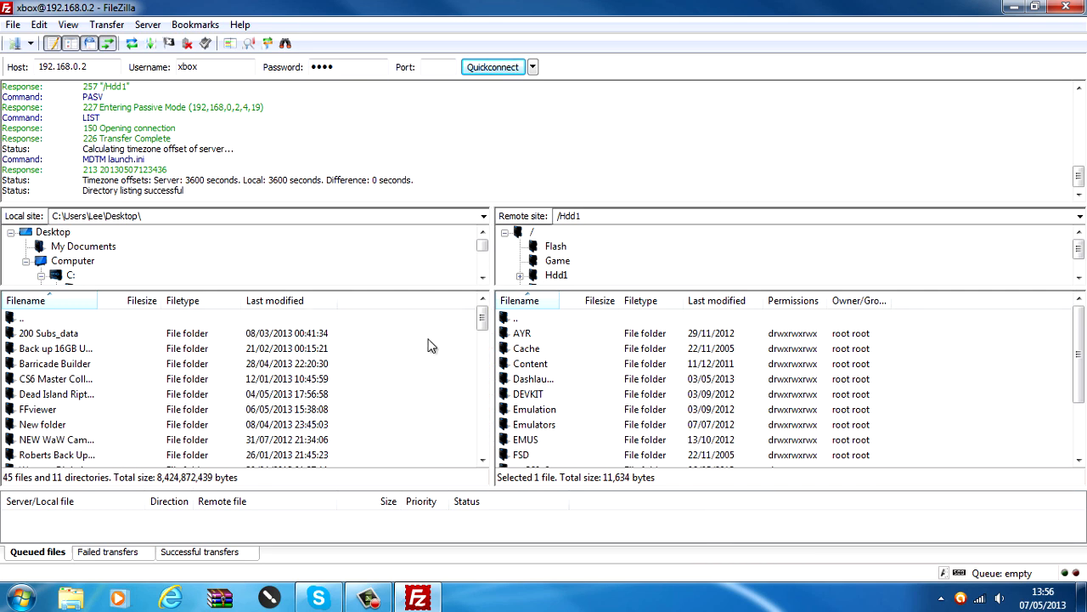
{"action": "left_click", "coordinate": [53, 232]}
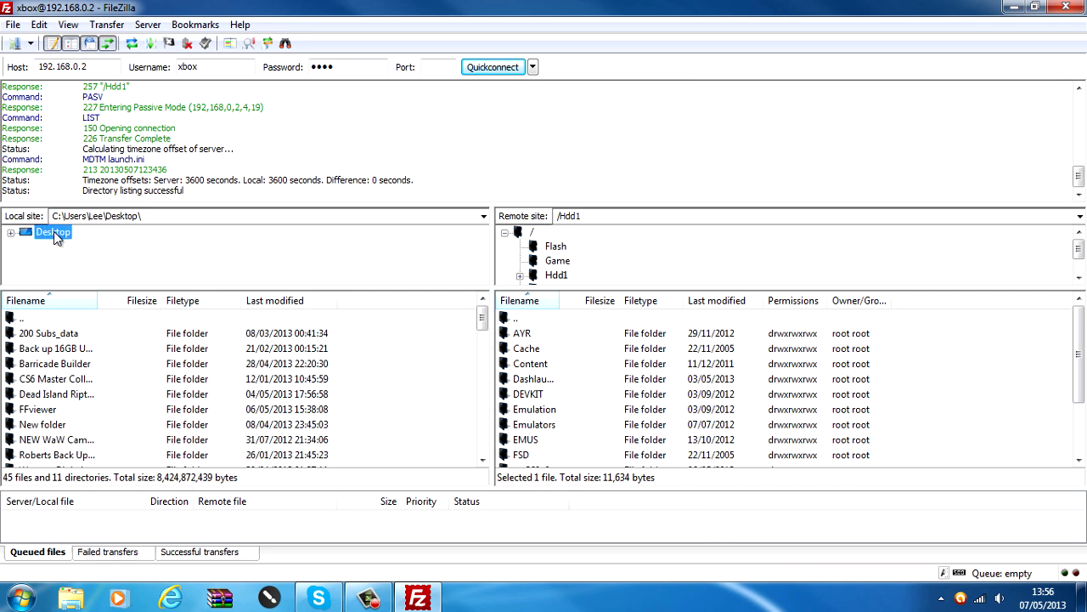
- Upload TEST.txt to /Hdd1, then download it back onto the desktop
{"action": "scroll", "scroll_direction": "down", "scroll_amount": 3}
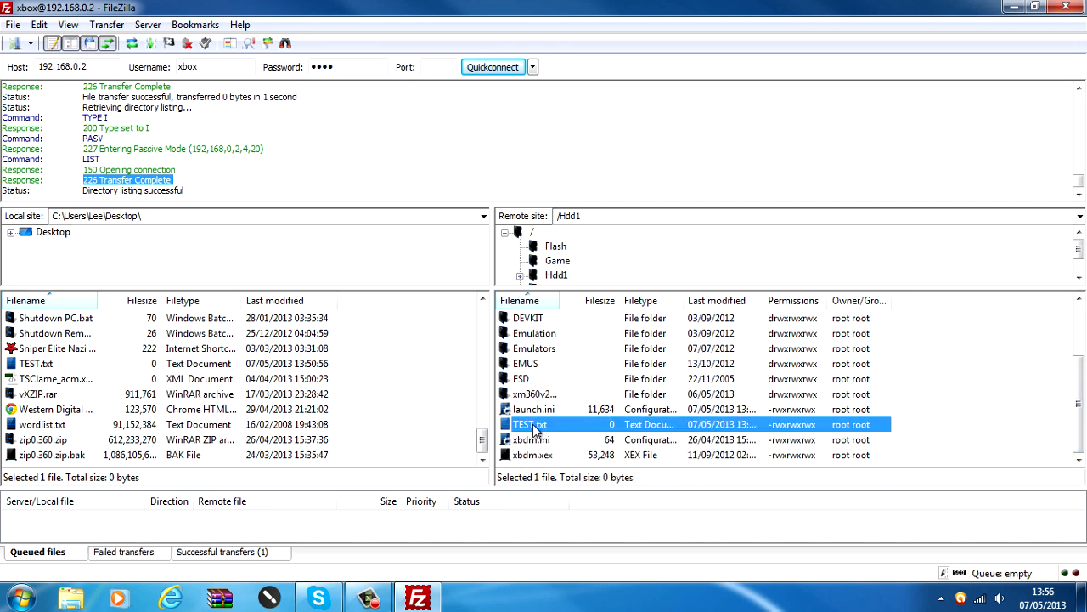
{"action": "mouse_move", "coordinate": [551, 427]}
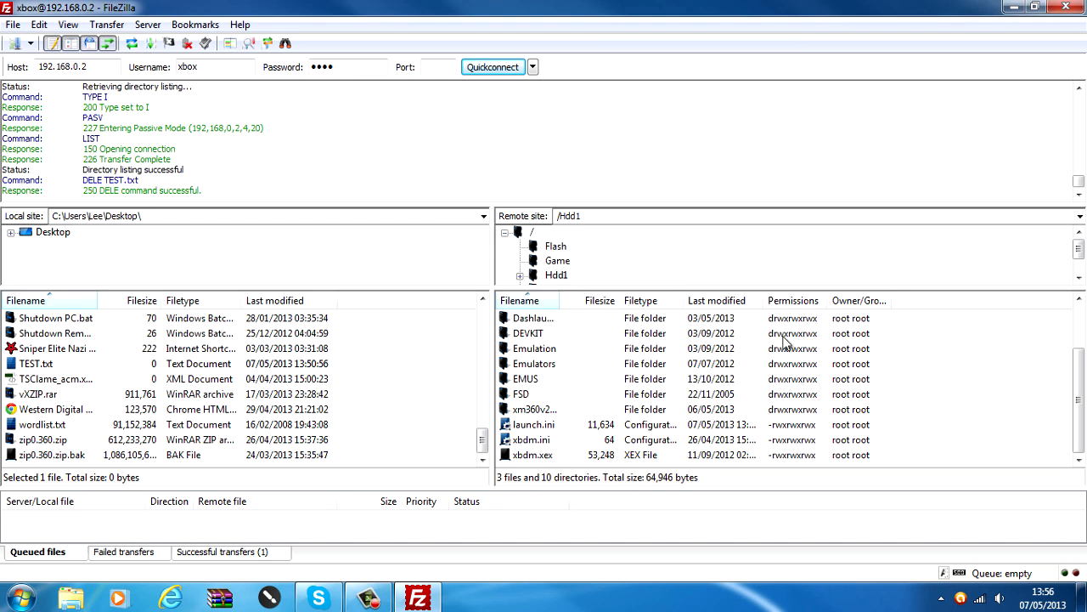
{"action": "mouse_move", "coordinate": [92, 363]}
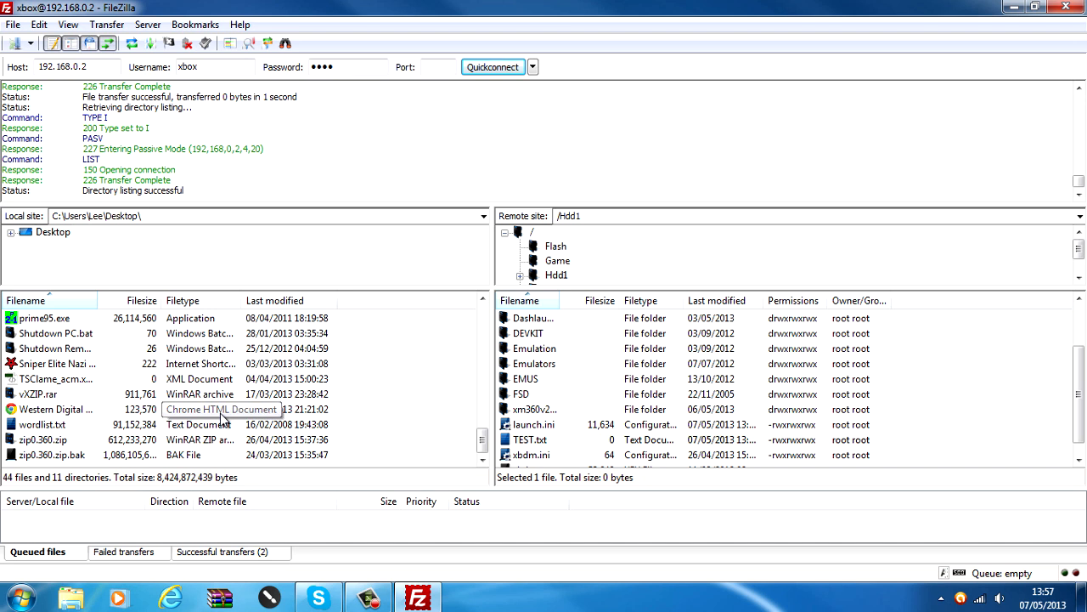
{"action": "left_click", "coordinate": [529, 439]}
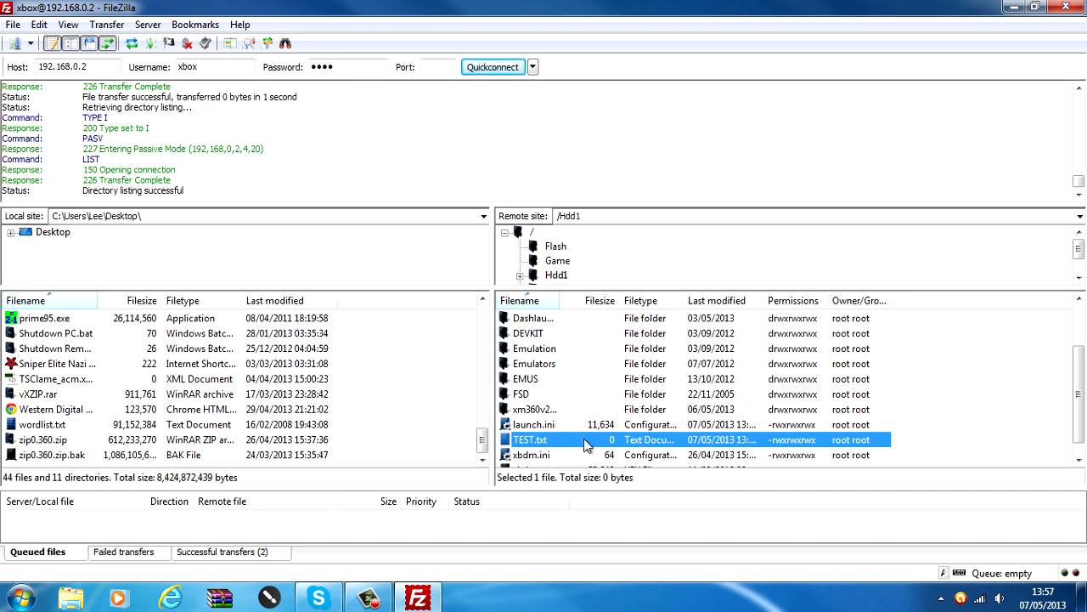
{"action": "mouse_move", "coordinate": [531, 450]}
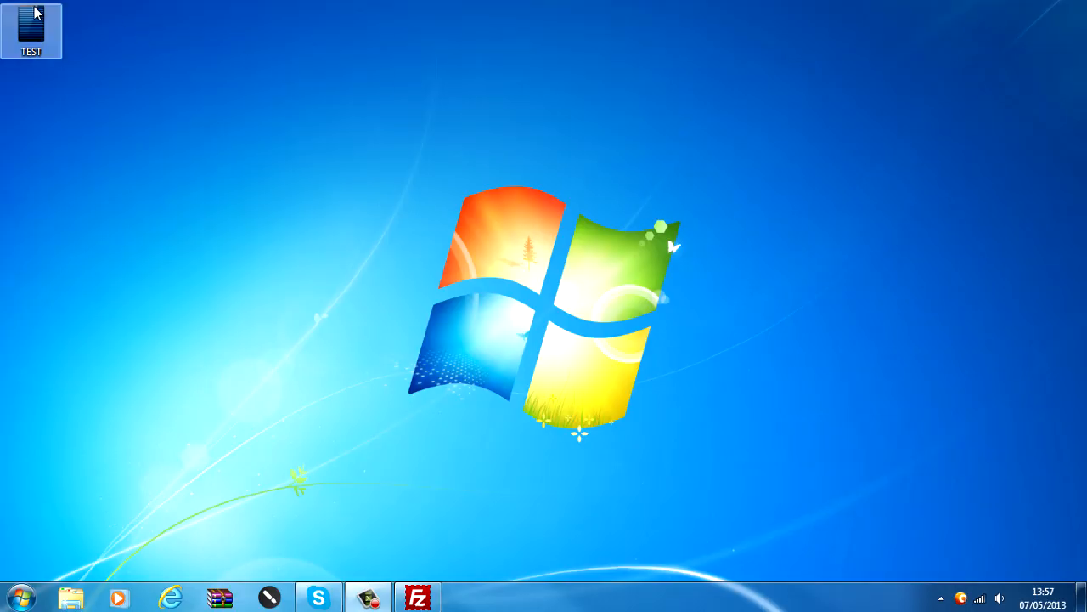
{"action": "left_click_drag", "start_coordinate": [31, 25], "coordinate": [343, 117]}
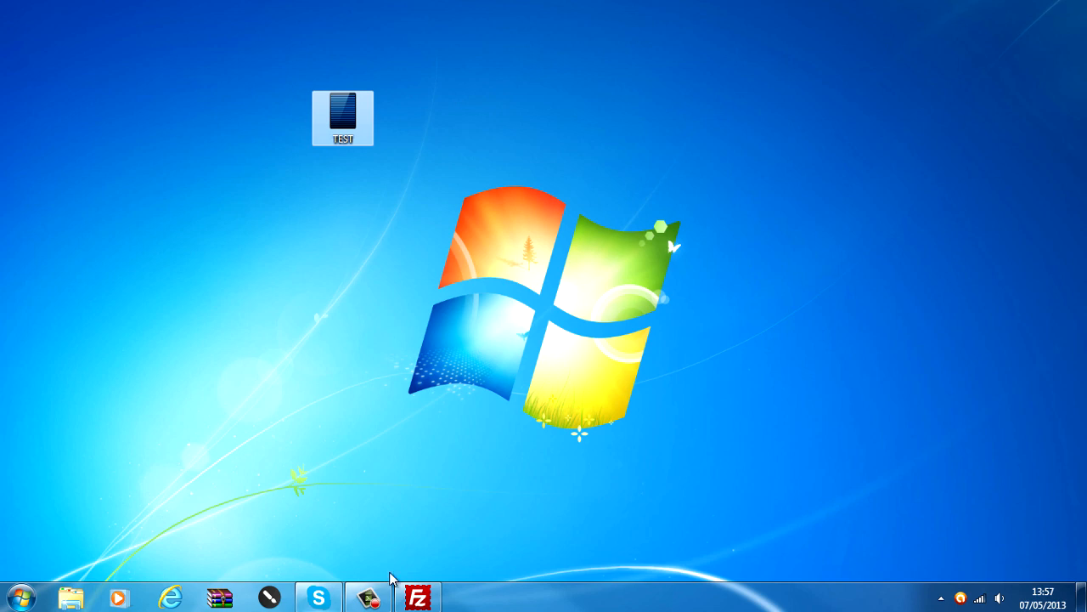
{"action": "left_click", "coordinate": [342, 118]}
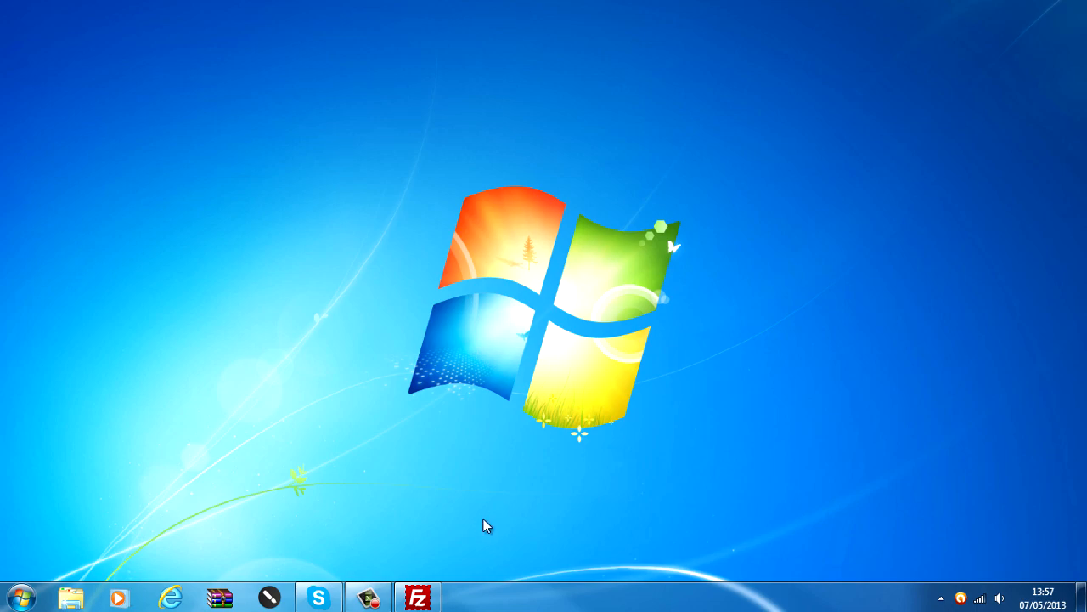
{"action": "left_click", "coordinate": [417, 597]}
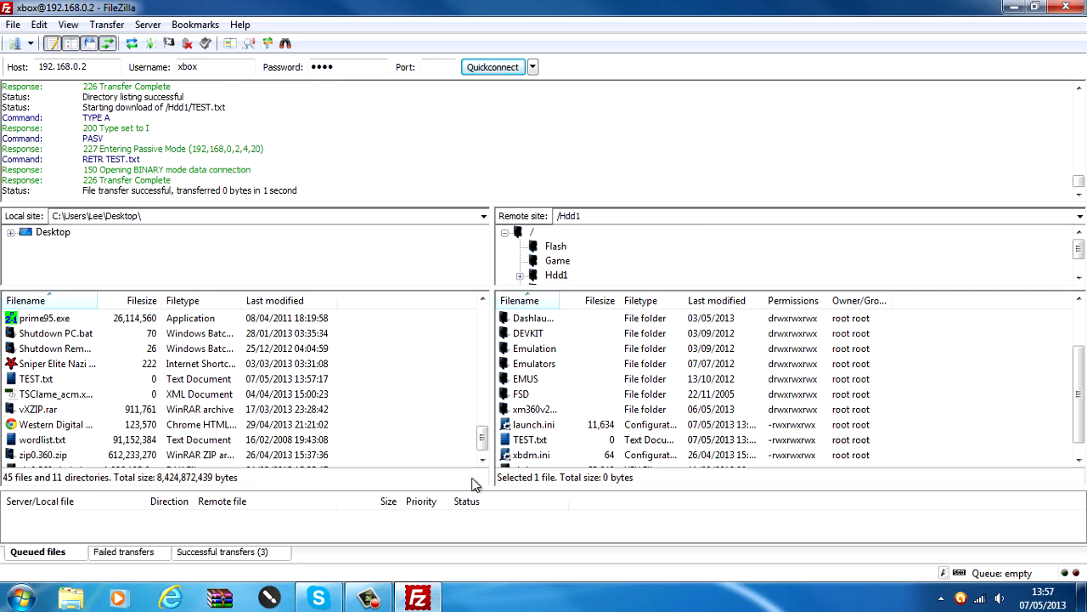
{"action": "mouse_move", "coordinate": [545, 458]}
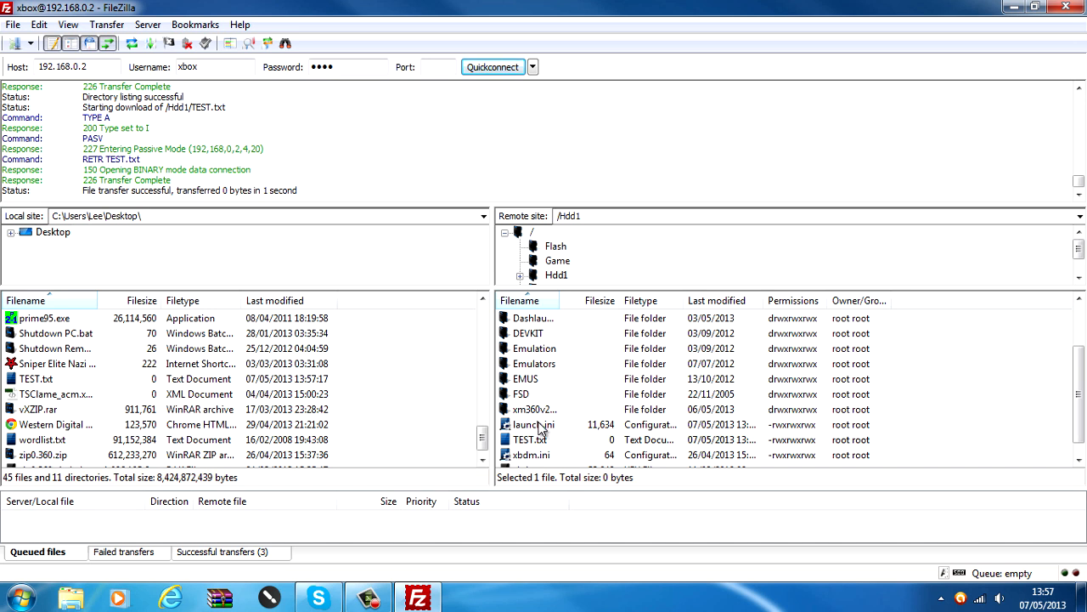
{"action": "mouse_move", "coordinate": [572, 336]}
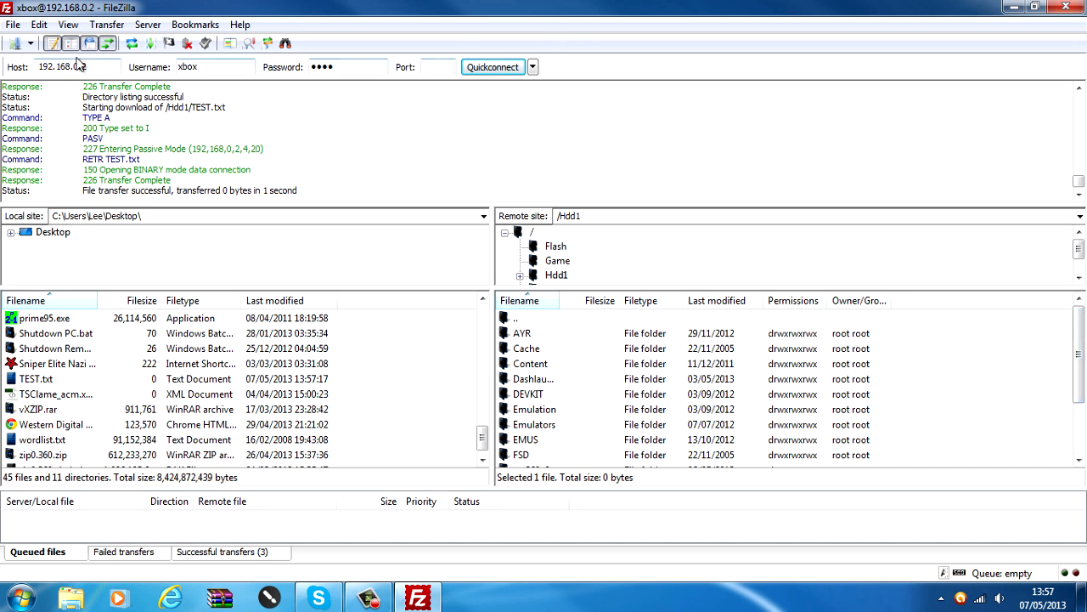
- Check the Quickconnect history, then open Site Manager listing Home Server and Jtag
{"action": "left_click", "coordinate": [533, 67]}
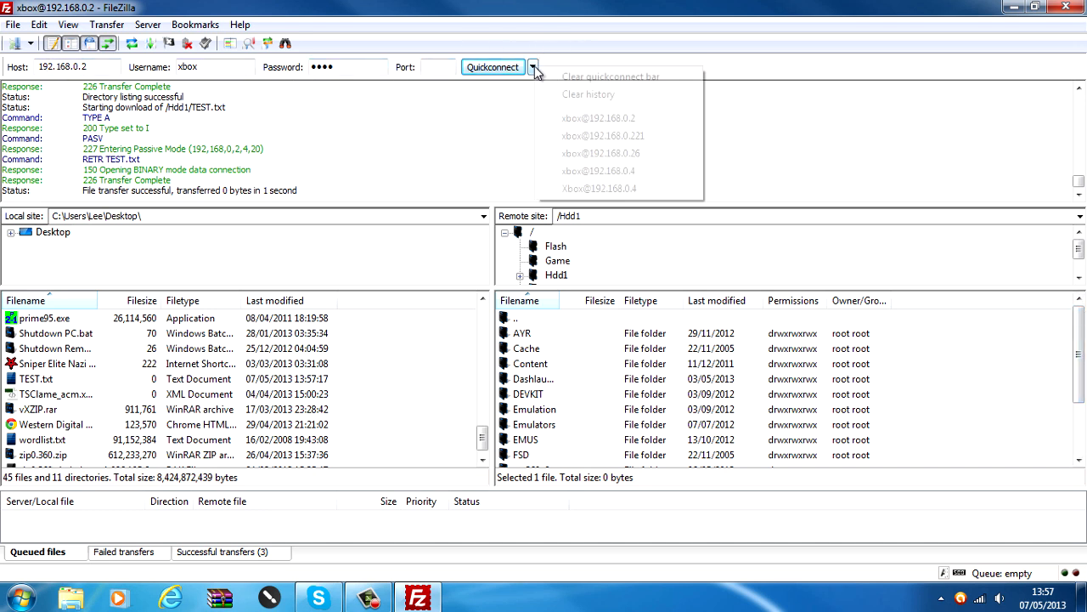
{"action": "left_click", "coordinate": [30, 43]}
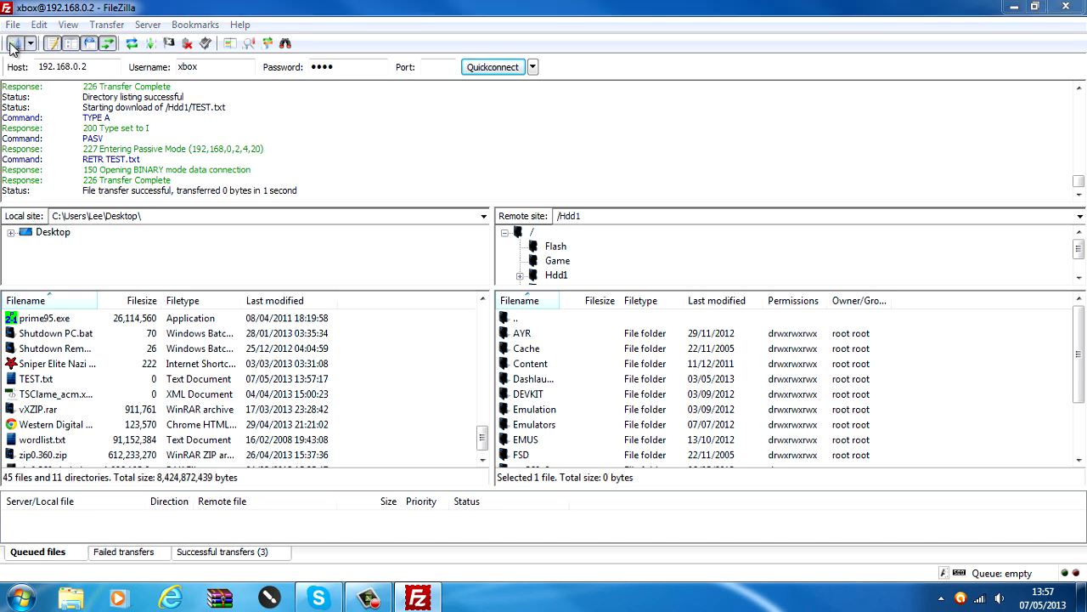
{"action": "left_click", "coordinate": [10, 44]}
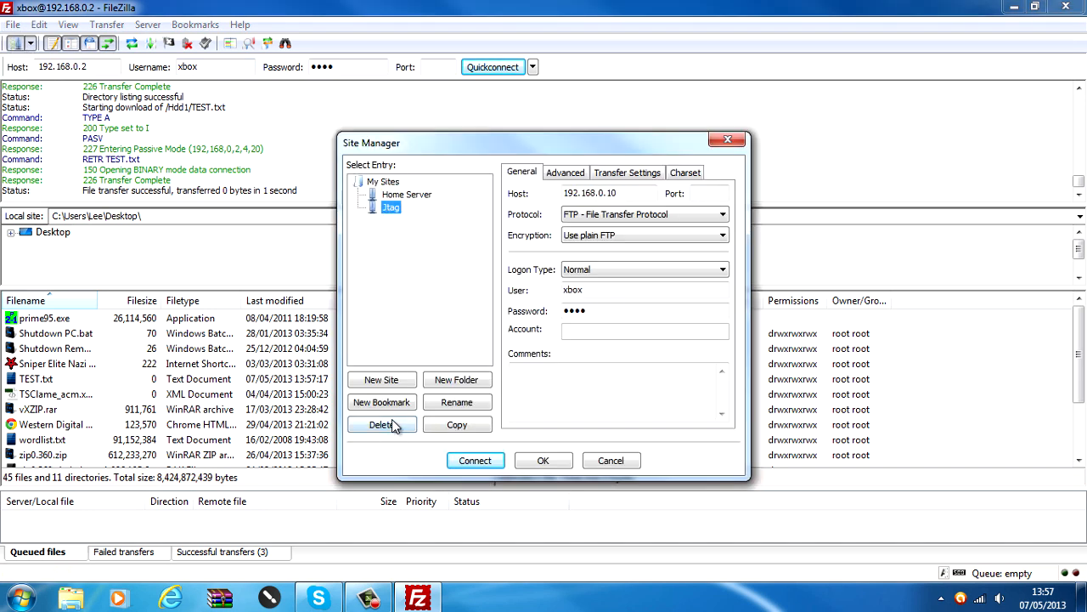
- Delete the old Jtag site and add a new Jtag site with Normal logon as xbox
{"action": "left_click", "coordinate": [382, 423]}
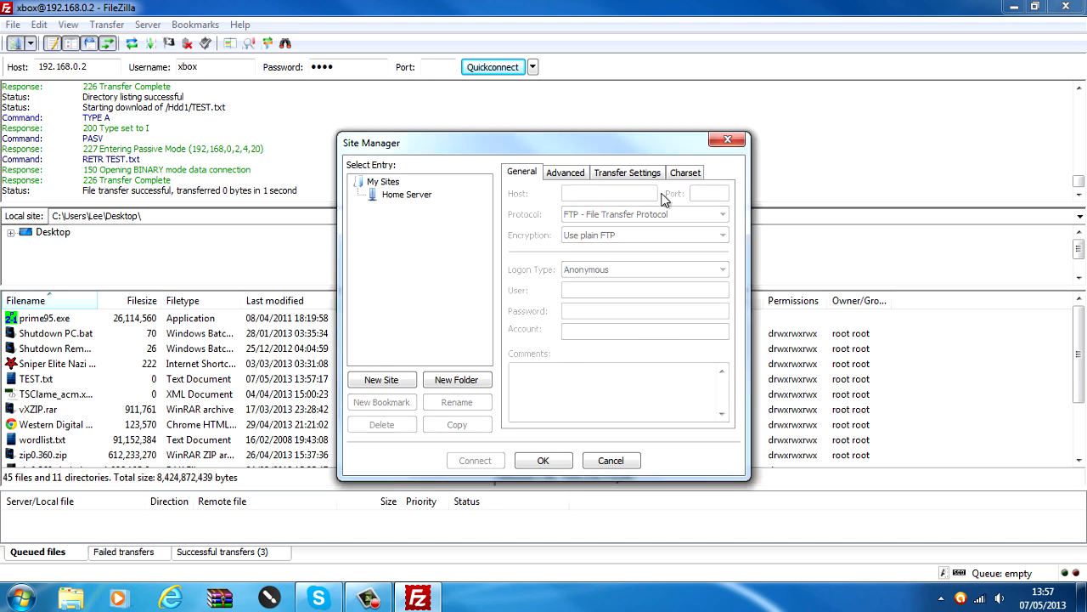
{"action": "mouse_move", "coordinate": [383, 374]}
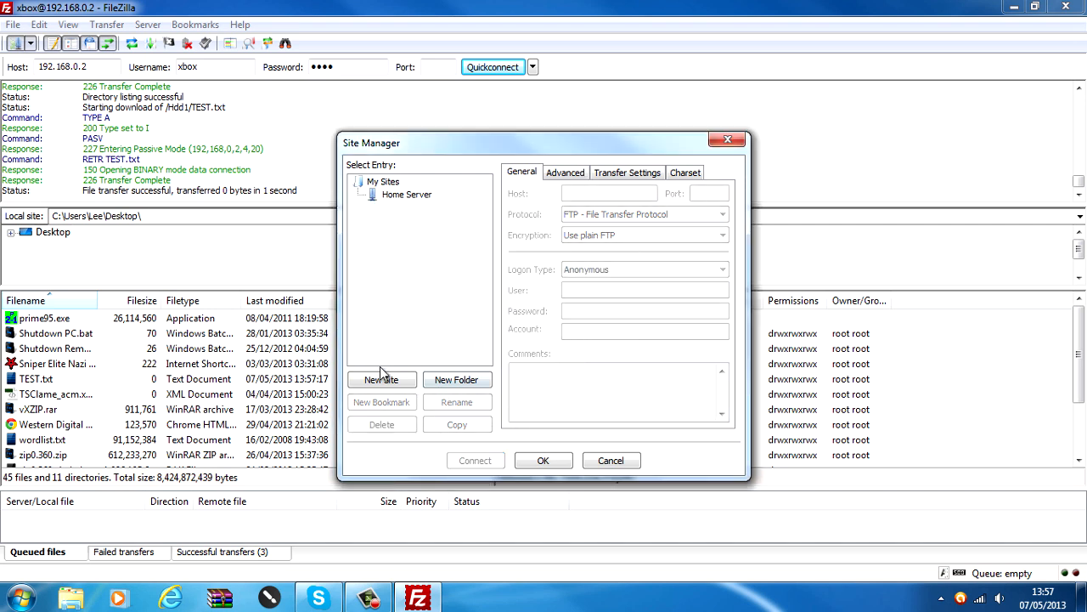
{"action": "left_click", "coordinate": [382, 379]}
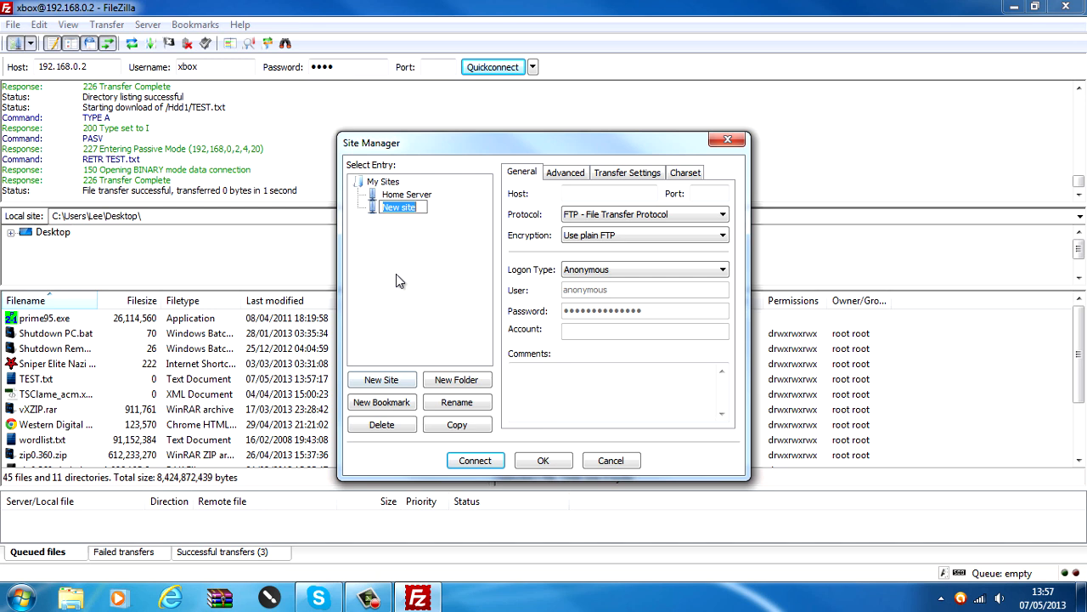
{"action": "type", "text": "Jtag"}
{"action": "left_click", "coordinate": [710, 194]}
{"action": "type", "text": "21"}
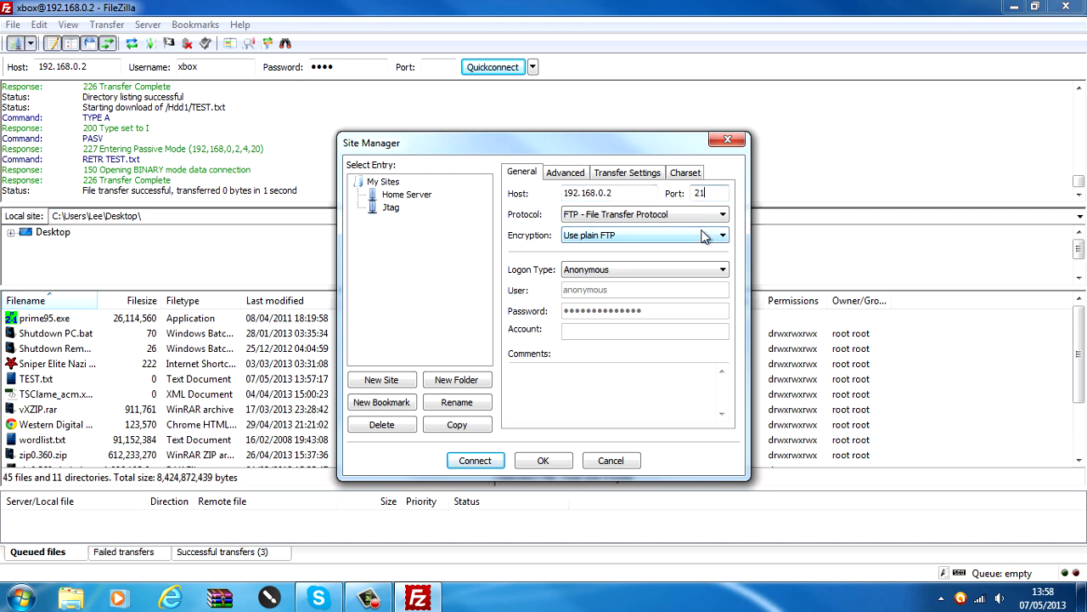
{"action": "left_click", "coordinate": [721, 270]}
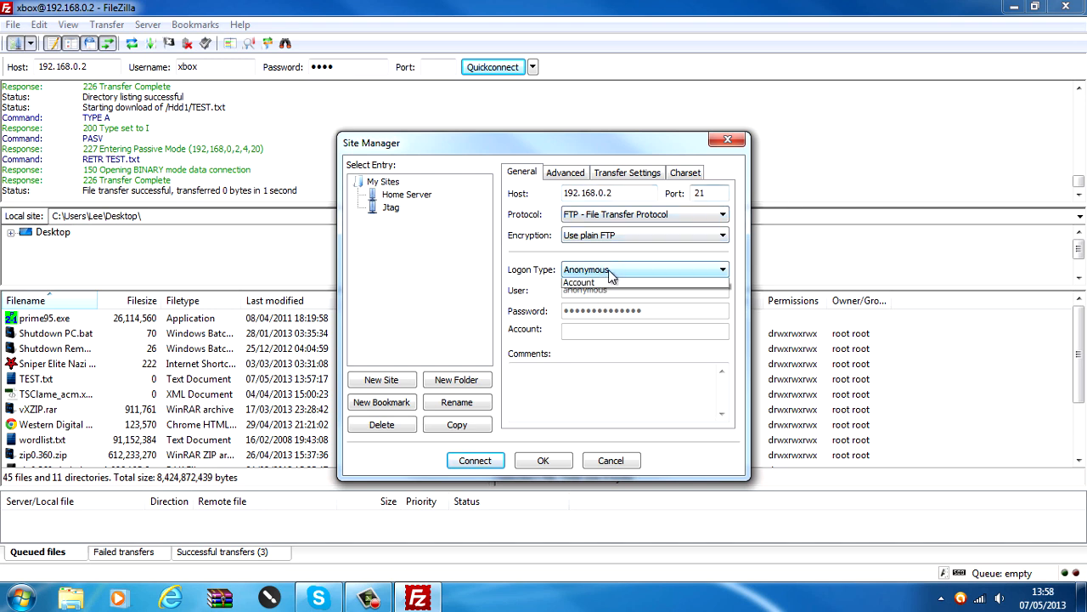
{"action": "left_click", "coordinate": [578, 282]}
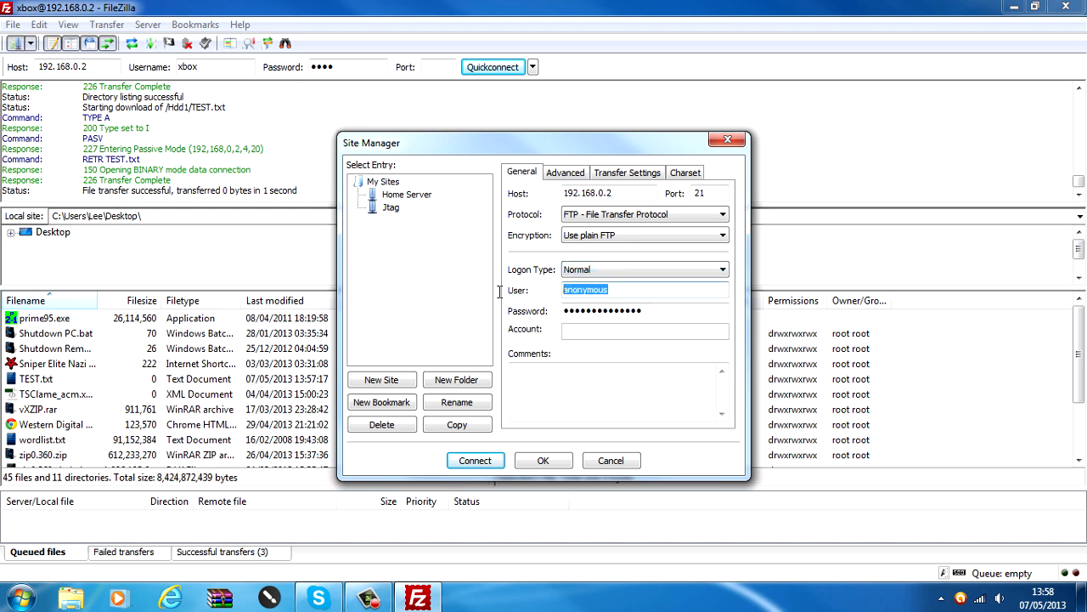
{"action": "type", "text": "xbox"}
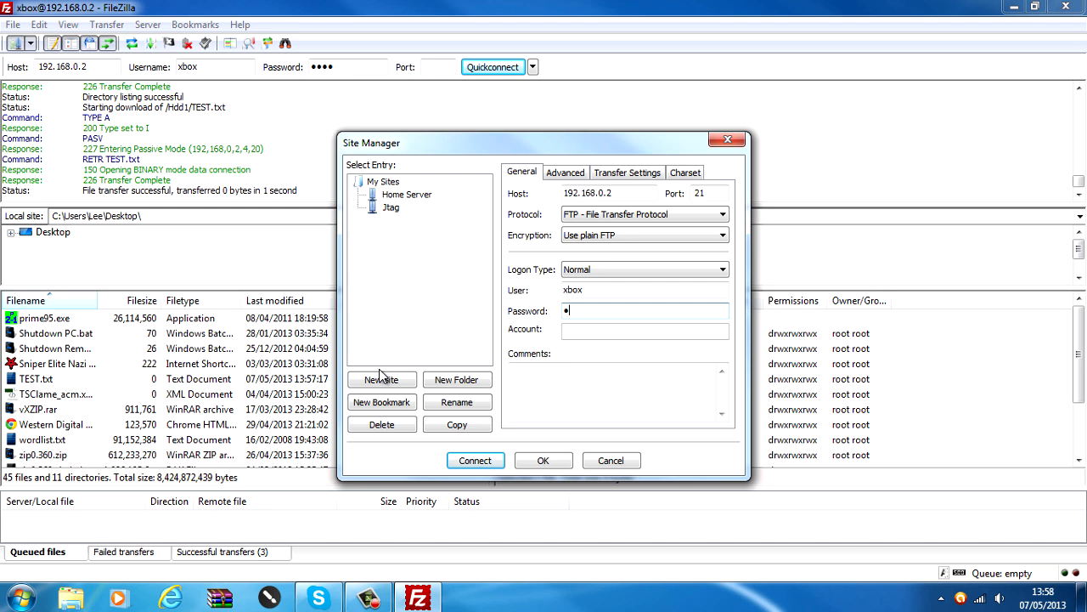
{"action": "left_click", "coordinate": [475, 459]}
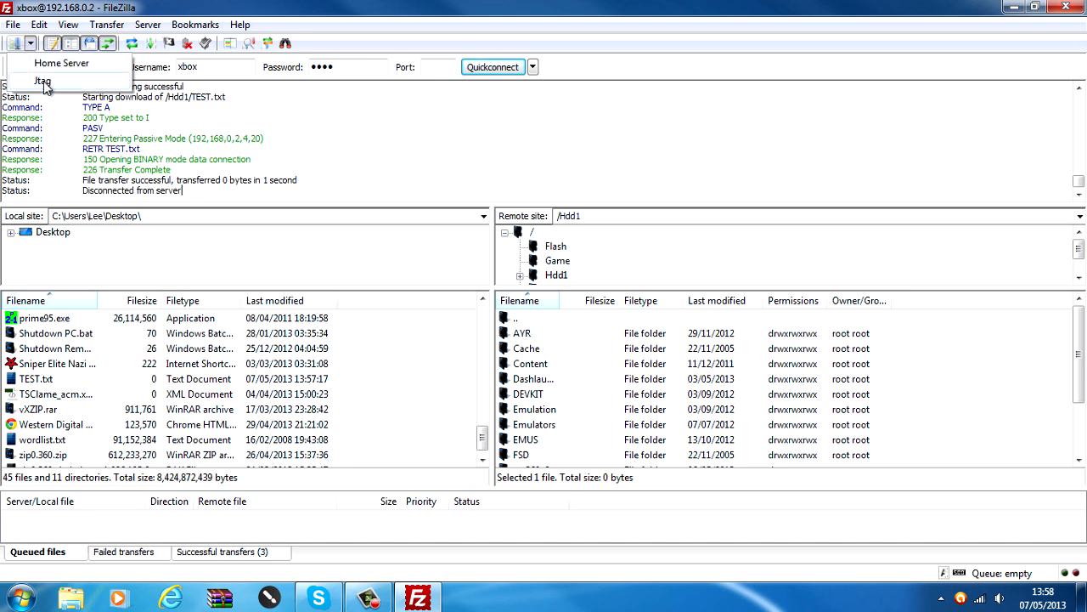
- Reconnect to the saved Jtag site, then close FileZilla and launch Google Chrome
{"action": "left_click", "coordinate": [42, 80]}
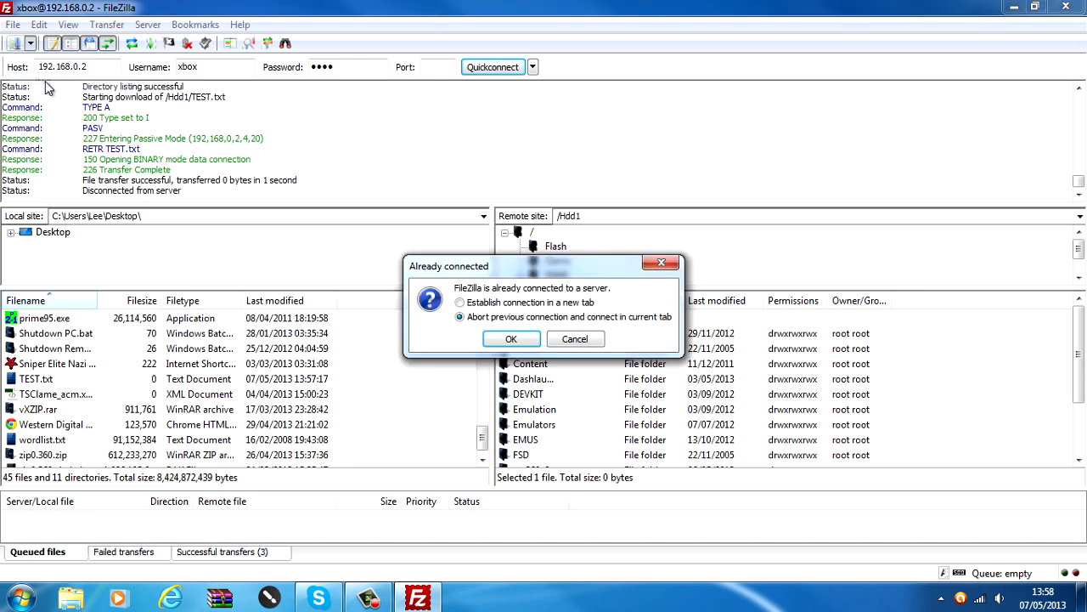
{"action": "left_click", "coordinate": [511, 339]}
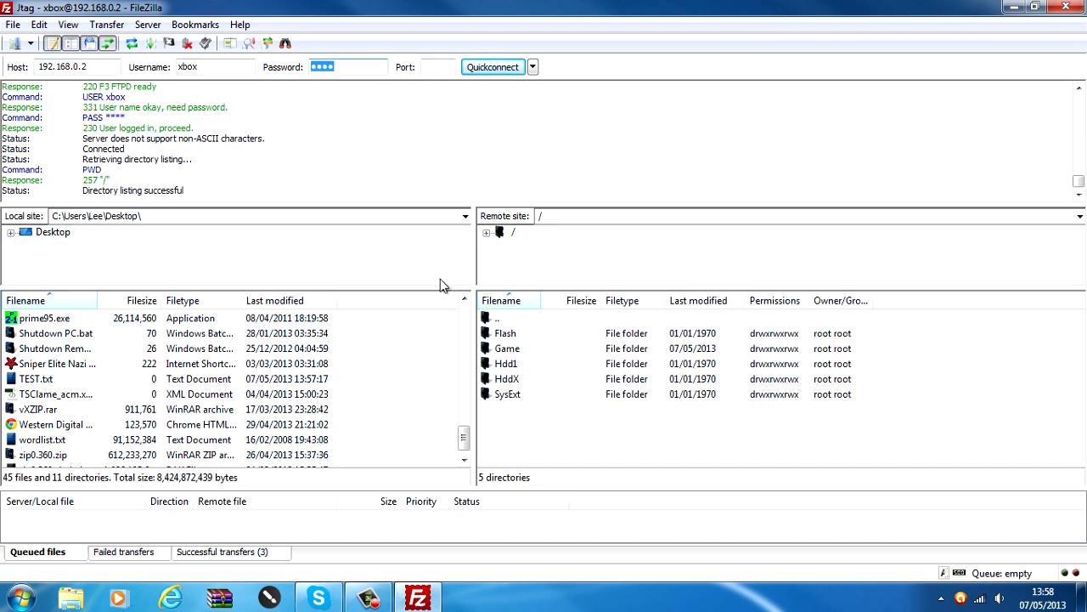
{"action": "left_click", "coordinate": [1034, 7]}
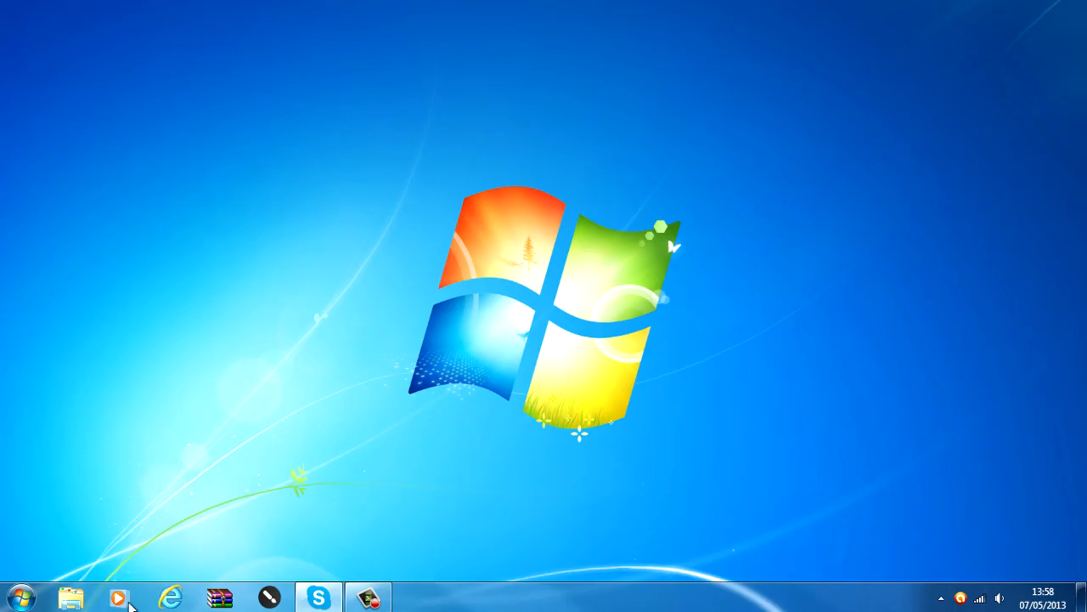
{"action": "left_click", "coordinate": [23, 597]}
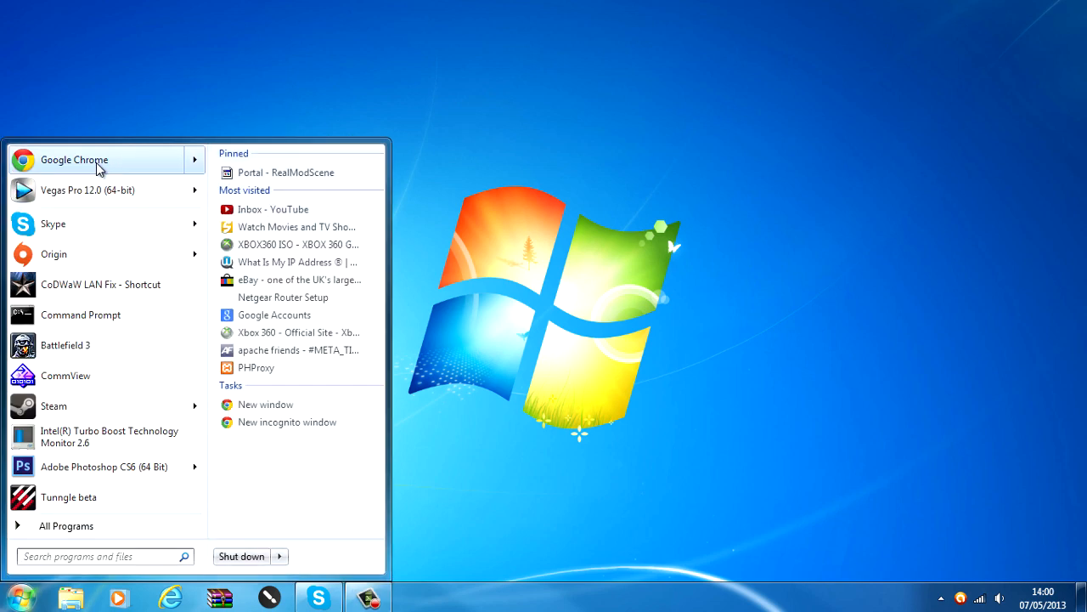
{"action": "left_click", "coordinate": [74, 160]}
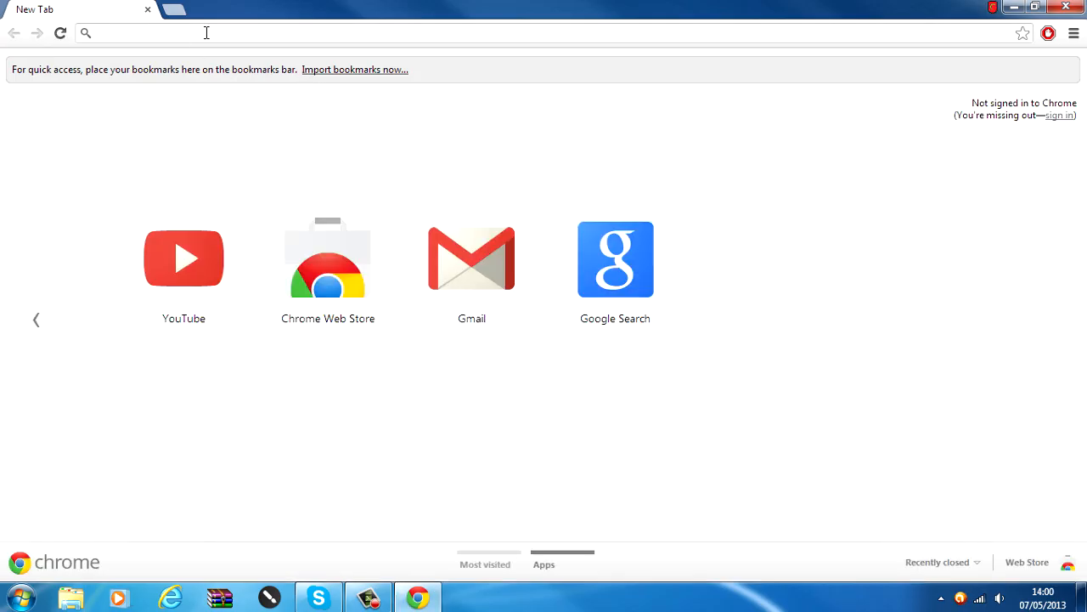
{"action": "mouse_move", "coordinate": [441, 93]}
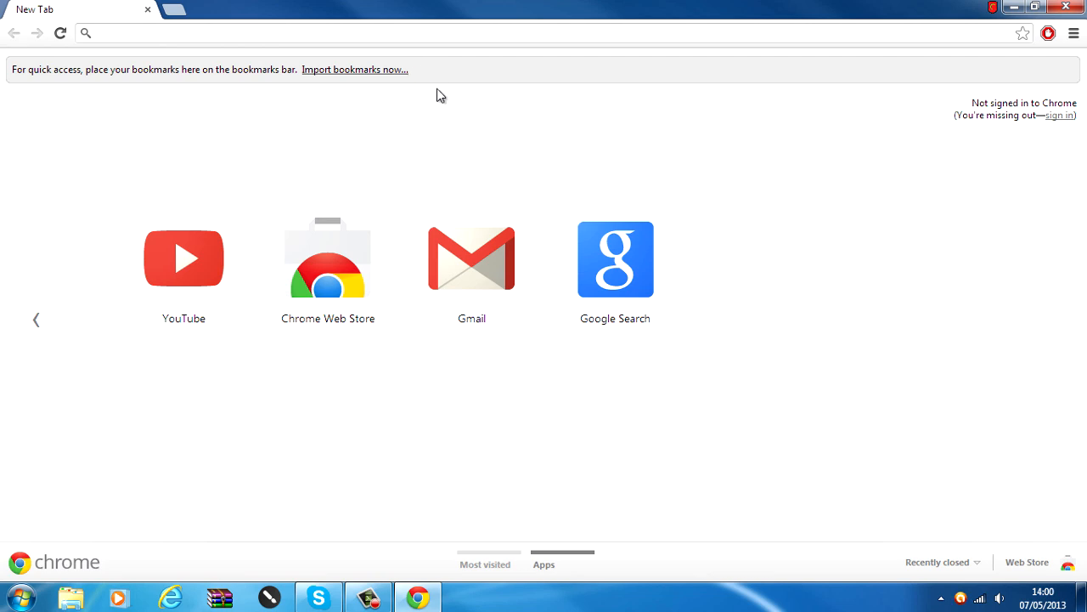
- Open ftp://192.168.0.2:21 in Chrome and log in with the xbox credentials
{"action": "type", "text": "ftp://192.168.0.2"}
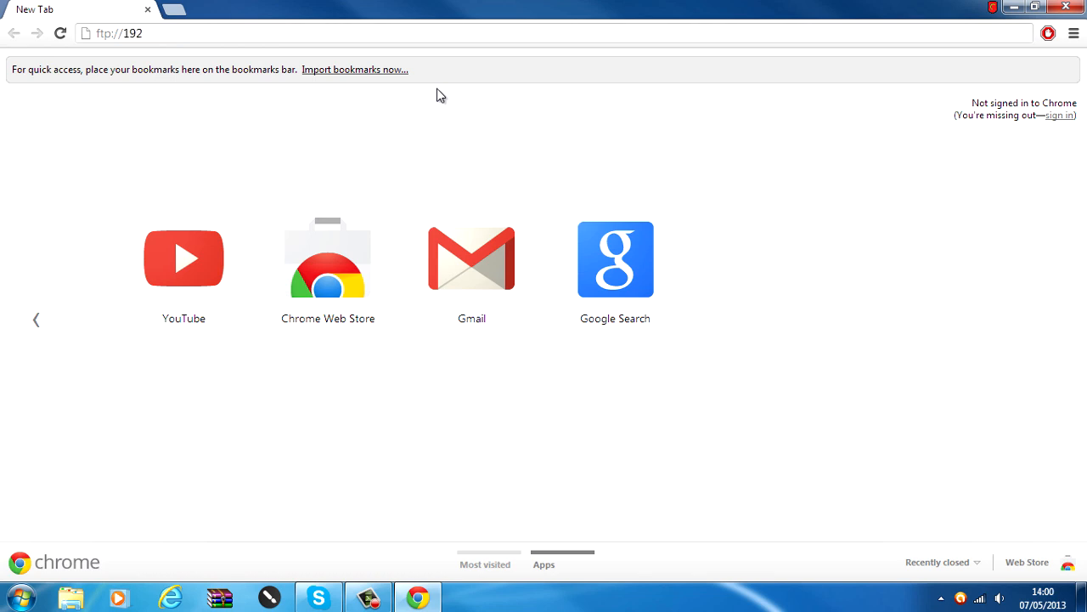
{"action": "type", "text": ".168.0"}
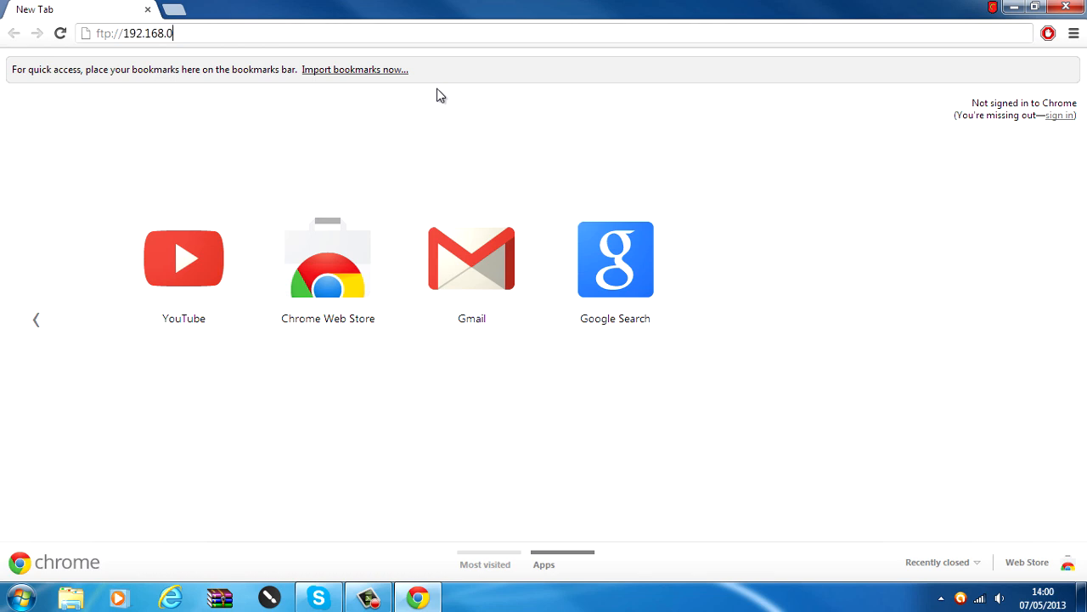
{"action": "type", "text": ".2:21"}
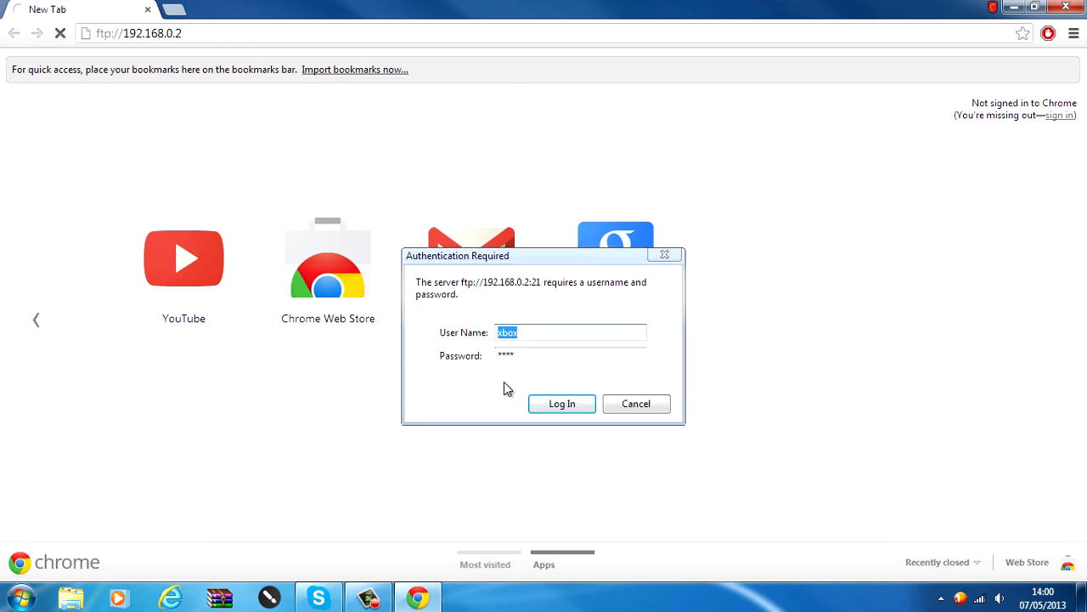
{"action": "left_click", "coordinate": [562, 403]}
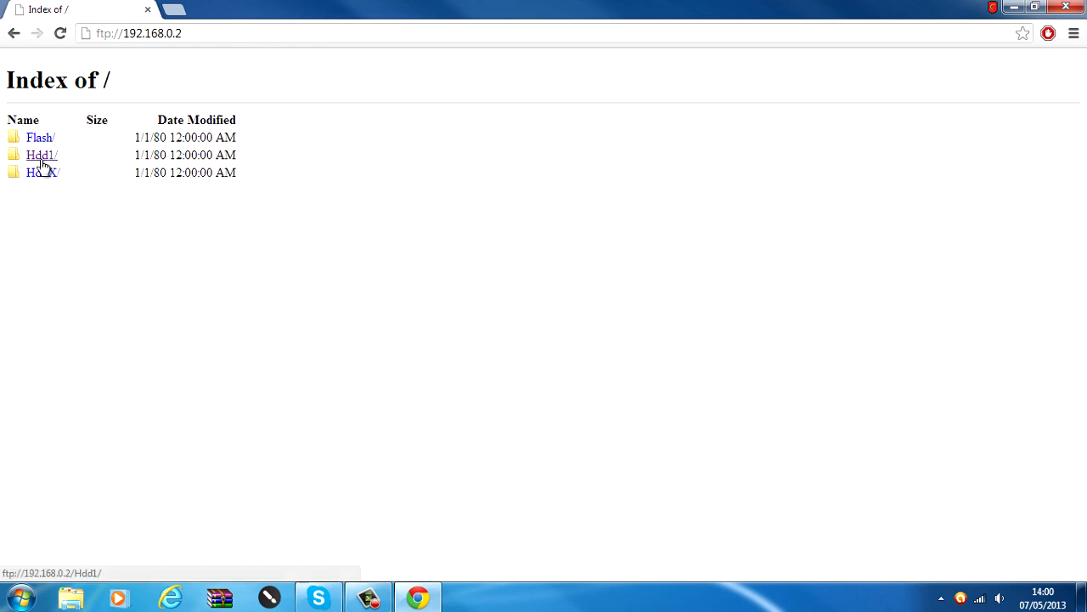
- Open the Hdd1 folder to view AYR, Content, FSD, launch.ini and xbdm.xex
{"action": "left_click", "coordinate": [40, 155]}
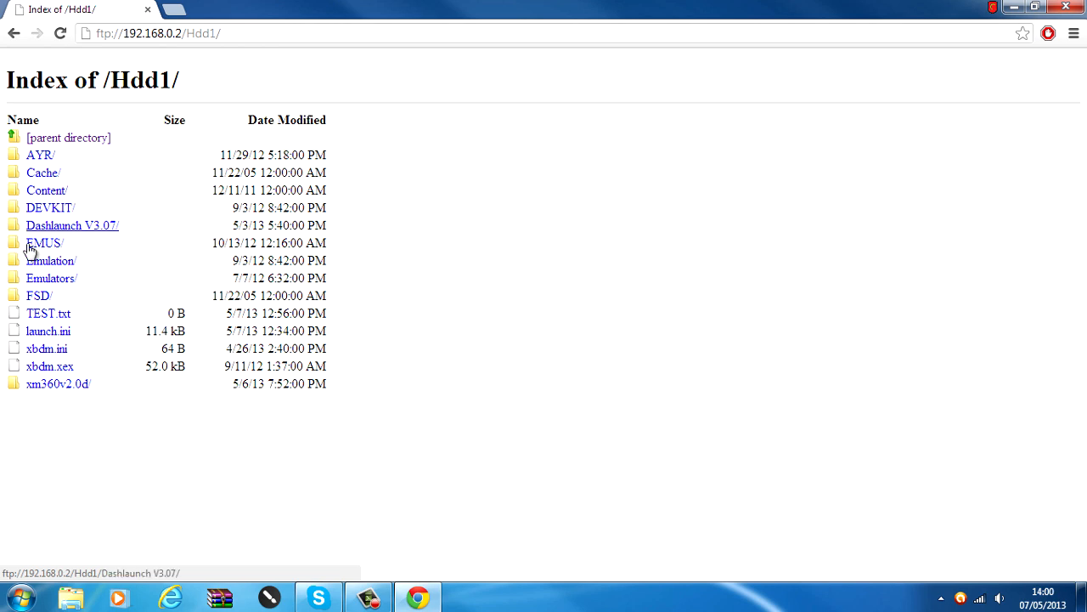
{"action": "mouse_move", "coordinate": [58, 383]}
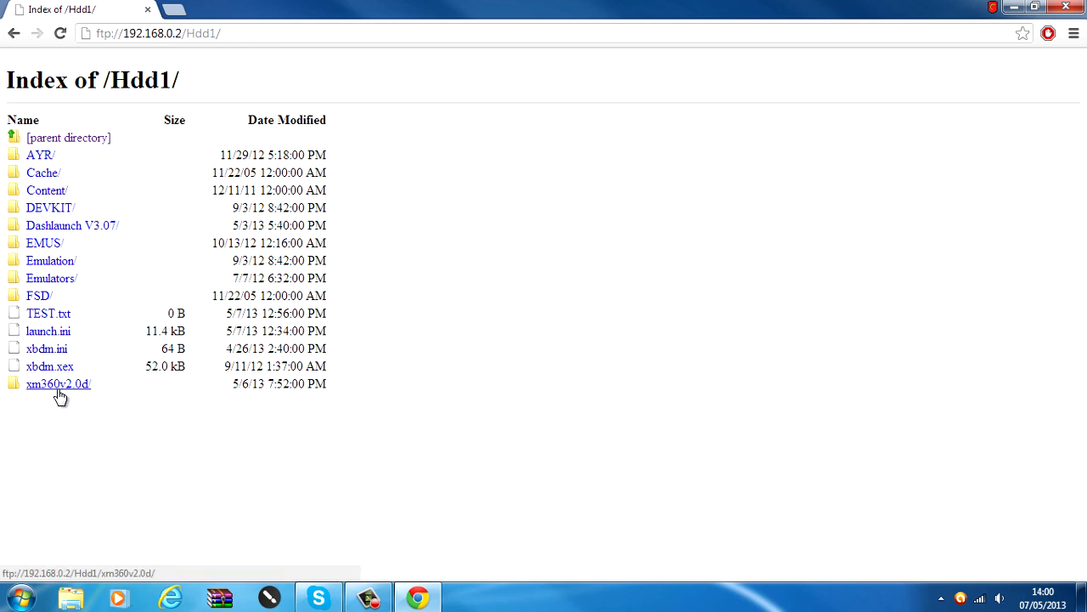
{"action": "mouse_move", "coordinate": [73, 154]}
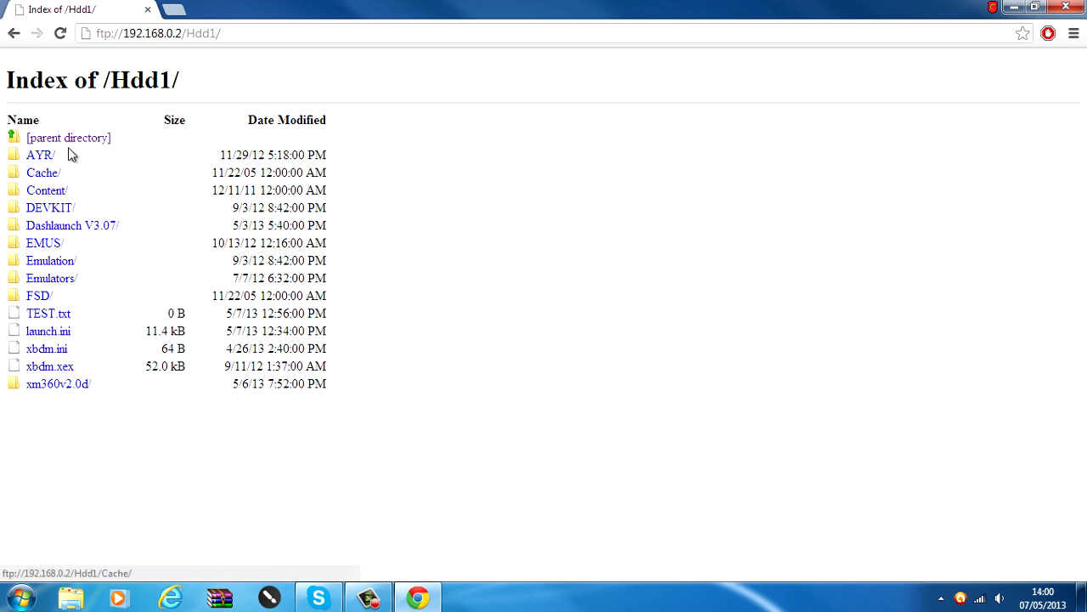
{"action": "mouse_move", "coordinate": [4, 344]}
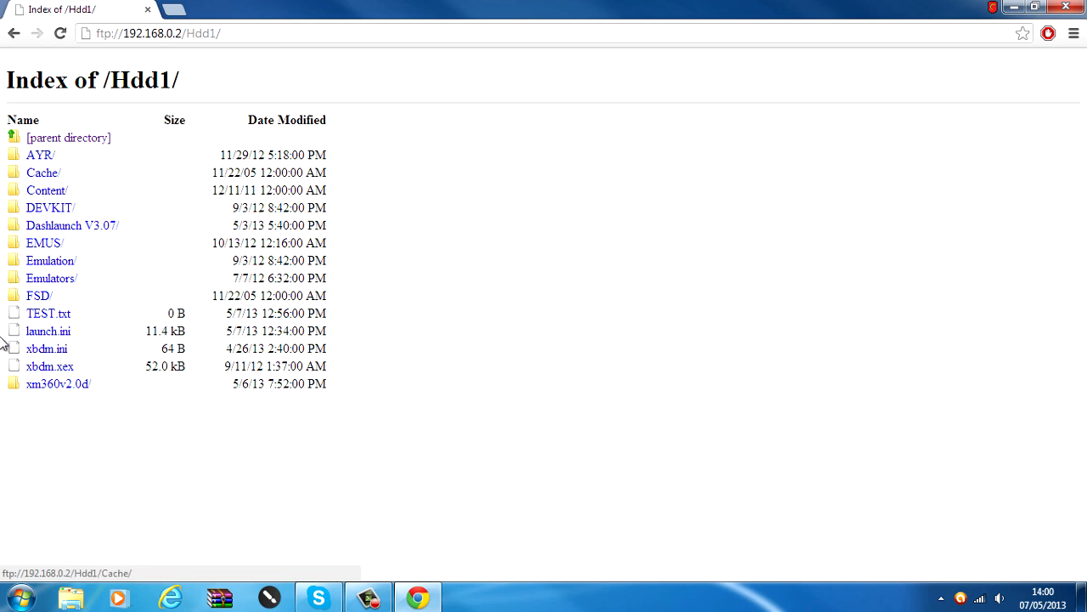
{"action": "mouse_move", "coordinate": [51, 119]}
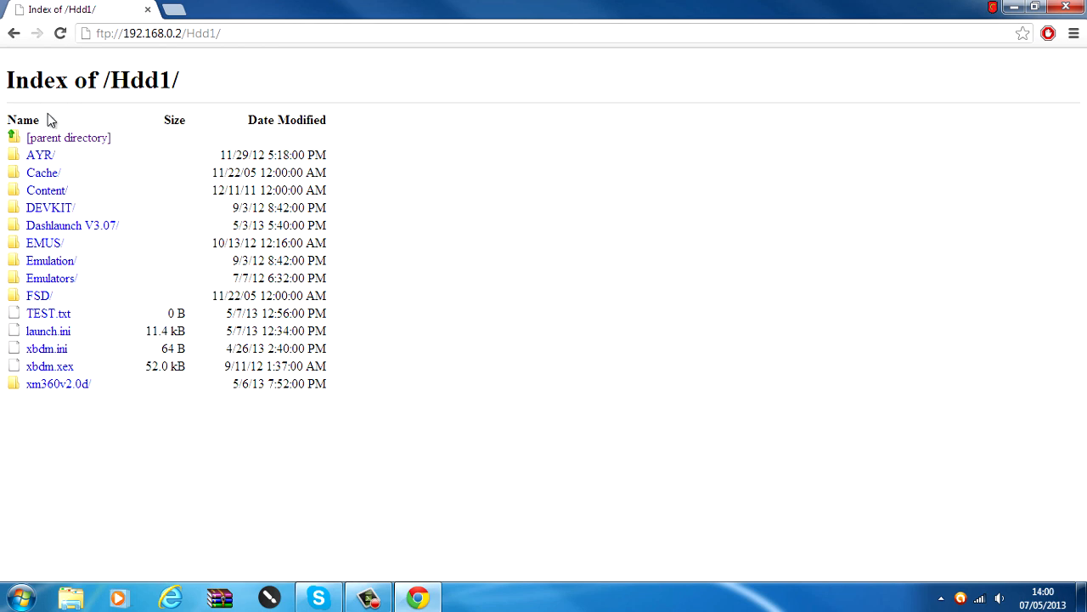
{"action": "mouse_move", "coordinate": [164, 316]}
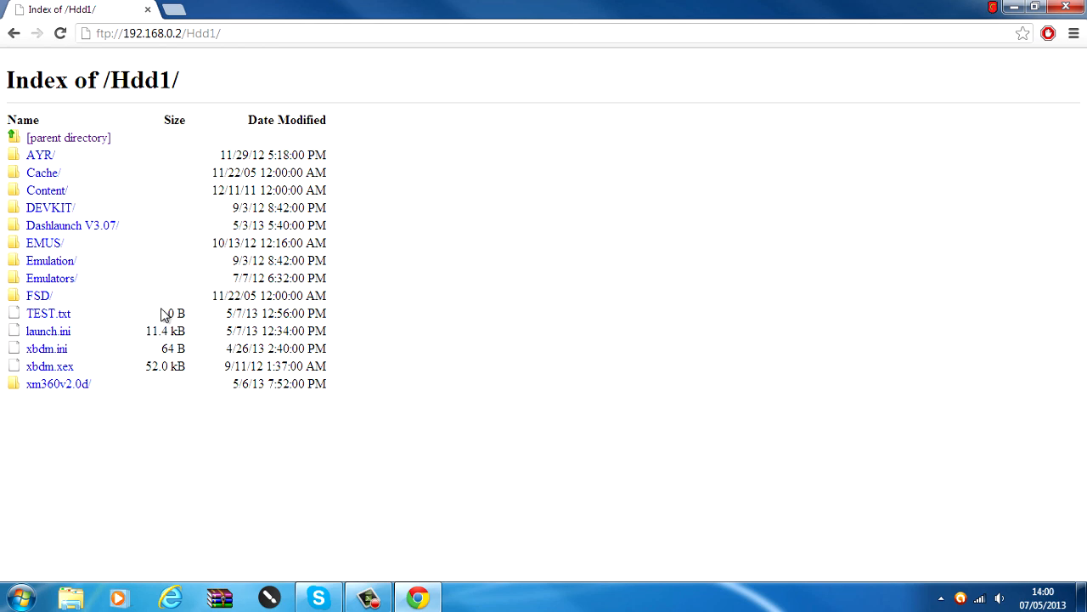
{"action": "mouse_move", "coordinate": [151, 331]}
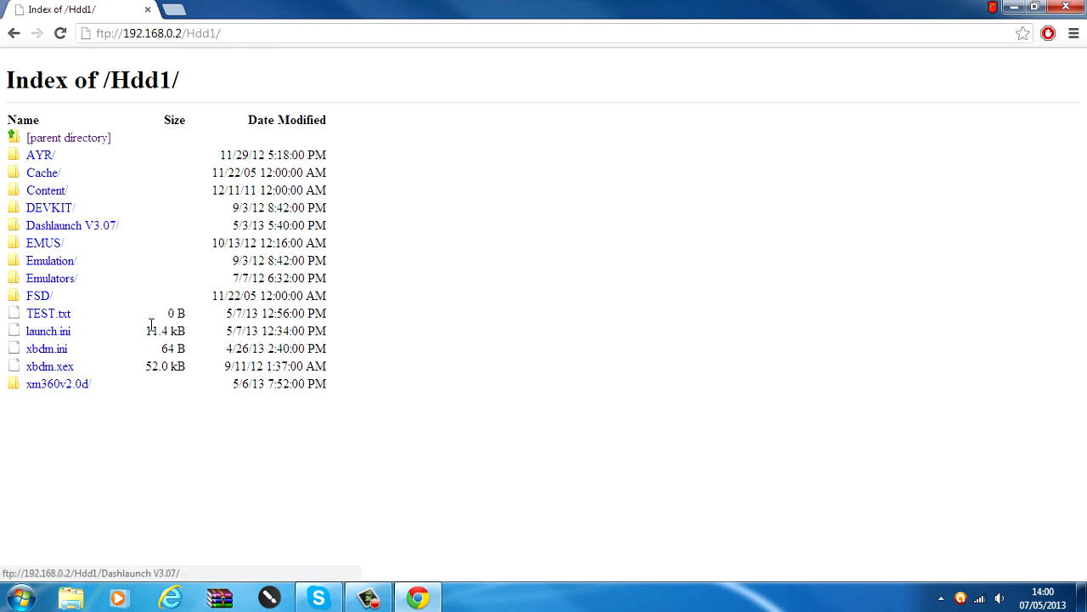
{"action": "mouse_move", "coordinate": [349, 296]}
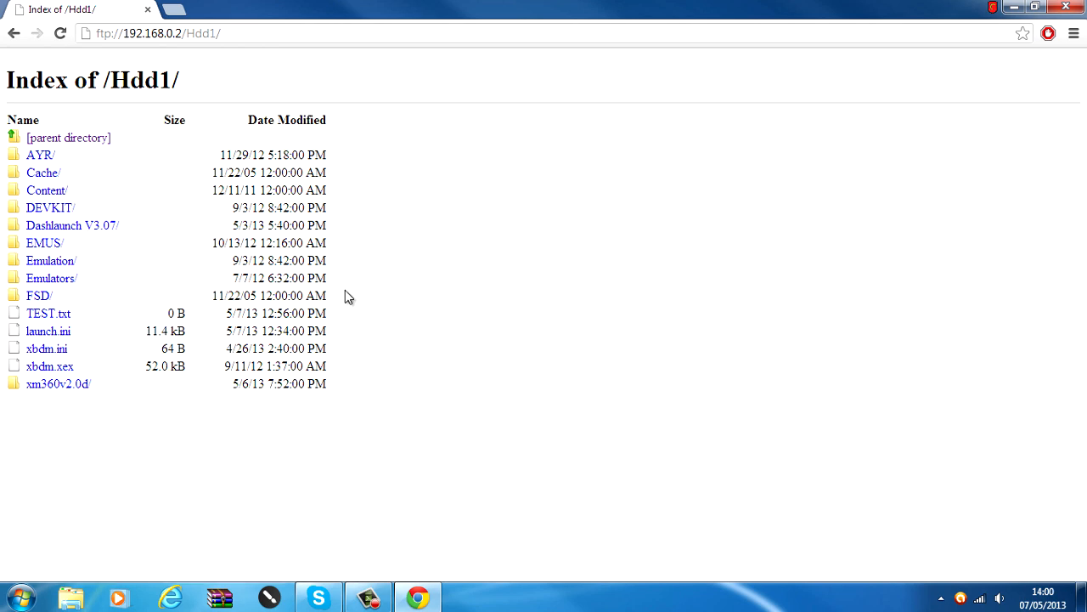
{"action": "mouse_move", "coordinate": [50, 208]}
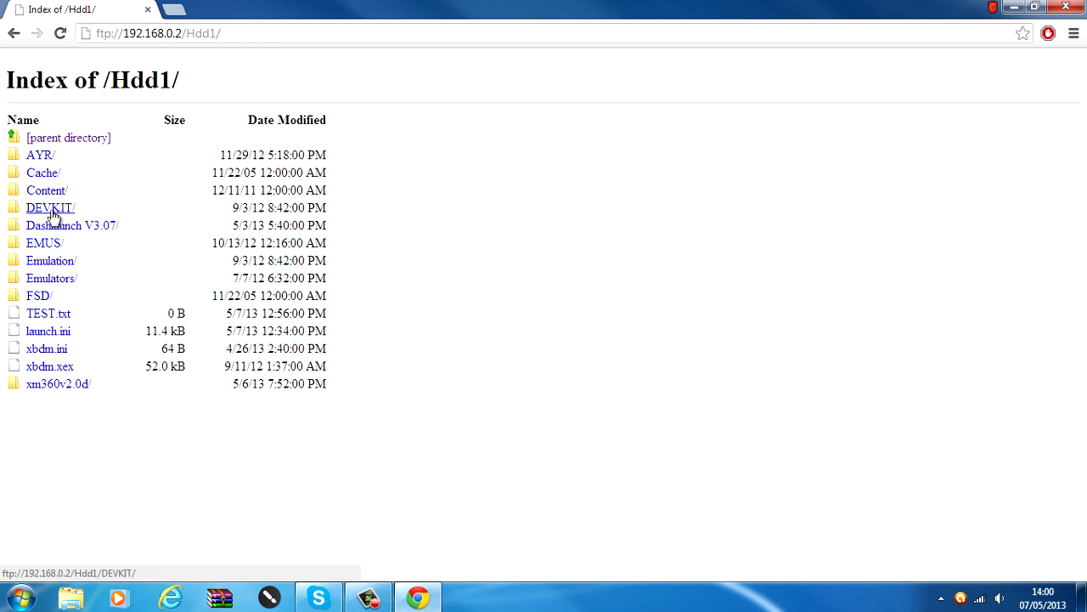
{"action": "mouse_move", "coordinate": [49, 331]}
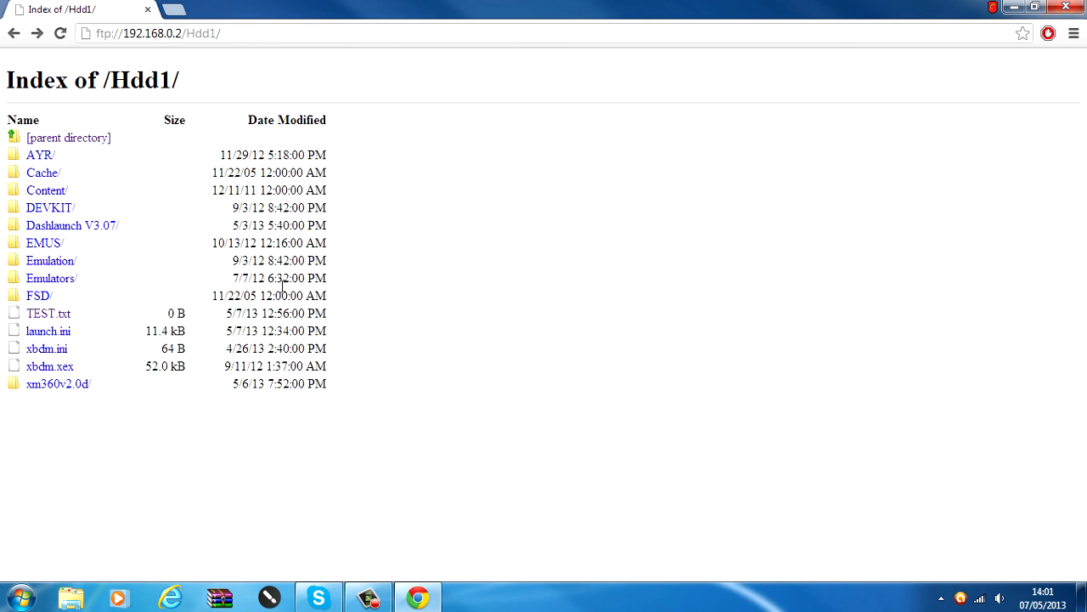
{"action": "mouse_move", "coordinate": [230, 261]}
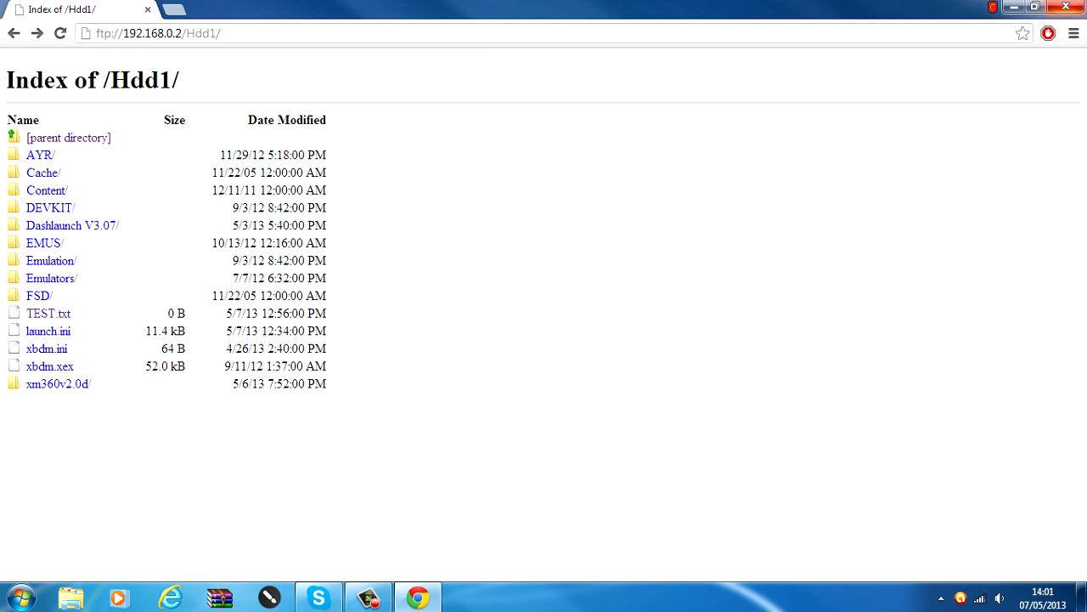
- Launch Command Prompt and enter the cls and color commands
{"action": "left_click", "coordinate": [21, 596]}
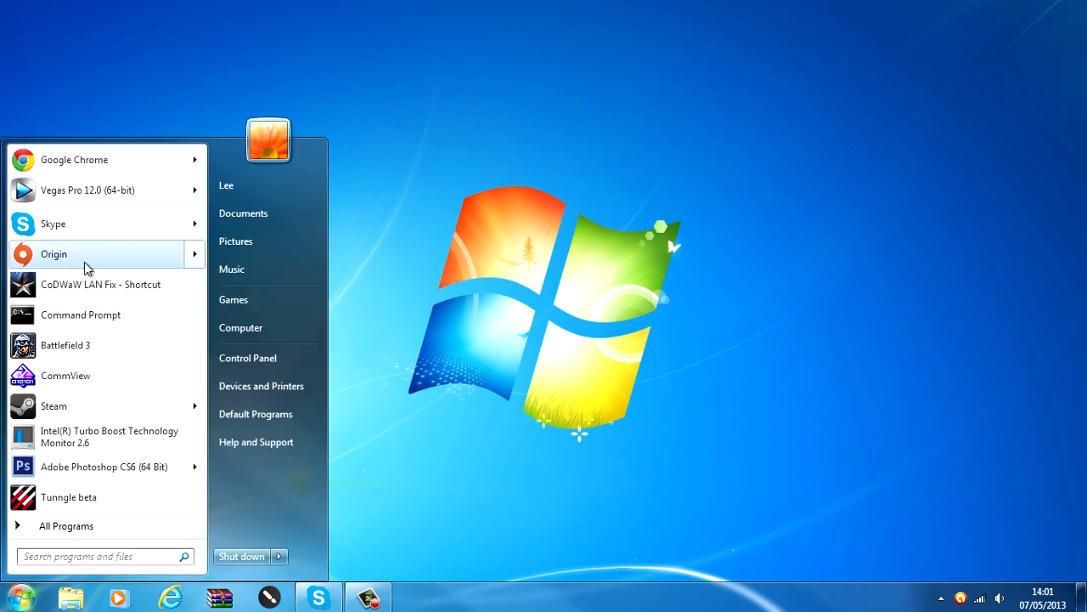
{"action": "left_click", "coordinate": [81, 314]}
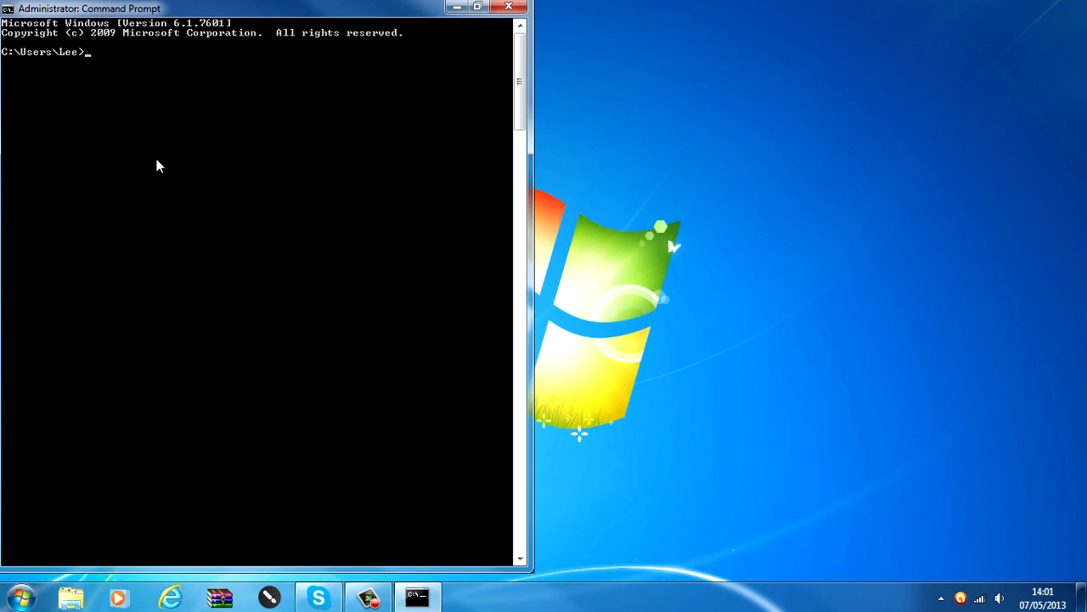
{"action": "mouse_move", "coordinate": [330, 142]}
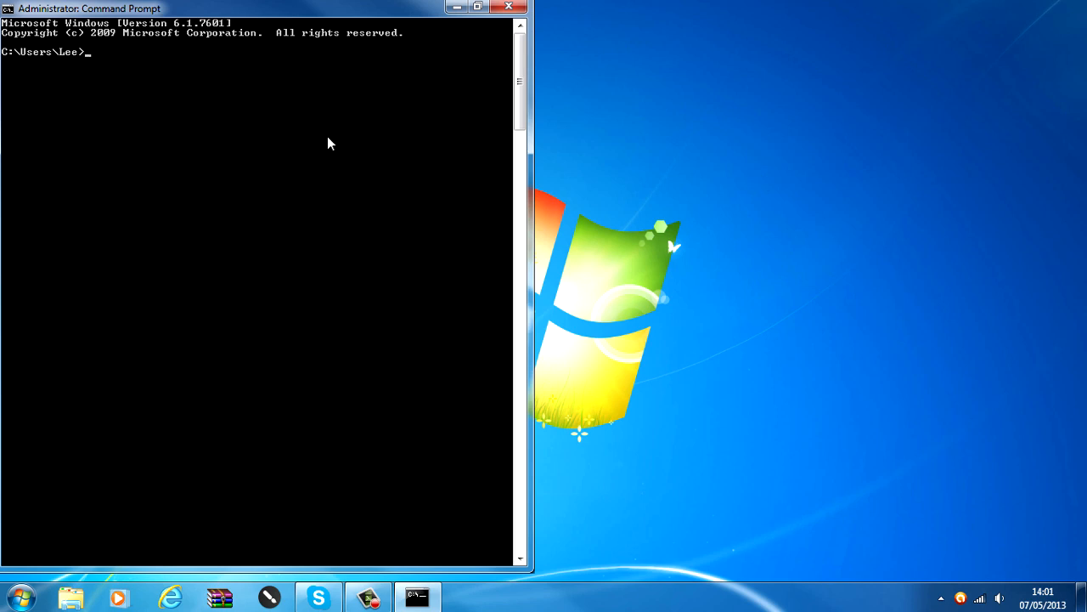
{"action": "type", "text": "cls"}
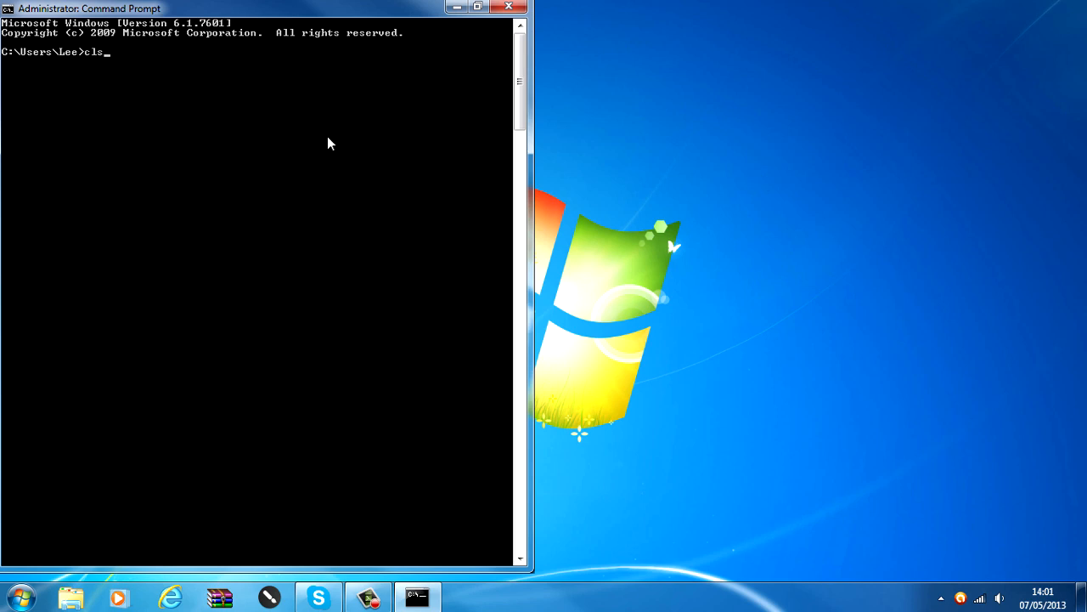
{"action": "type", "text": "color"}
{"action": "type", "text": "ftp"}
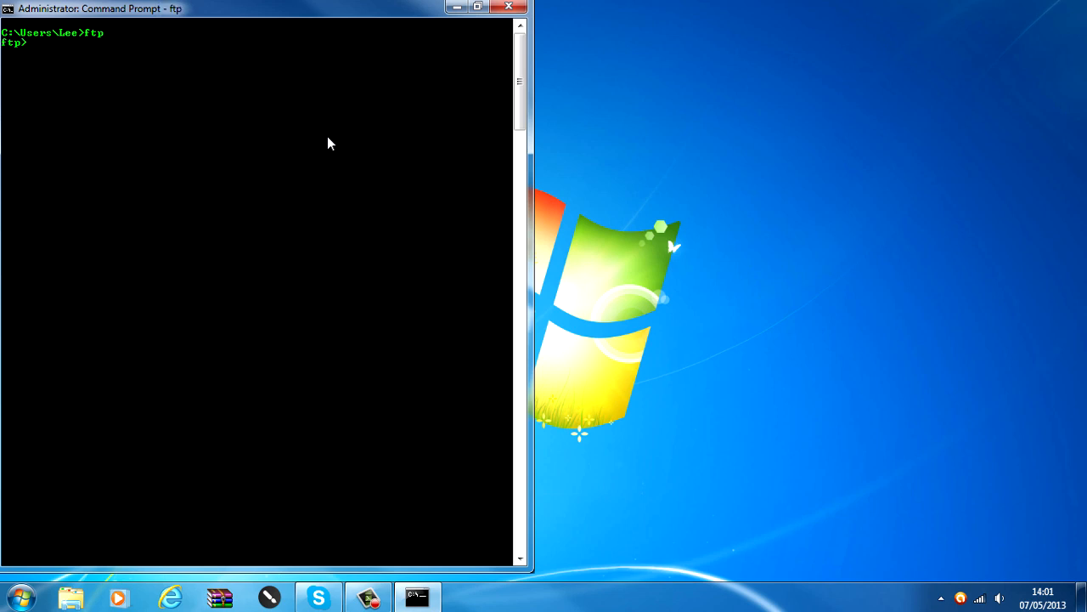
- Open an ftp connection to 192.168.0.2 on port 21
{"action": "type", "text": "op"}
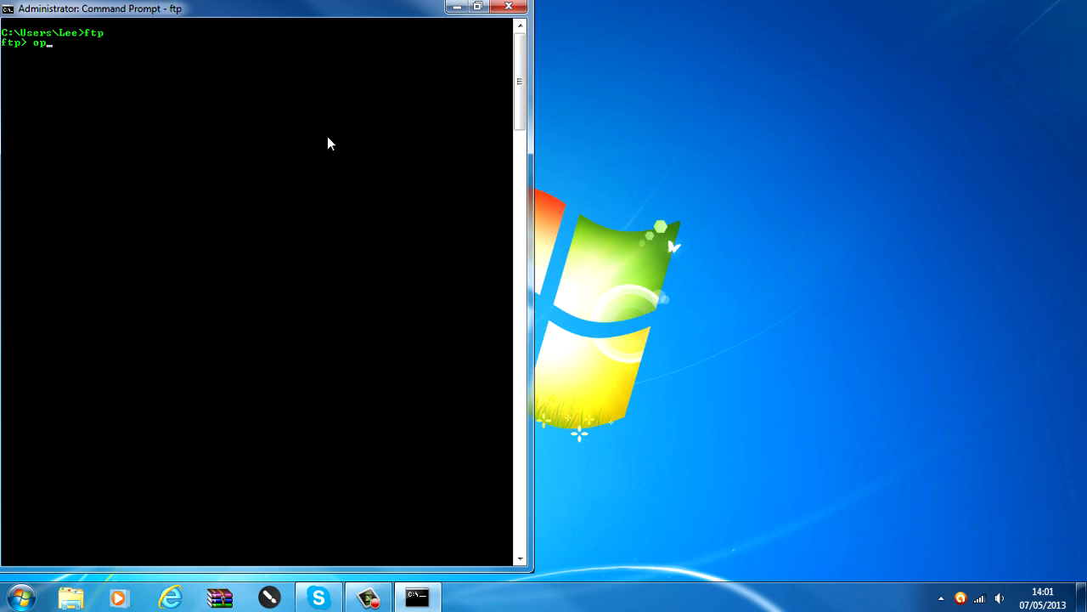
{"action": "type", "text": "en 192."}
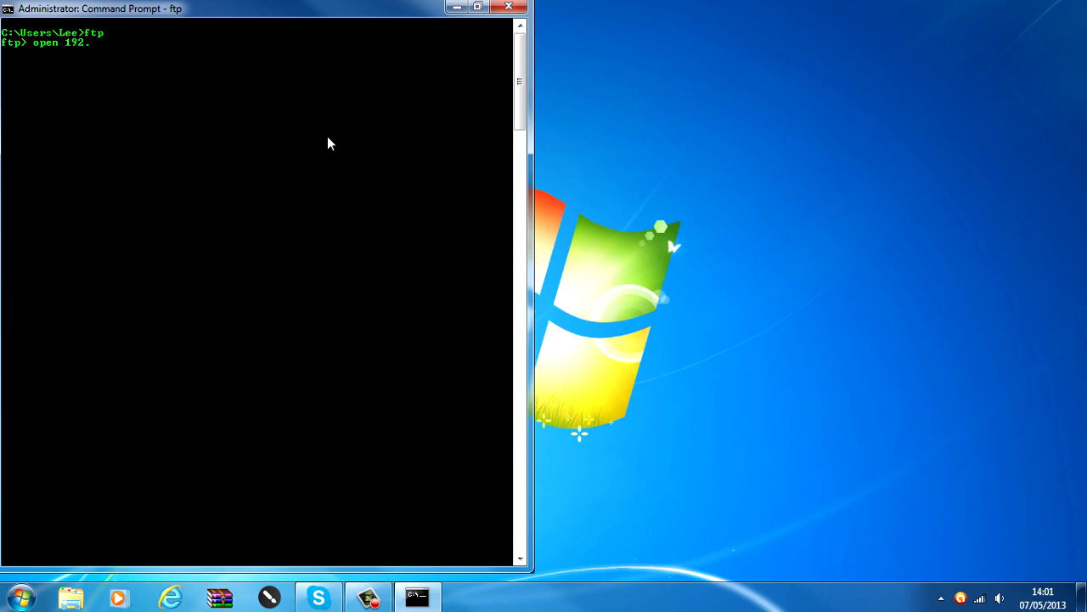
{"action": "type", "text": "168.0."}
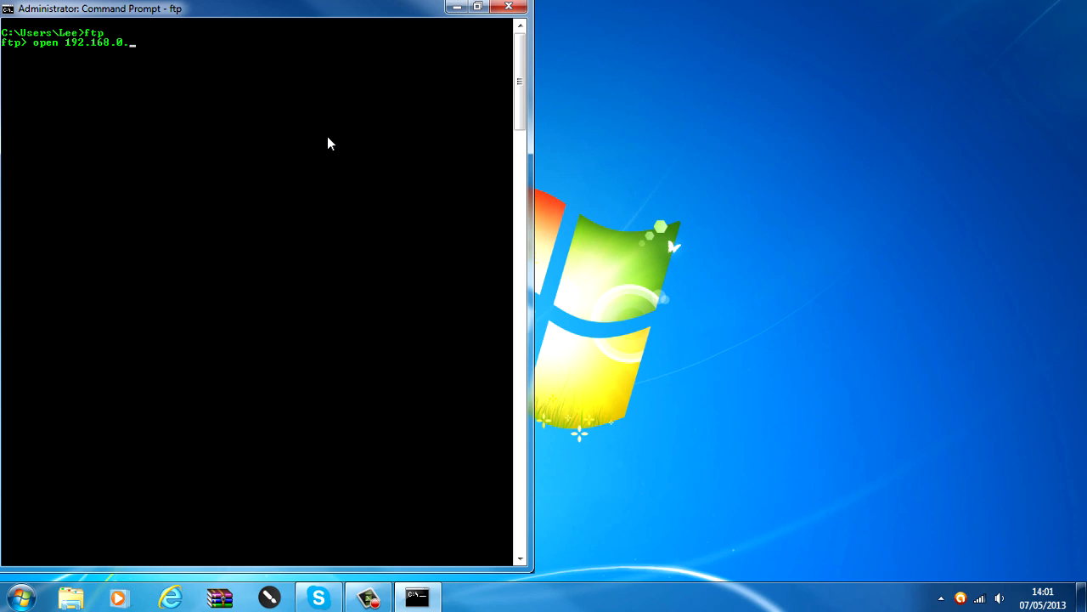
{"action": "type", "text": "2"}
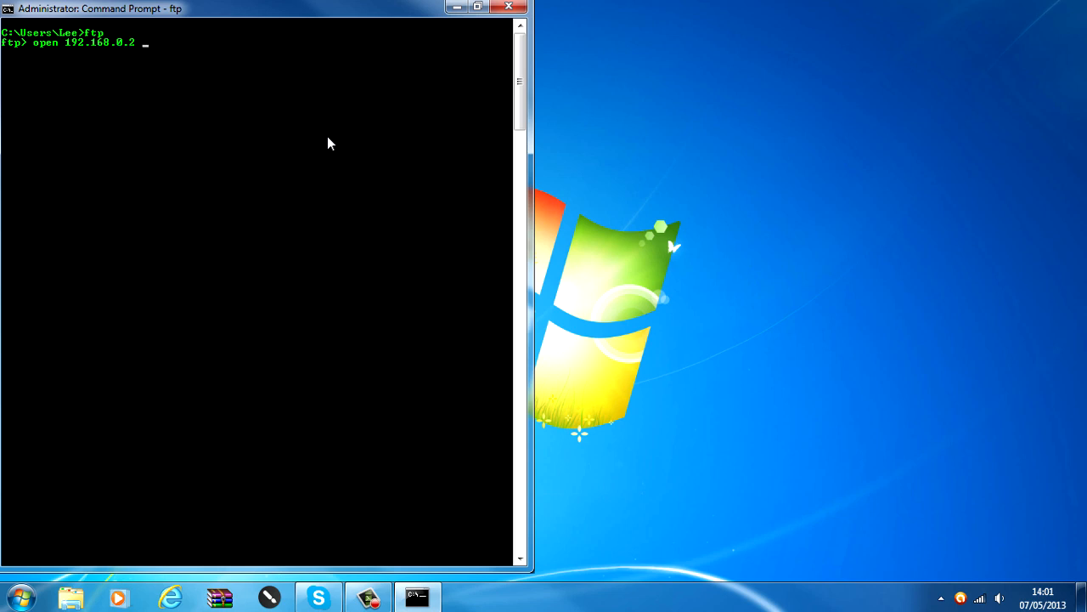
{"action": "type", "text": "21"}
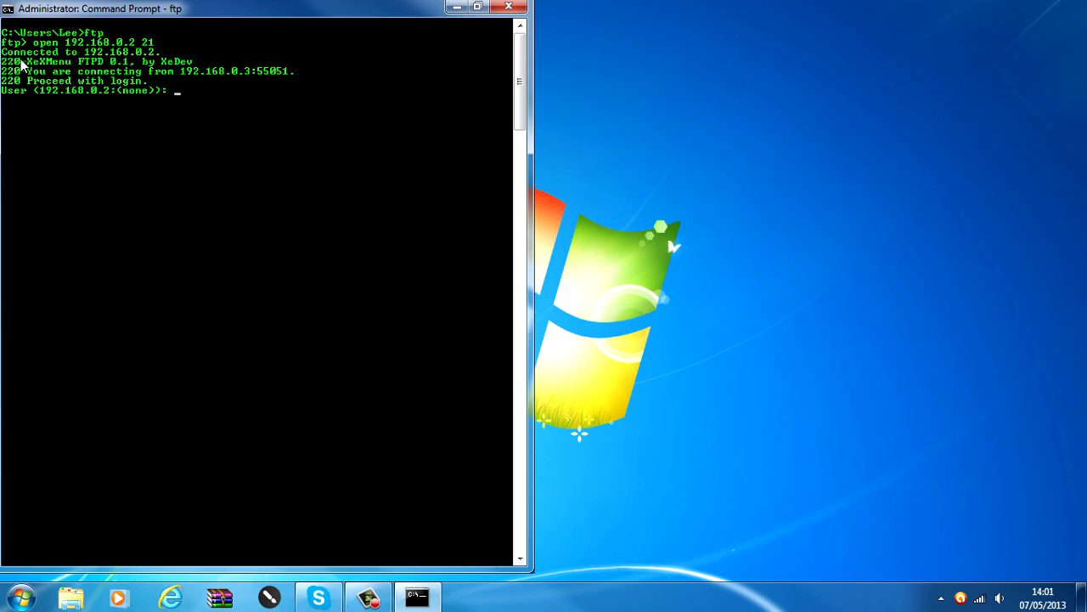
{"action": "mouse_move", "coordinate": [259, 222]}
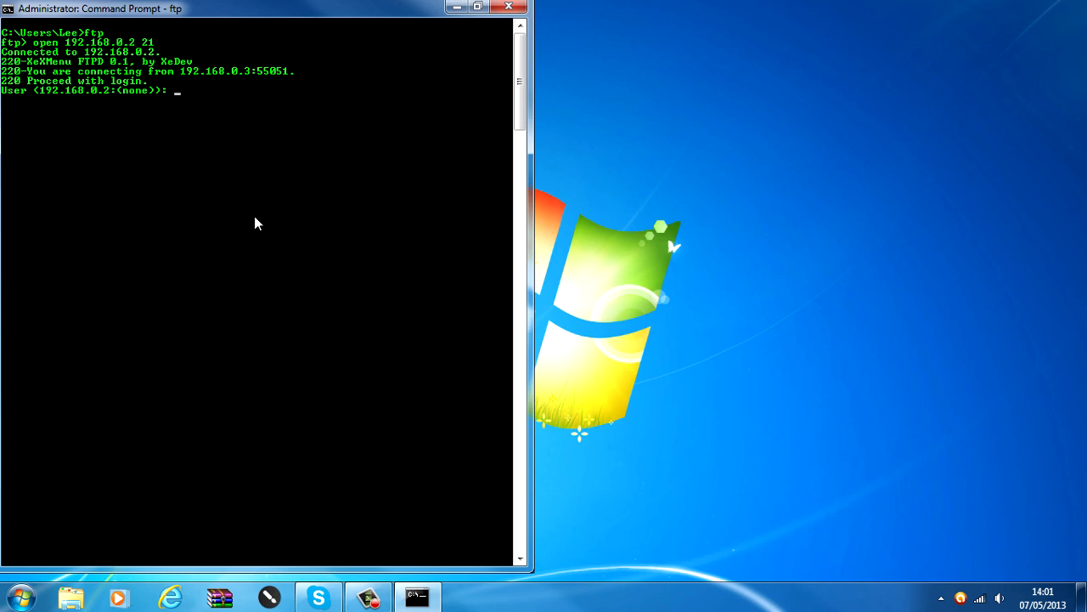
- Log in as xbox with a blank password and change directory to hdd1
{"action": "type", "text": "xbox"}
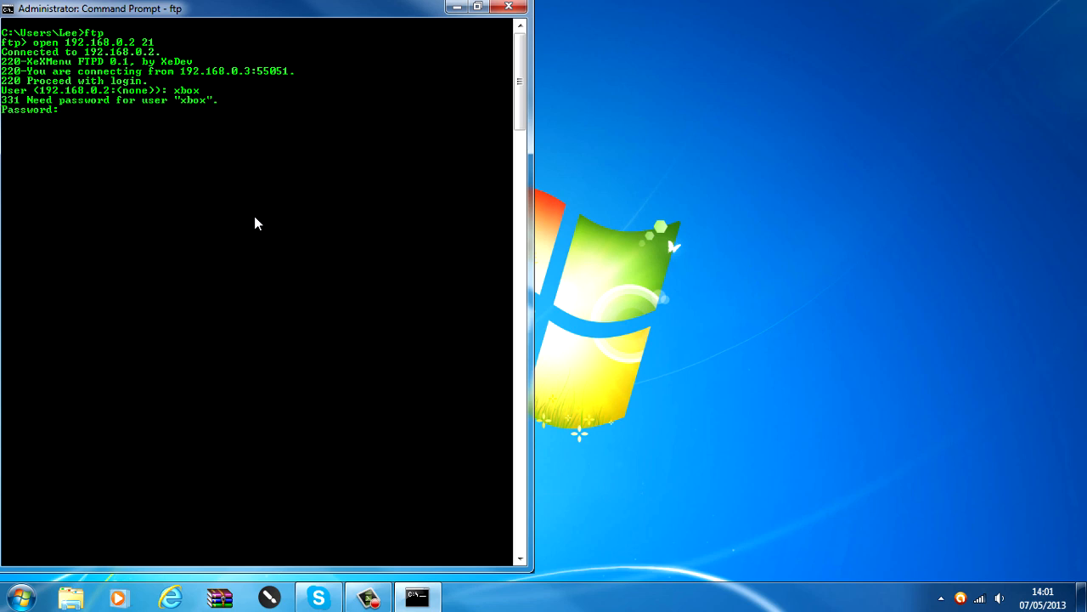
{"action": "key", "text": "Enter"}
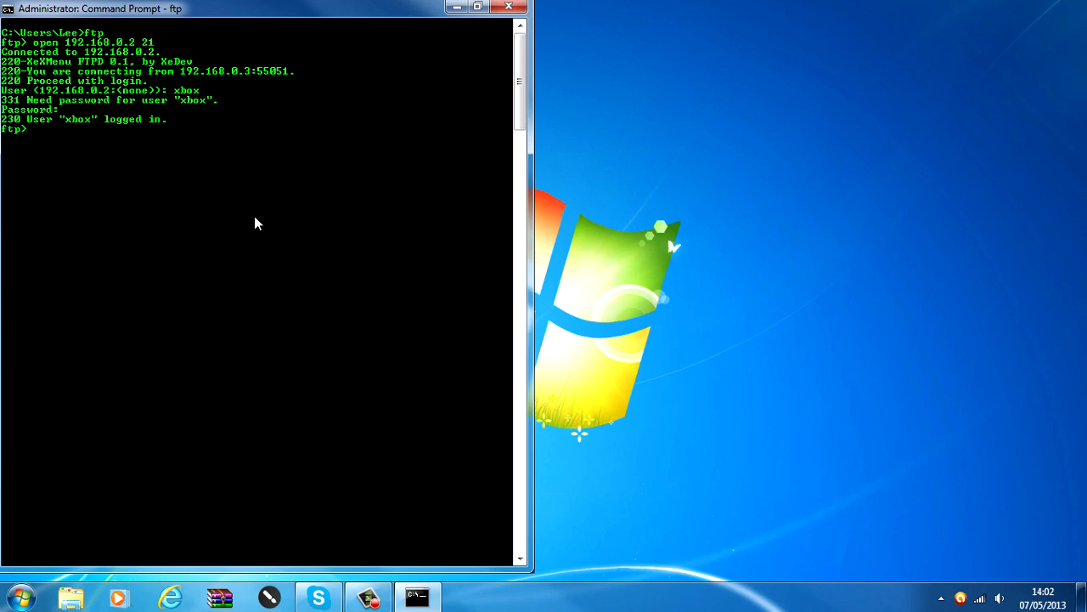
{"action": "type", "text": "cd"}
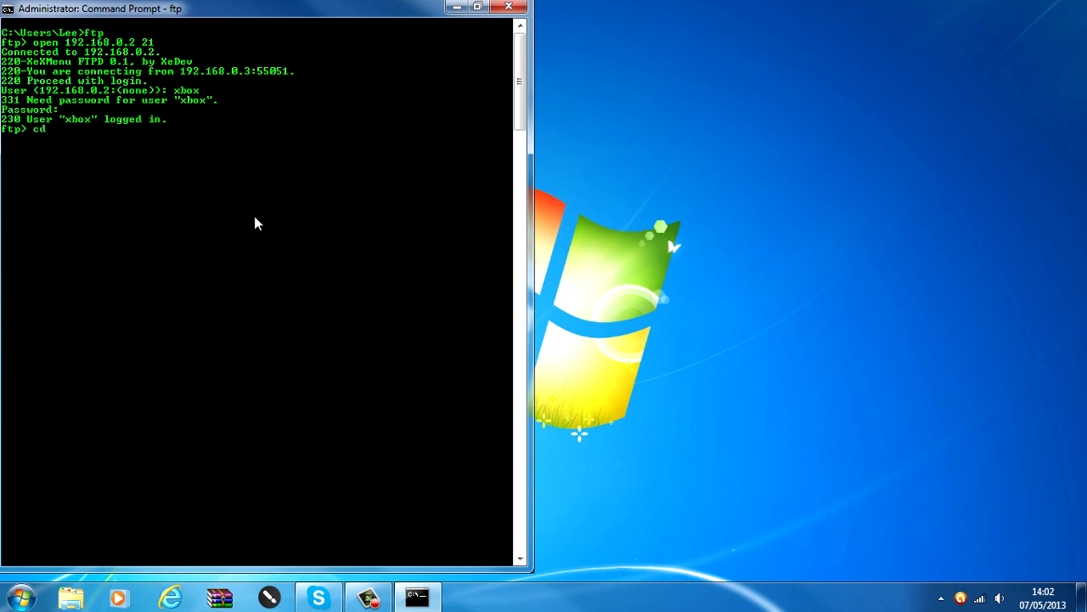
{"action": "type", "text": "hdd1"}
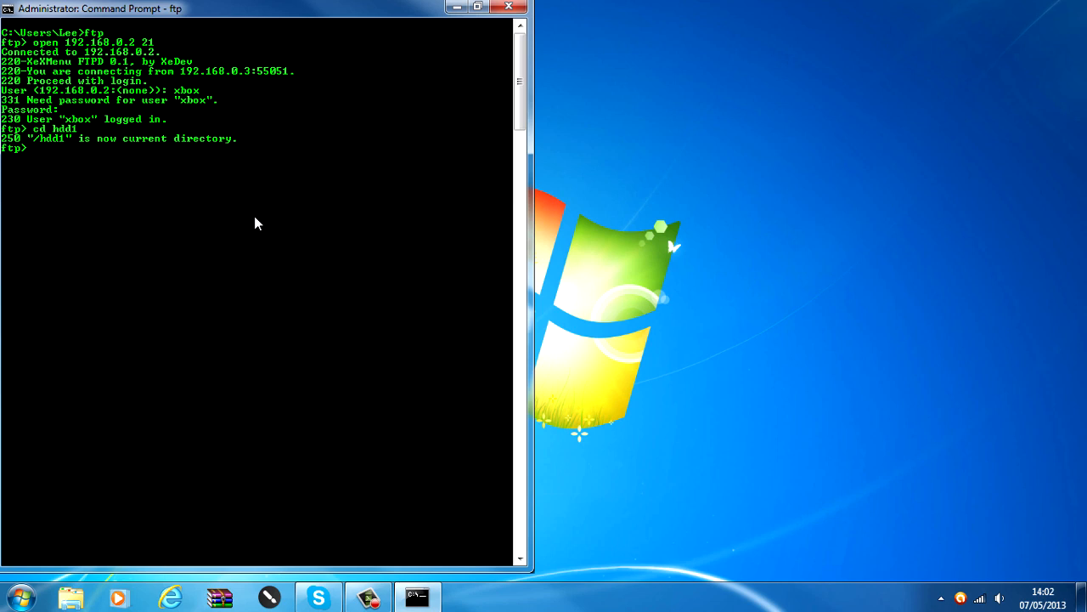
- Enter put and get, list the ftp commands with help, then run dir
{"action": "type", "text": "put"}
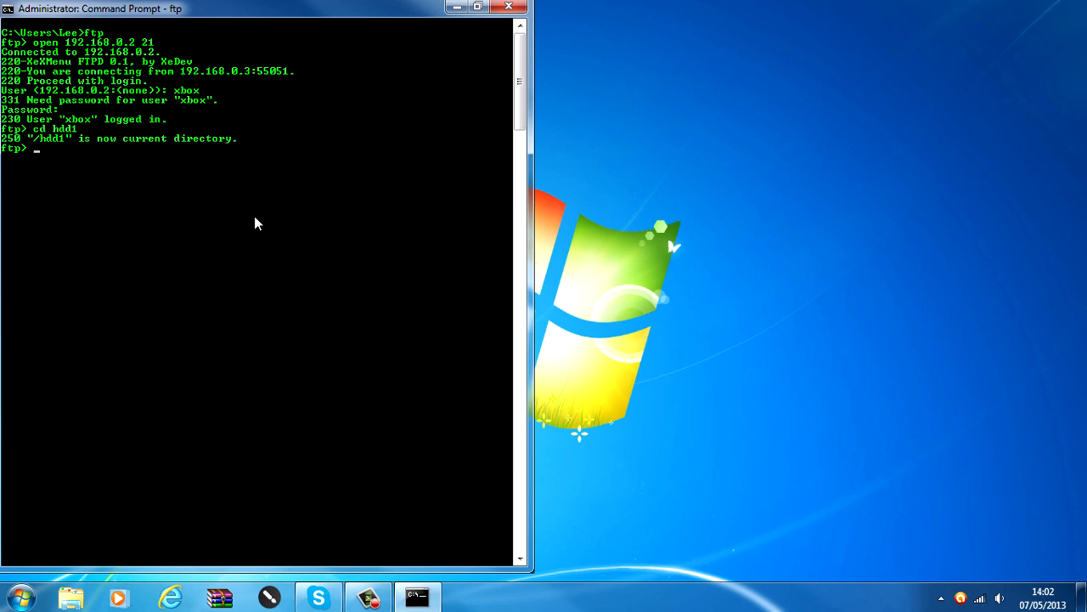
{"action": "type", "text": "get"}
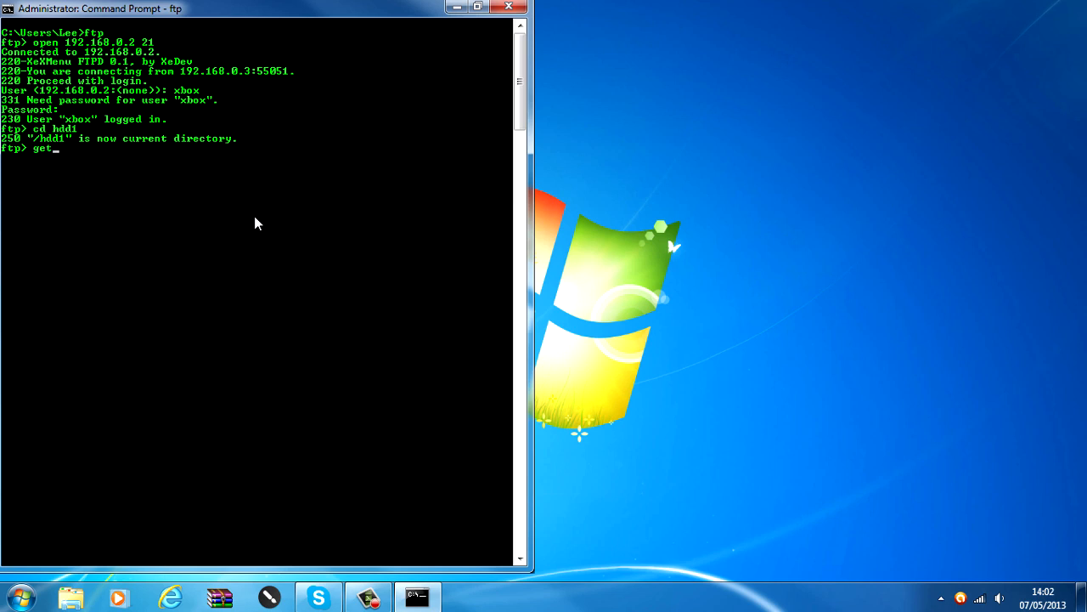
{"action": "type", "text": "help"}
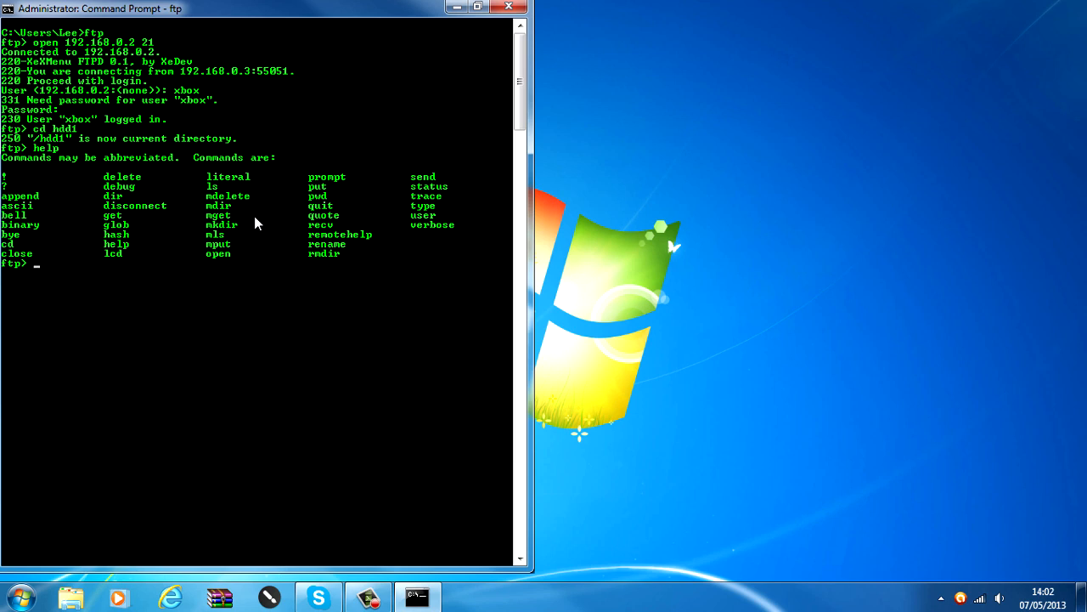
{"action": "type", "text": "dir"}
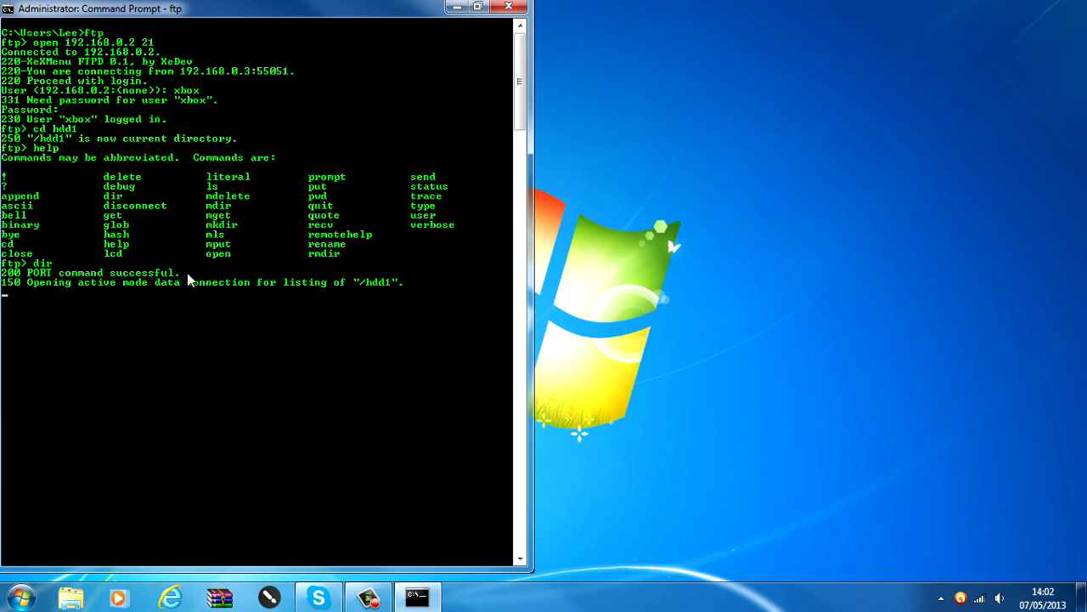
{"action": "mouse_move", "coordinate": [200, 307]}
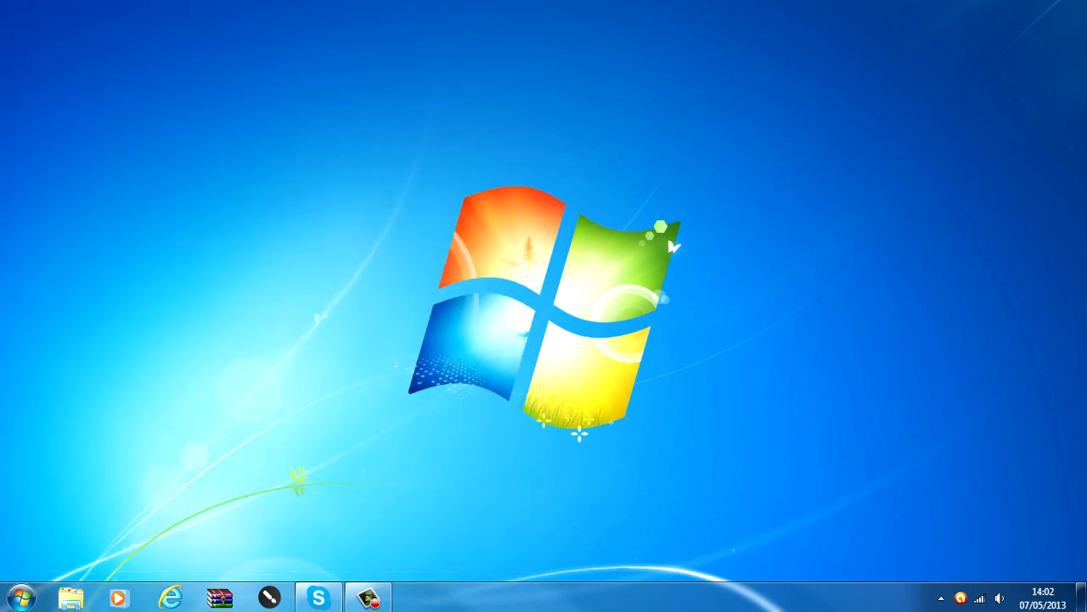
{"action": "mouse_move", "coordinate": [617, 428]}
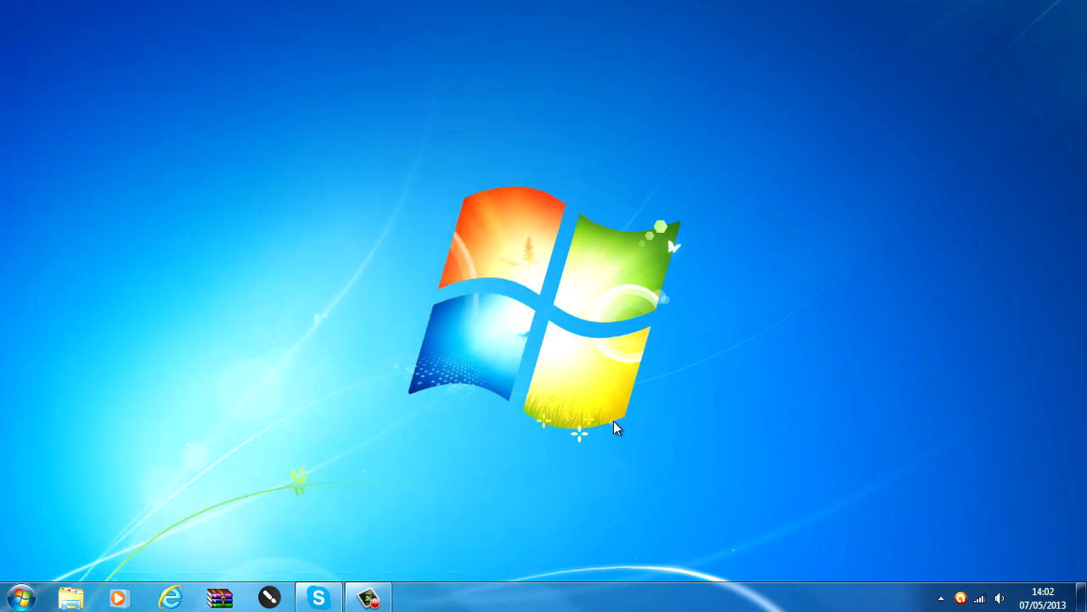
{"action": "mouse_move", "coordinate": [442, 340]}
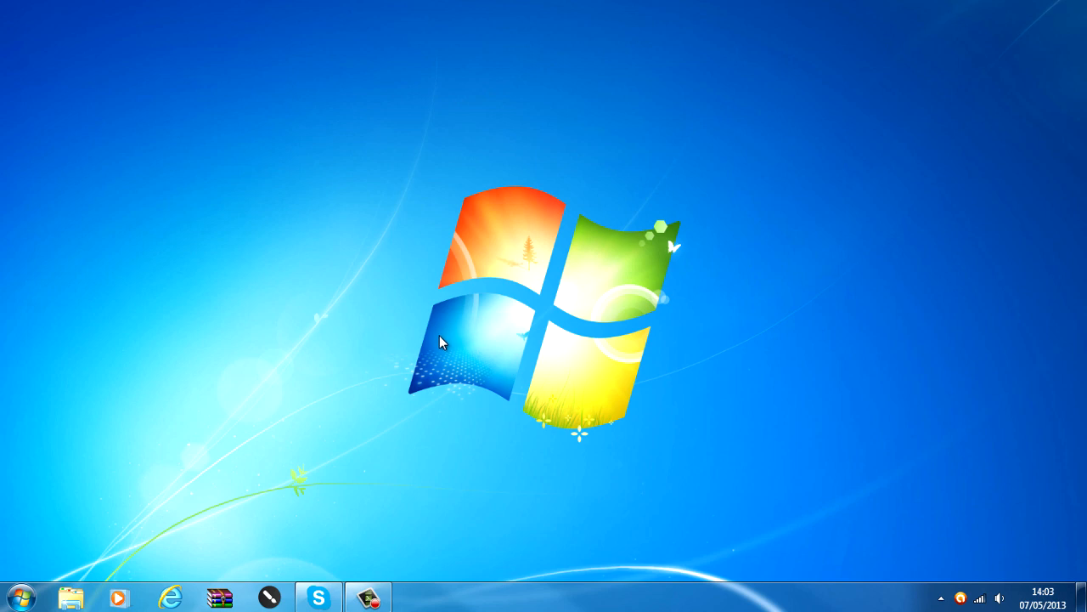
{"action": "mouse_move", "coordinate": [266, 317]}
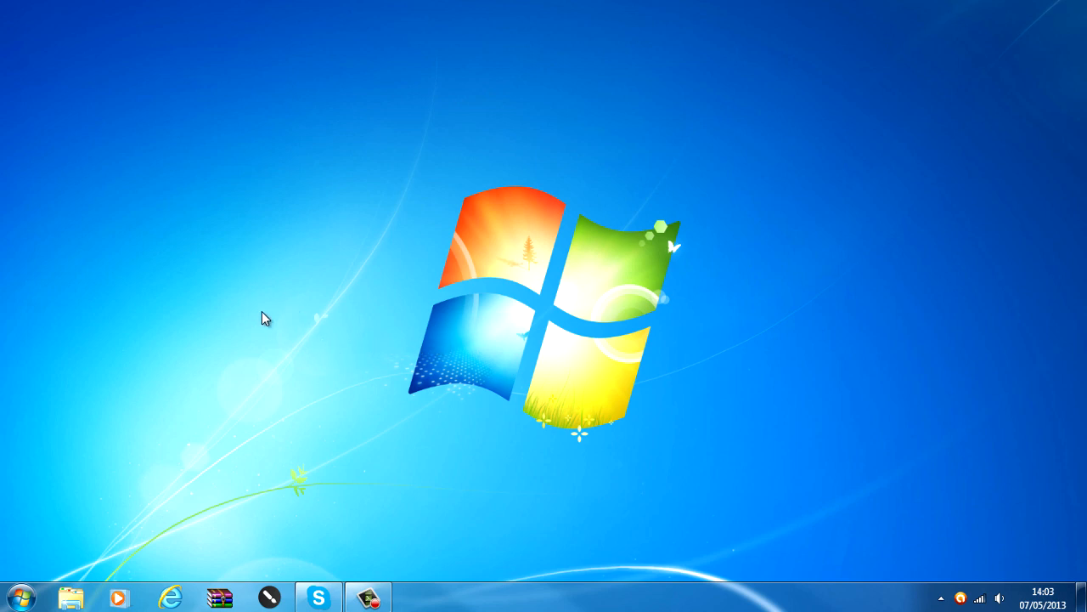
{"action": "mouse_move", "coordinate": [351, 189]}
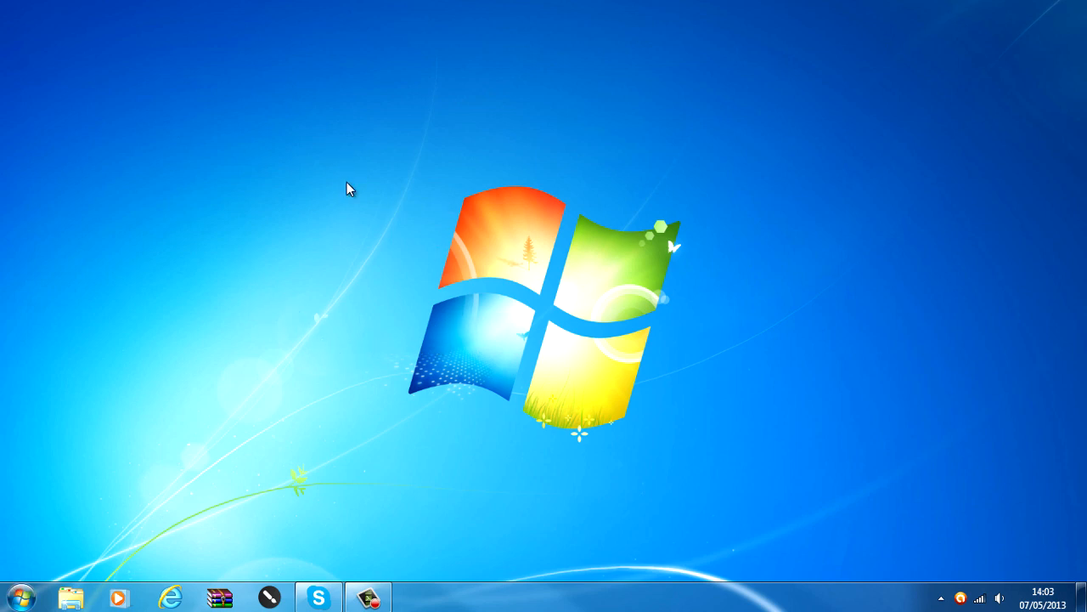
{"action": "mouse_move", "coordinate": [364, 208]}
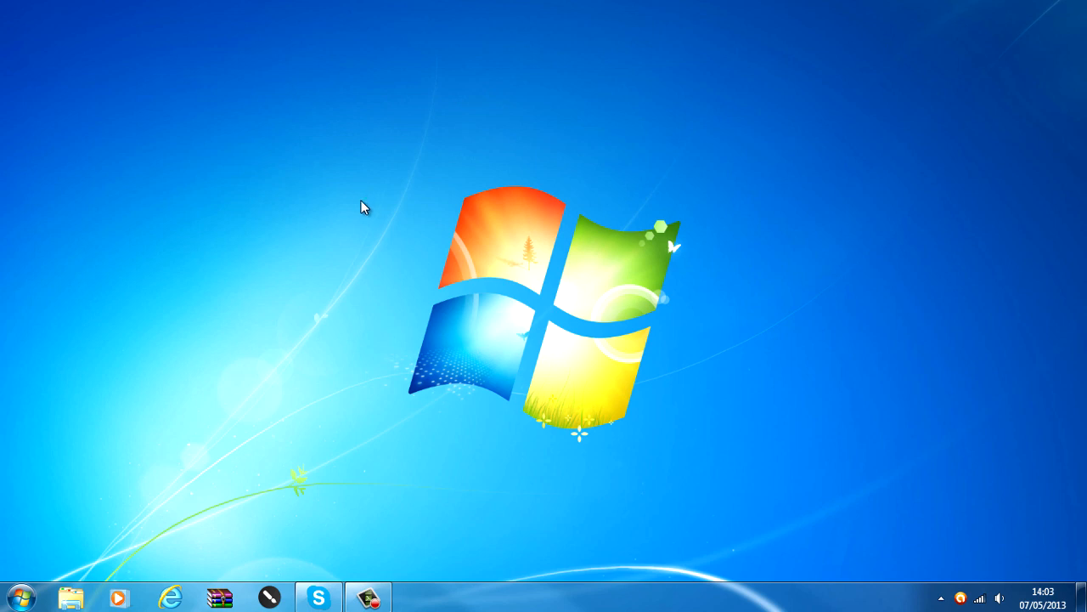
{"action": "mouse_move", "coordinate": [401, 289]}
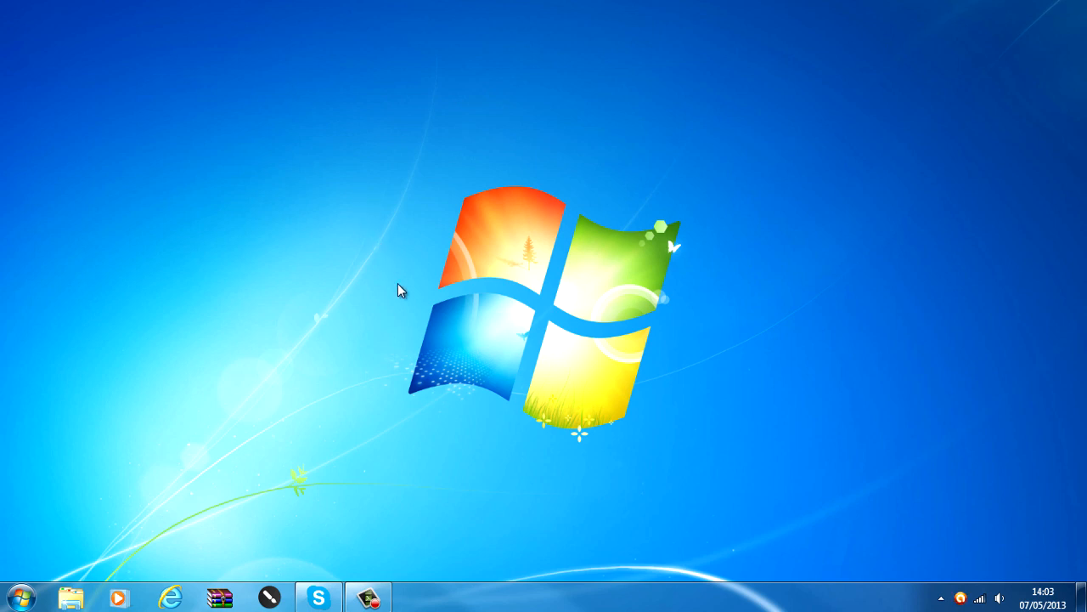
{"action": "mouse_move", "coordinate": [109, 502]}
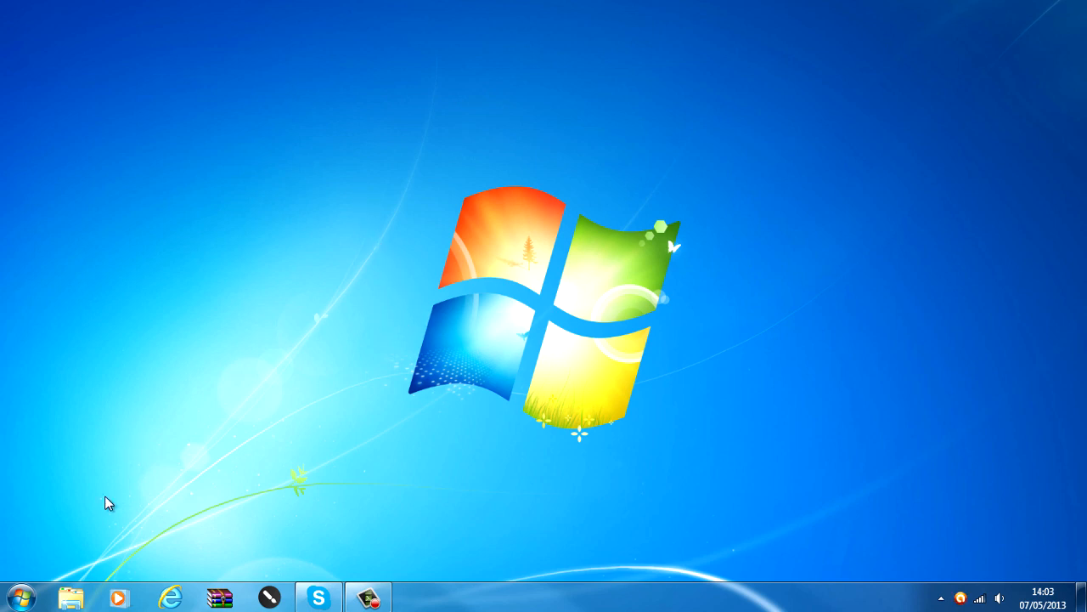
{"action": "mouse_move", "coordinate": [246, 392]}
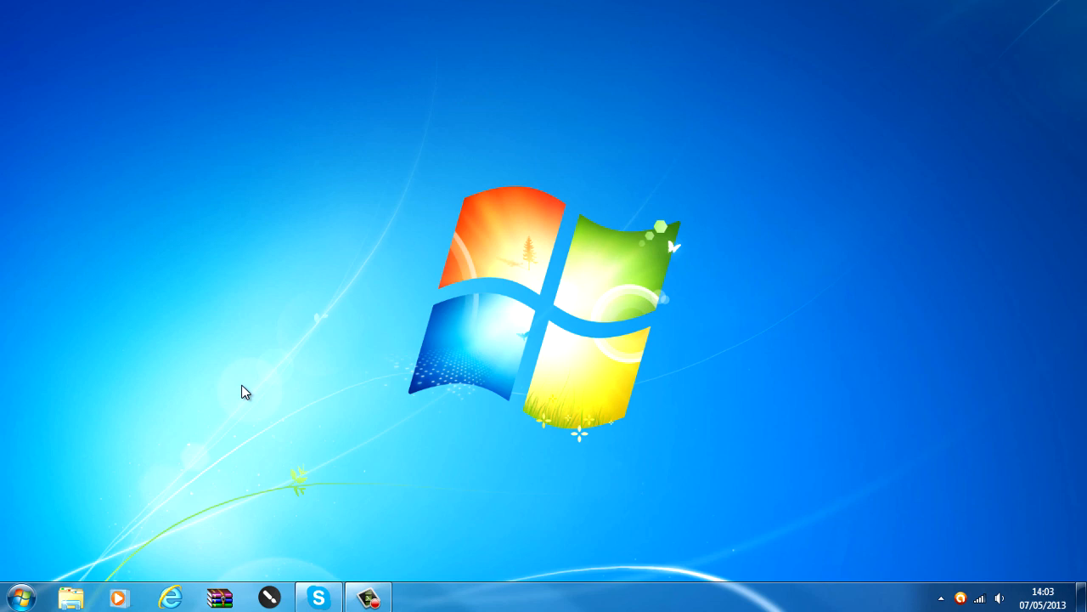
{"action": "mouse_move", "coordinate": [364, 296]}
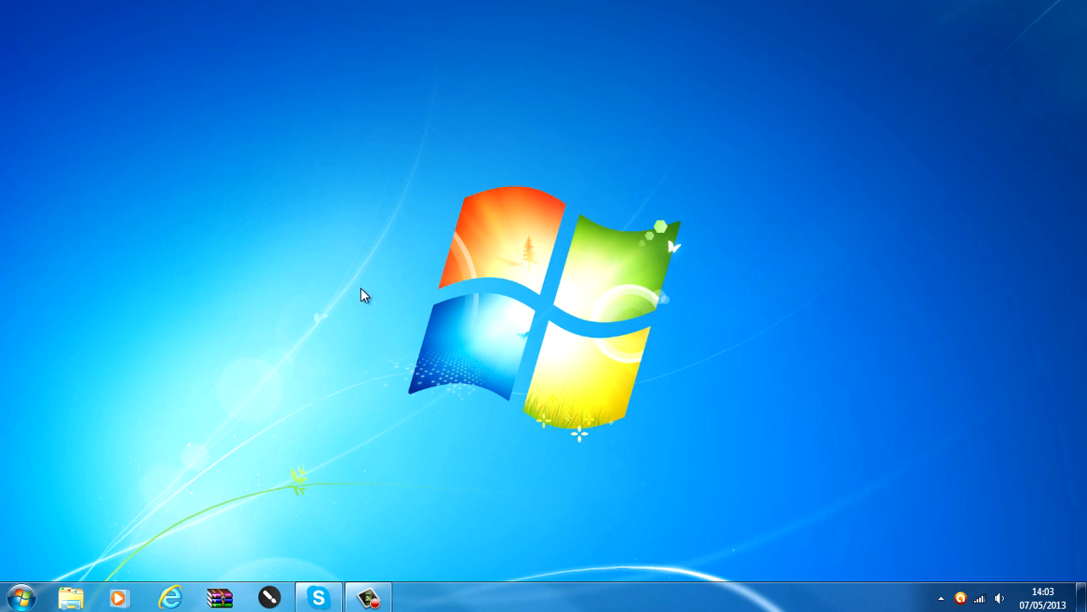
{"action": "mouse_move", "coordinate": [365, 317]}
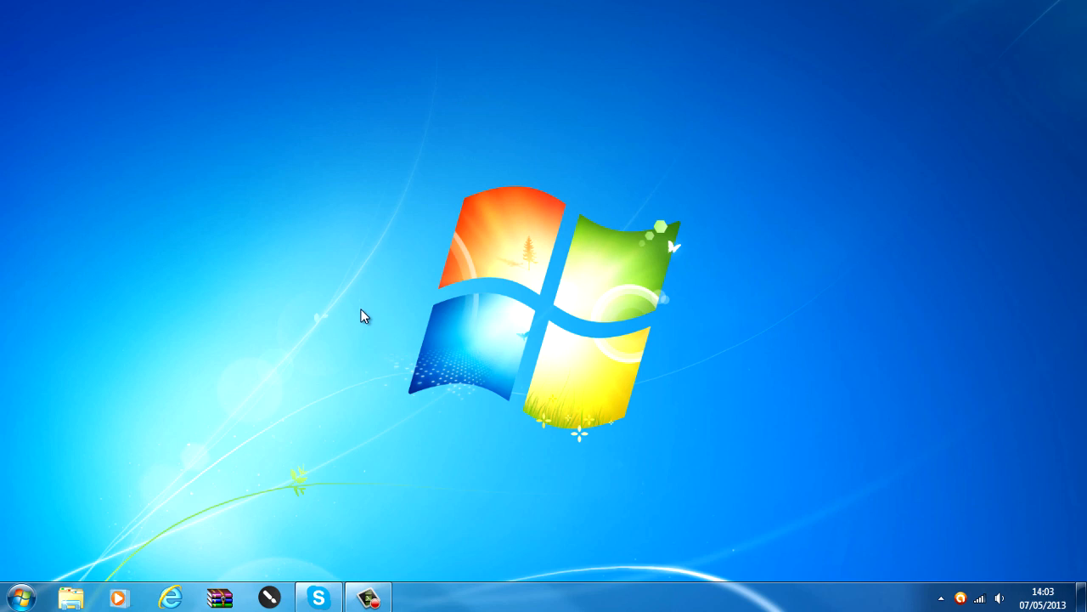
{"action": "mouse_move", "coordinate": [364, 345]}
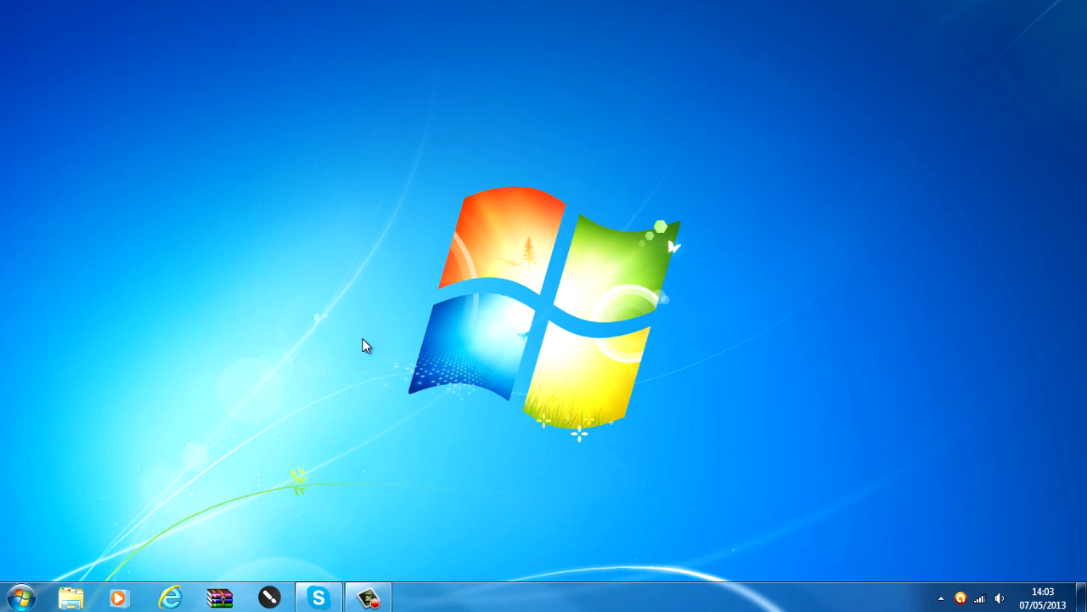
{"action": "mouse_move", "coordinate": [346, 445]}
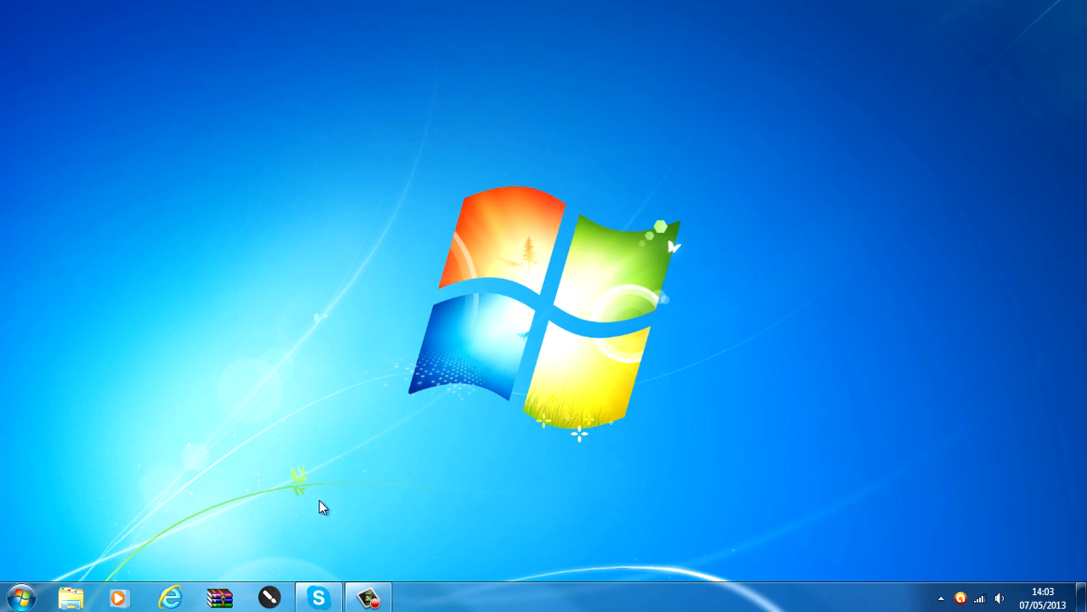
{"action": "mouse_move", "coordinate": [269, 376]}
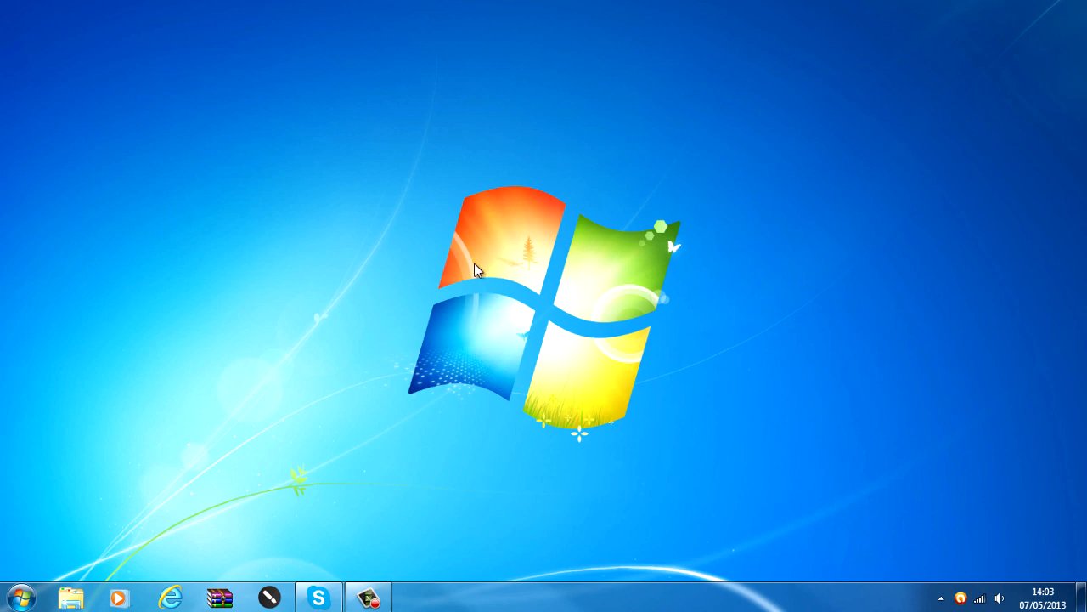
{"action": "mouse_move", "coordinate": [244, 513]}
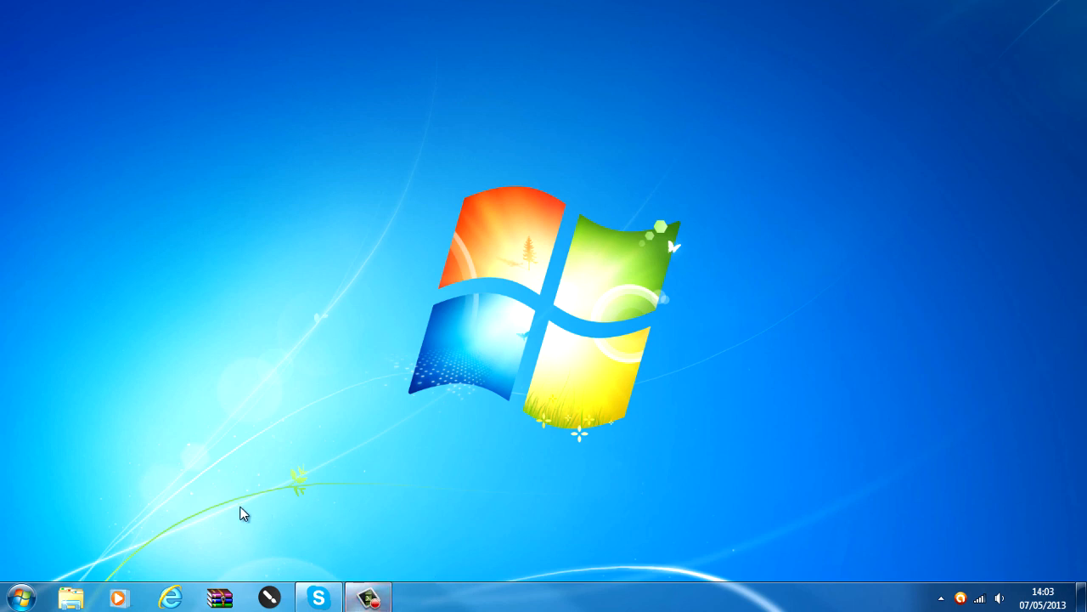